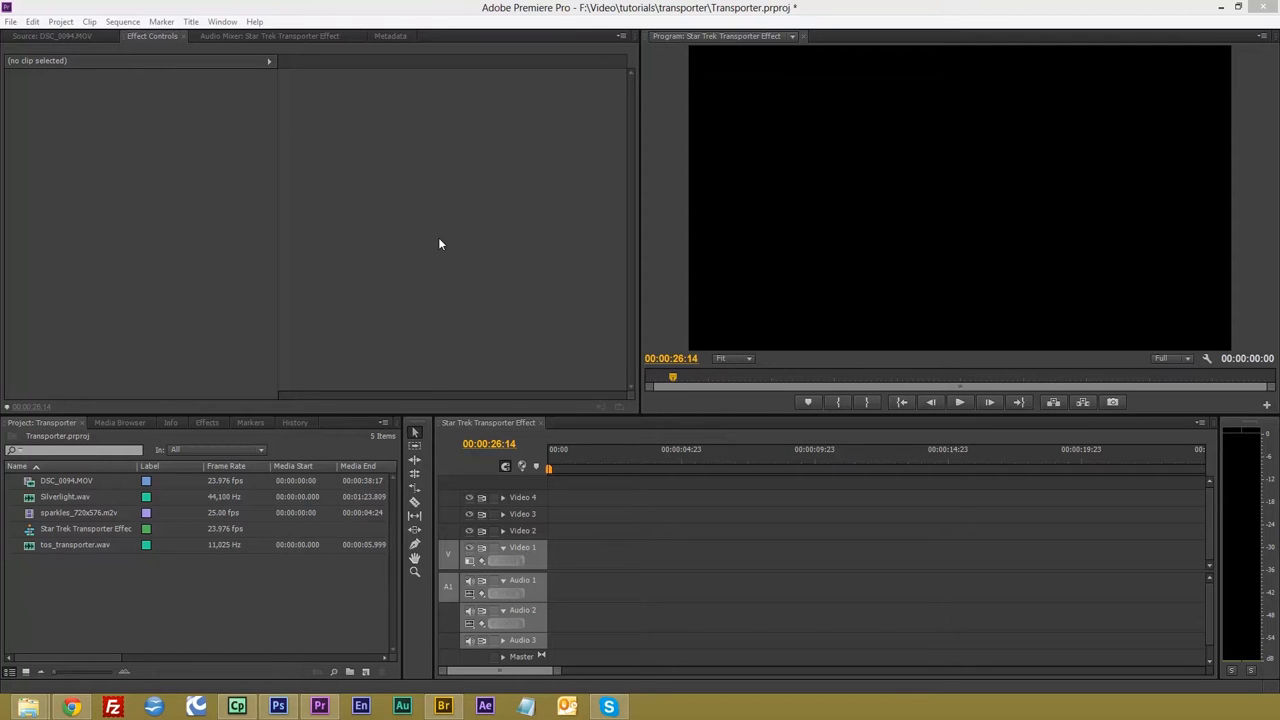
mouse_move(382, 264)
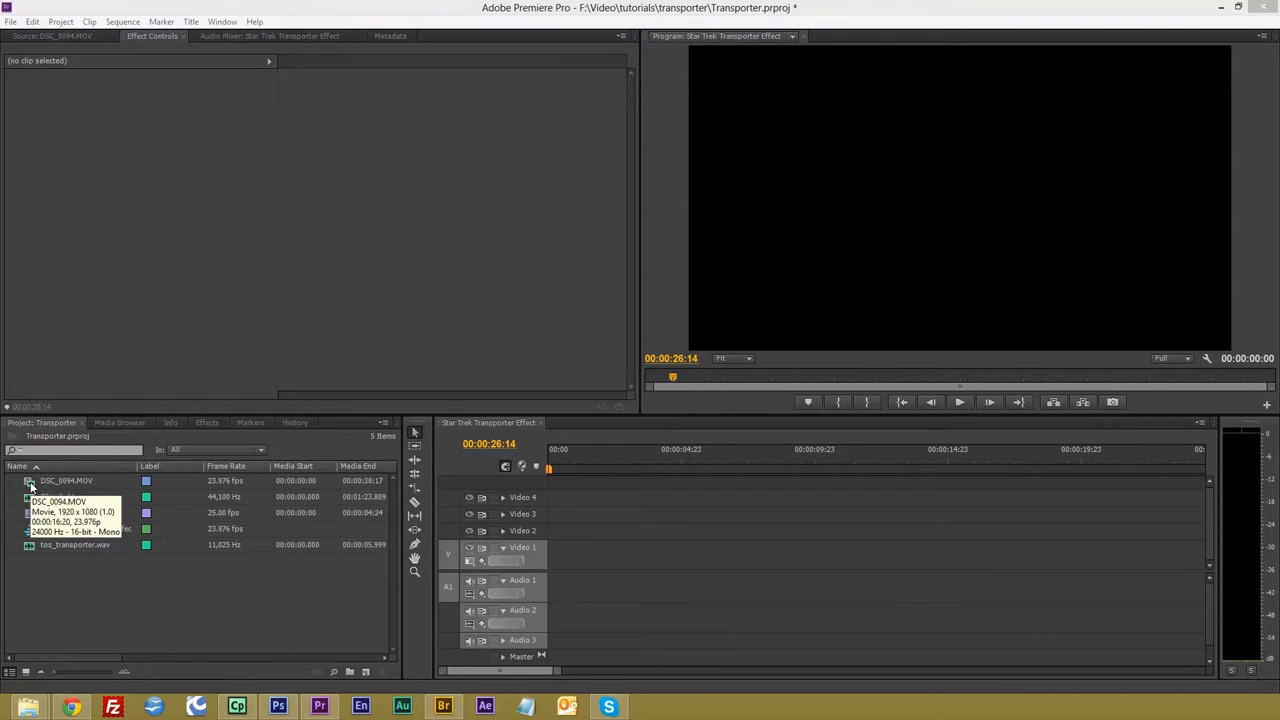
Load DSC_0094.MOV into the Source Monitor and scrub to find the actor's arrival.
double_click(64, 480)
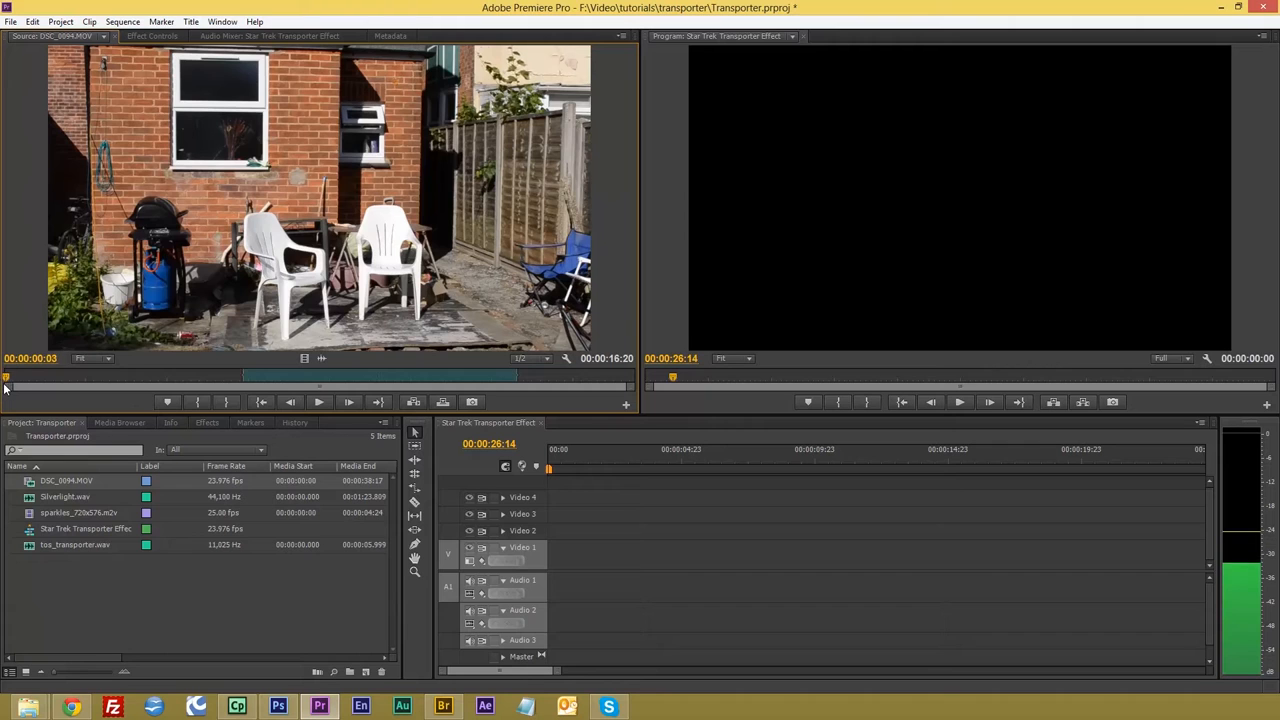
left_click_drag(4, 388, 212, 388)
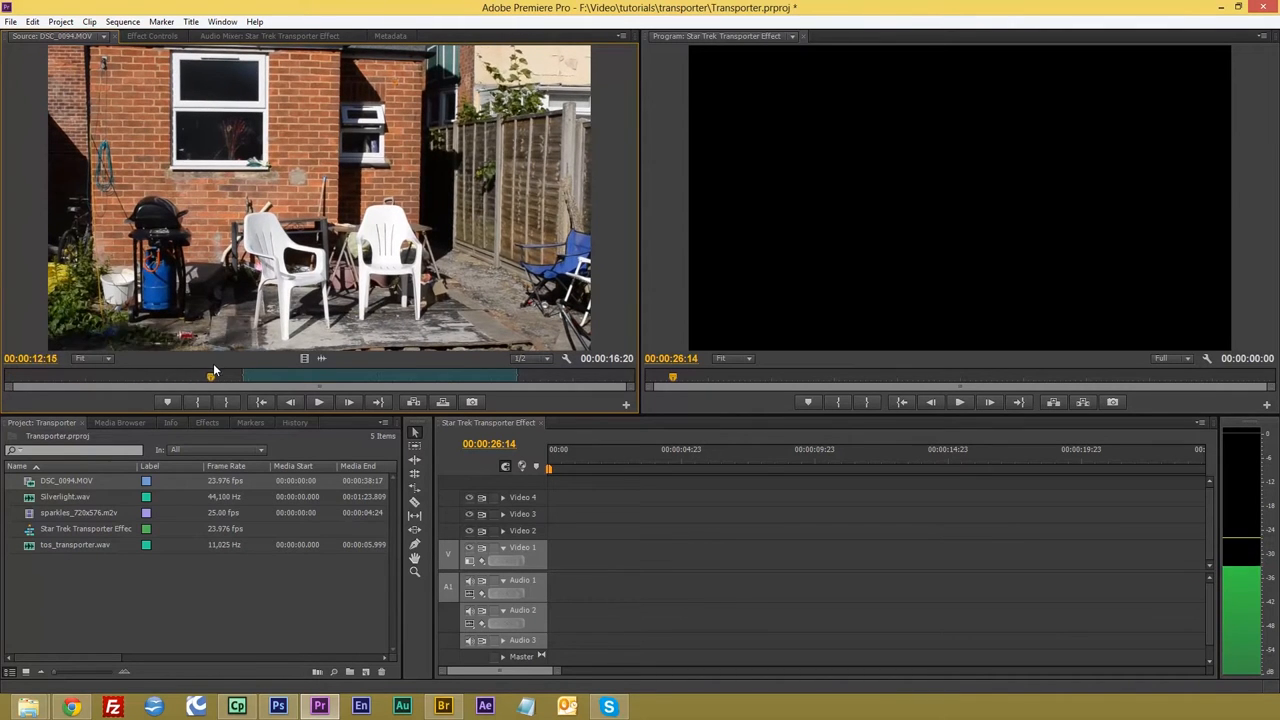
left_click_drag(210, 388, 28, 388)
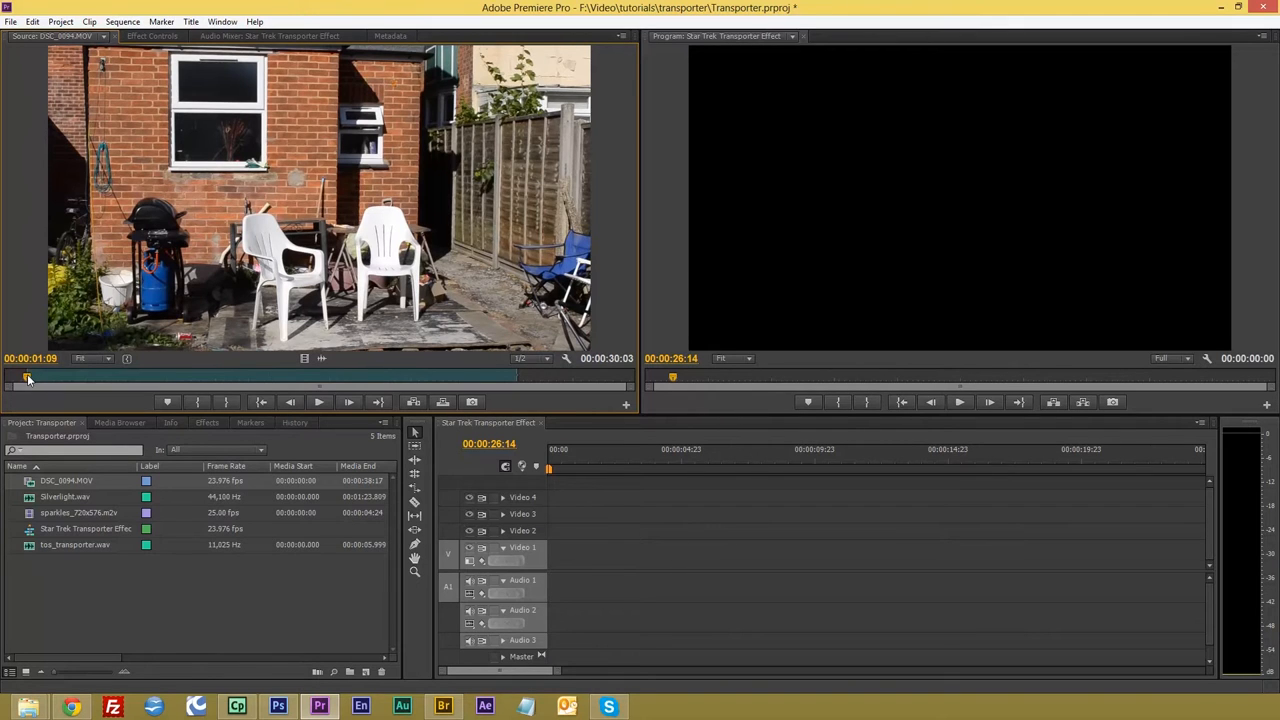
left_click_drag(28, 376, 184, 376)
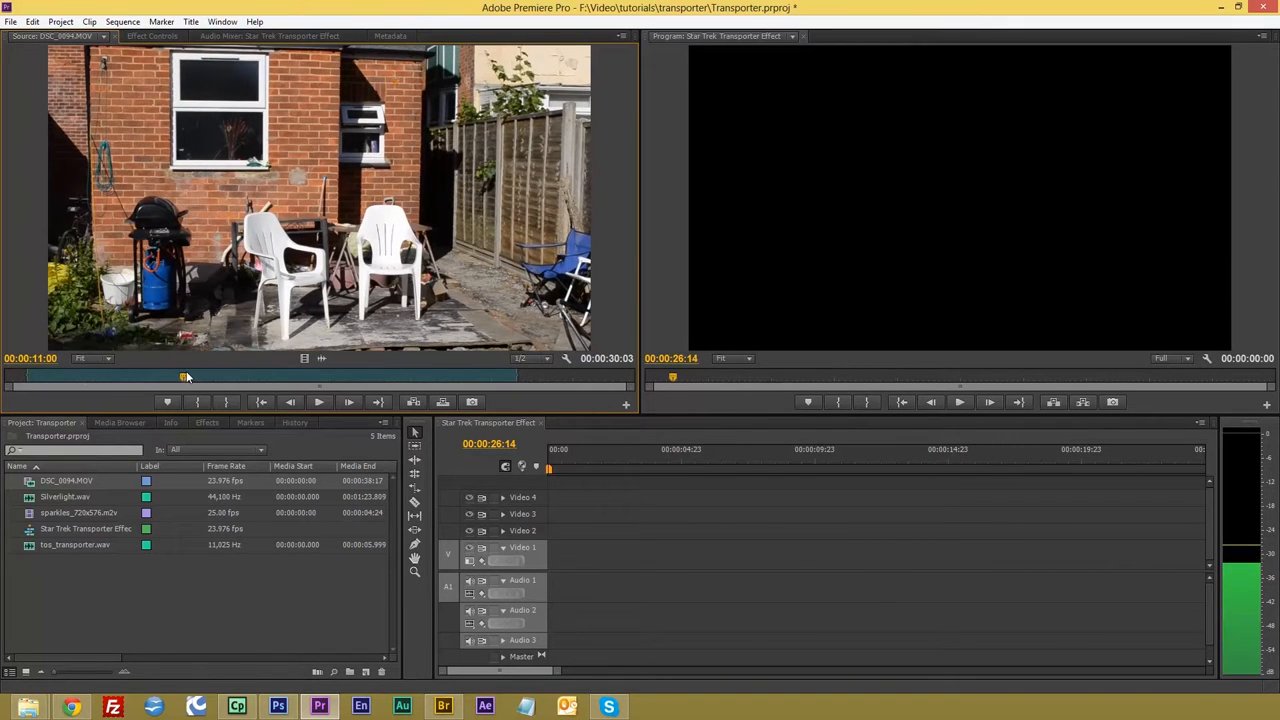
left_click_drag(184, 376, 140, 376)
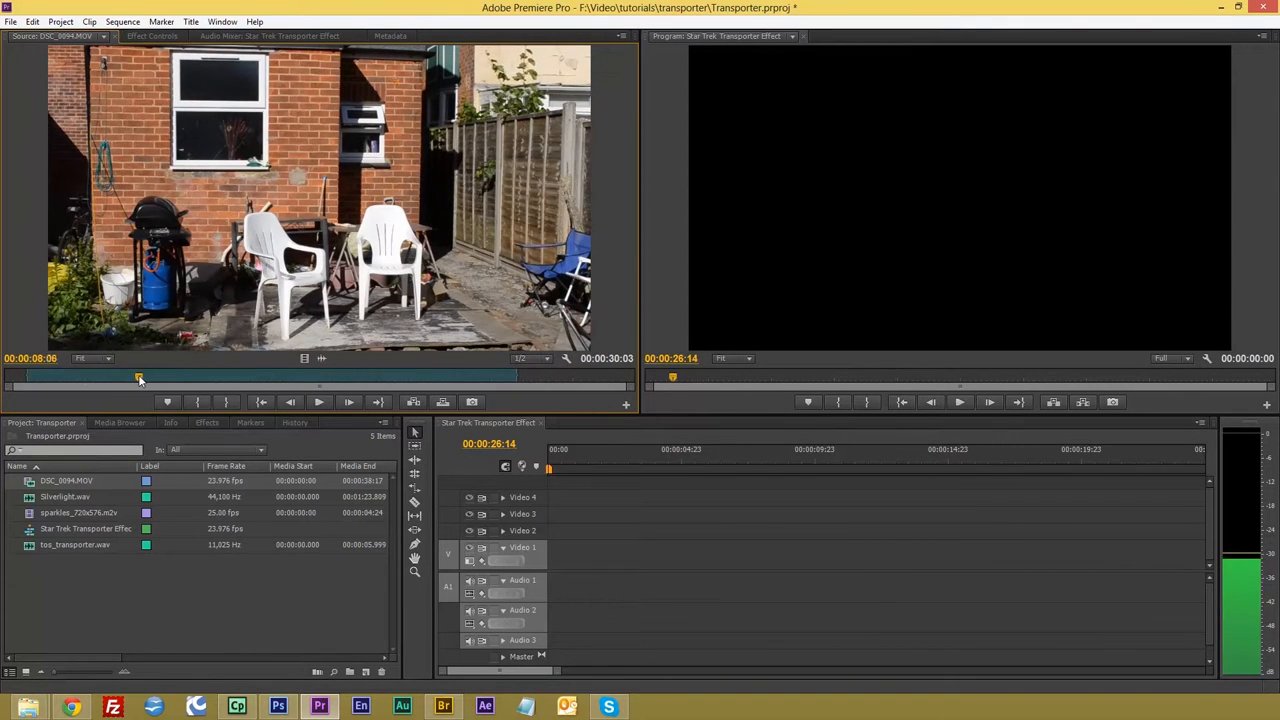
left_click_drag(140, 378, 136, 378)
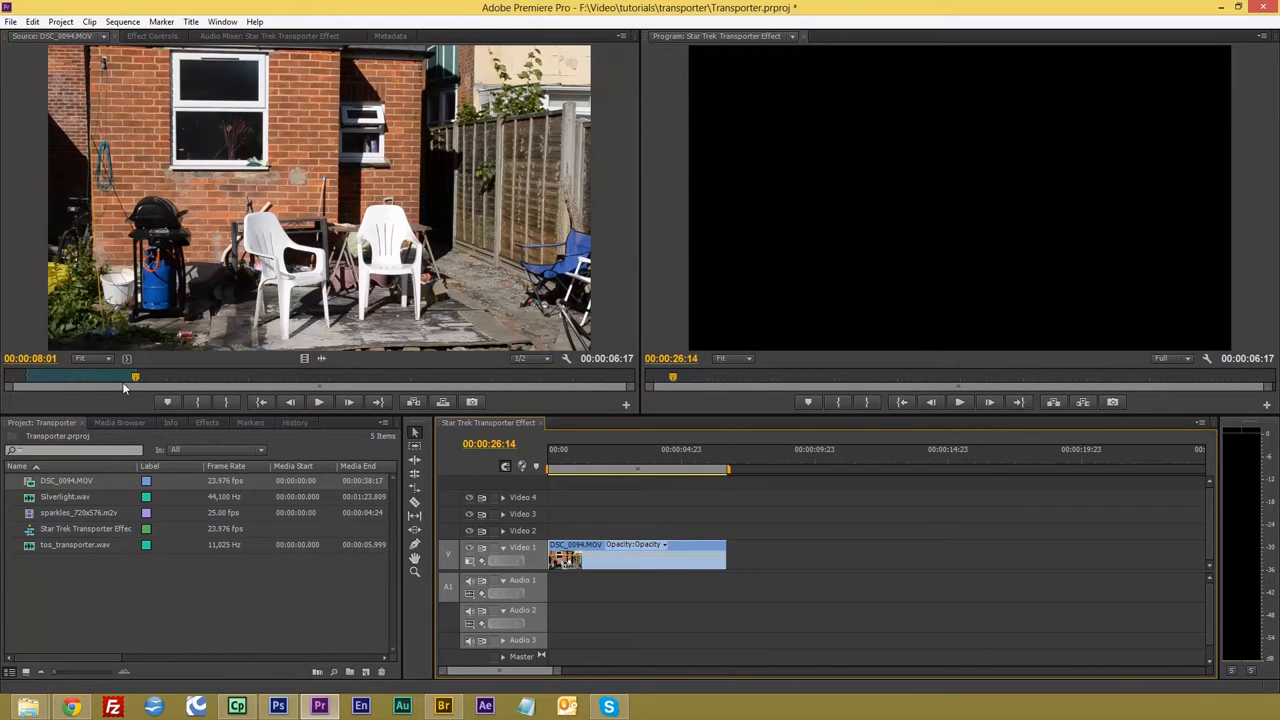
Scrub the source clip to locate the moment the actor walks into shot.
left_click_drag(136, 376, 188, 376)
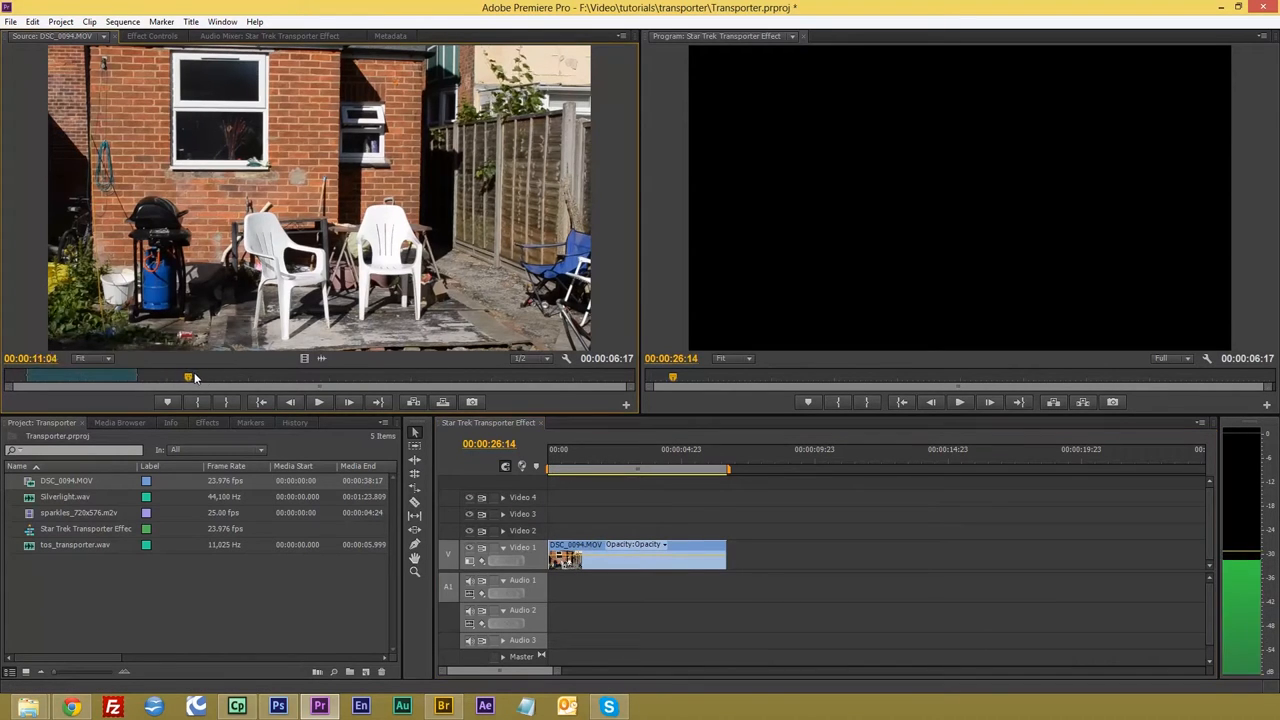
left_click_drag(188, 376, 256, 376)
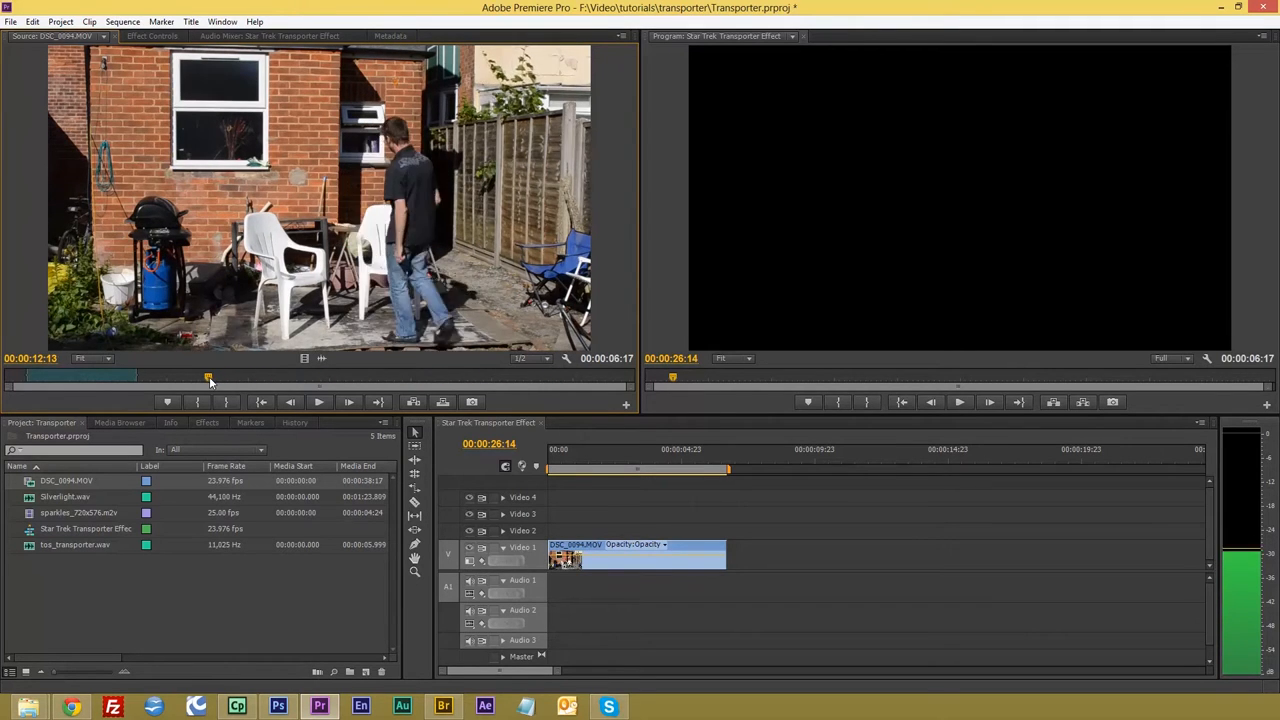
left_click_drag(208, 378, 236, 378)
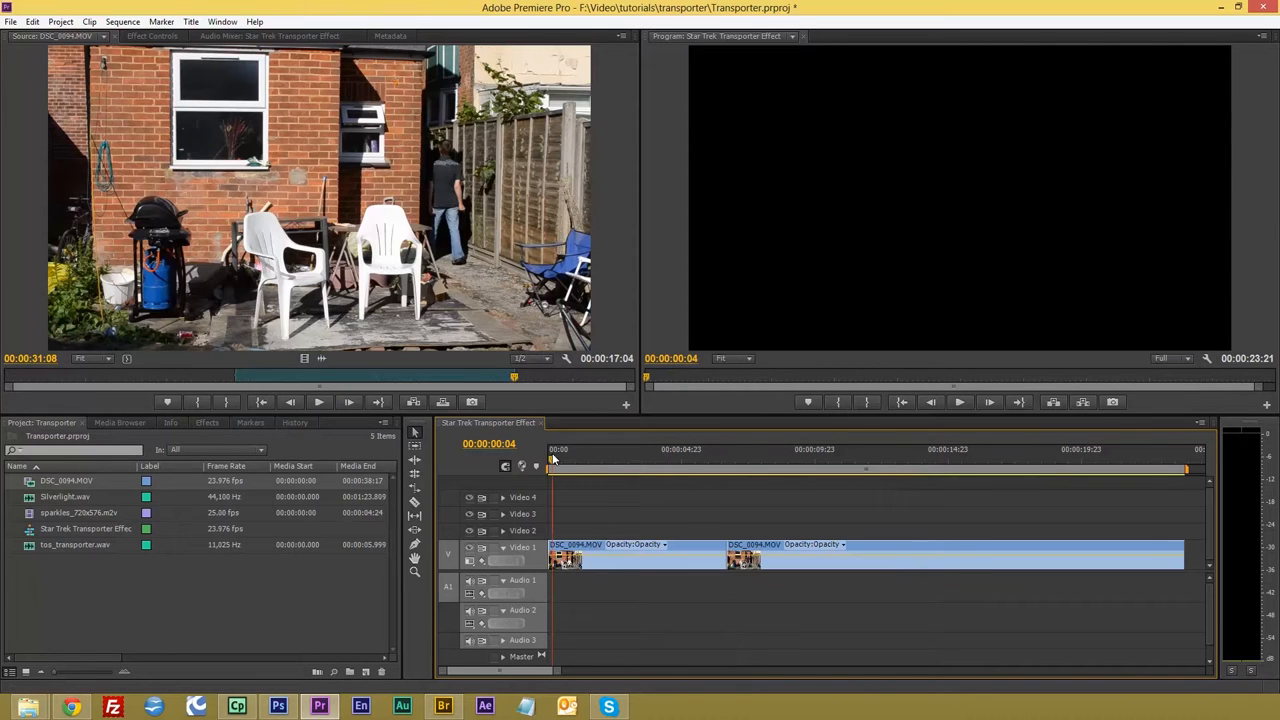
Select the first clip in the sequence and rename it 'Start'.
left_click(688, 460)
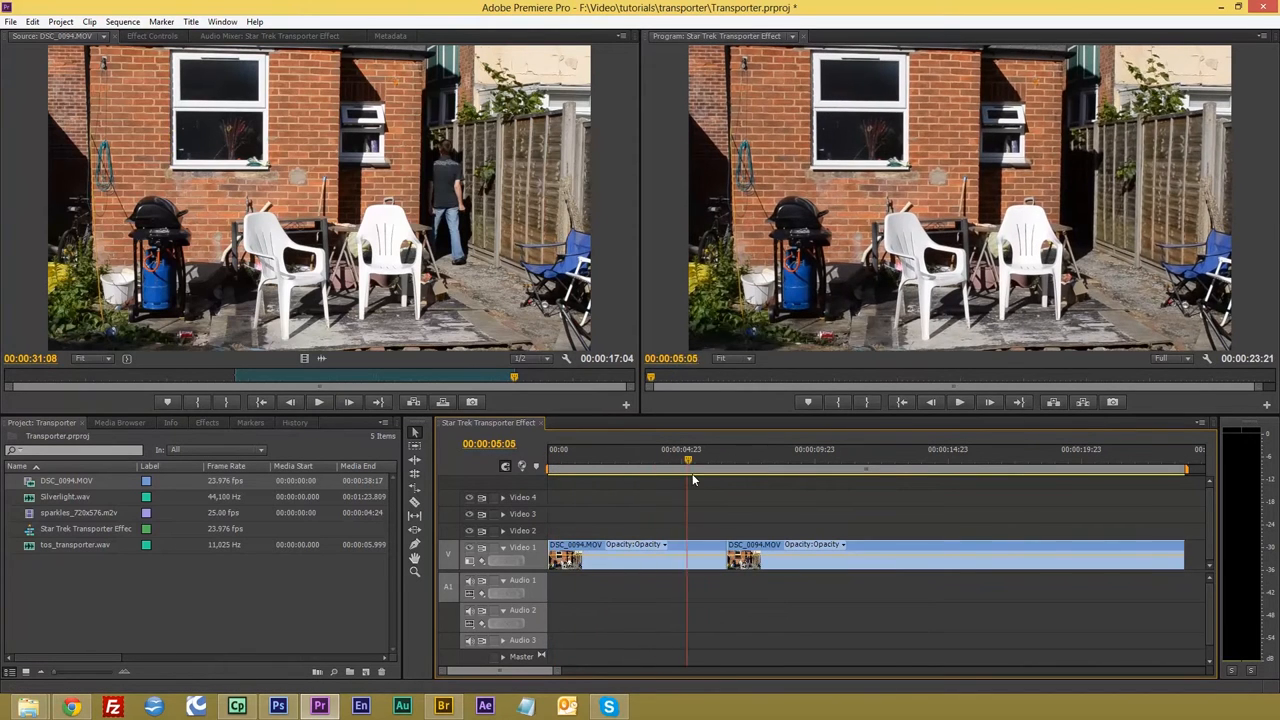
left_click(976, 448)
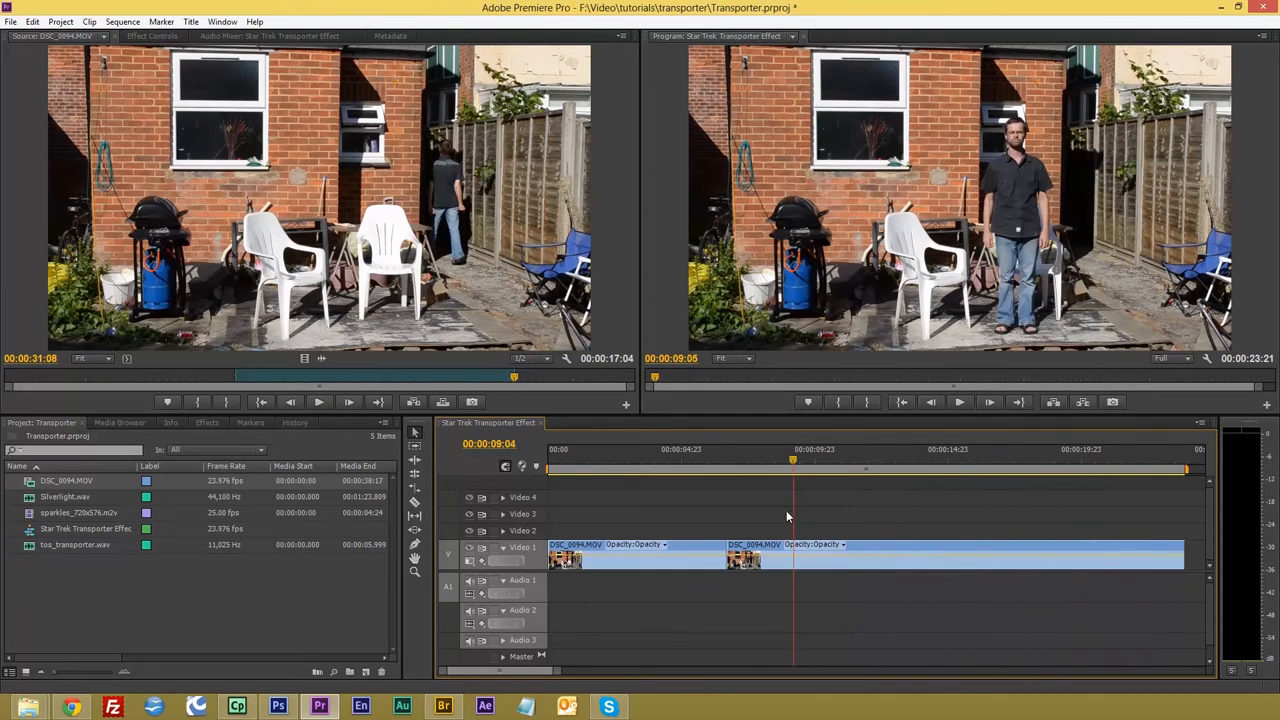
left_click(724, 460)
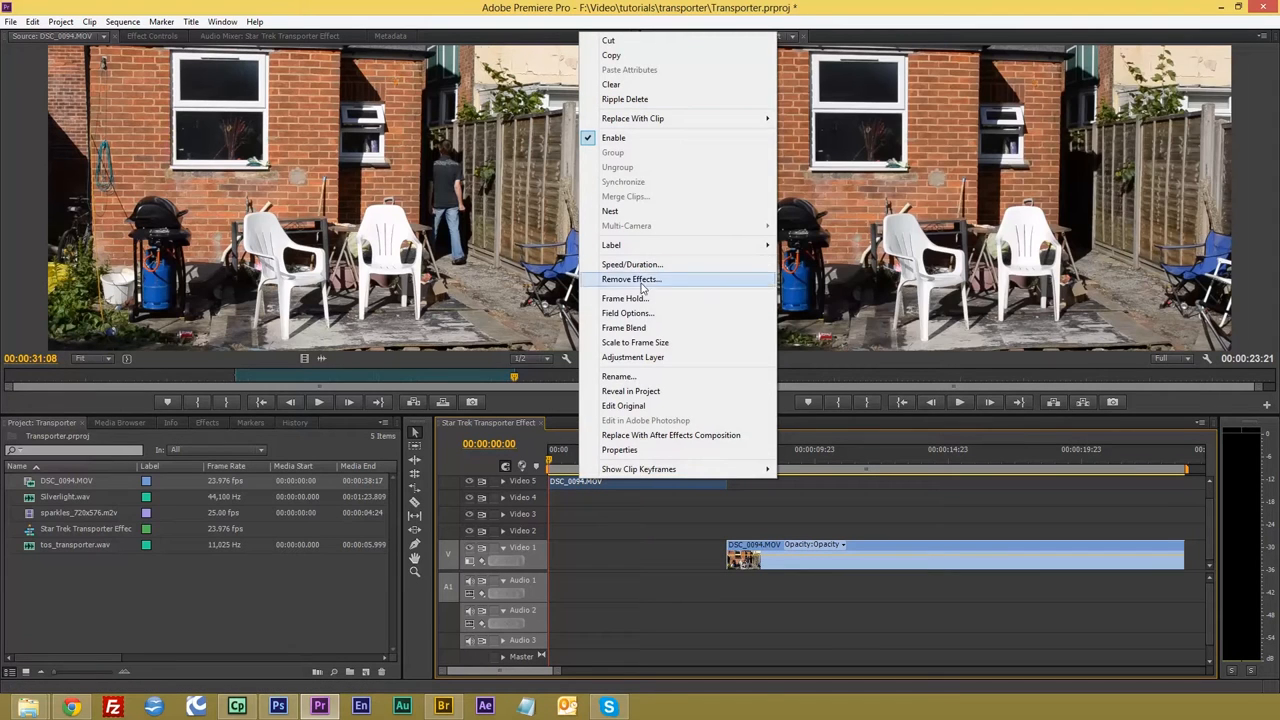
left_click(618, 376)
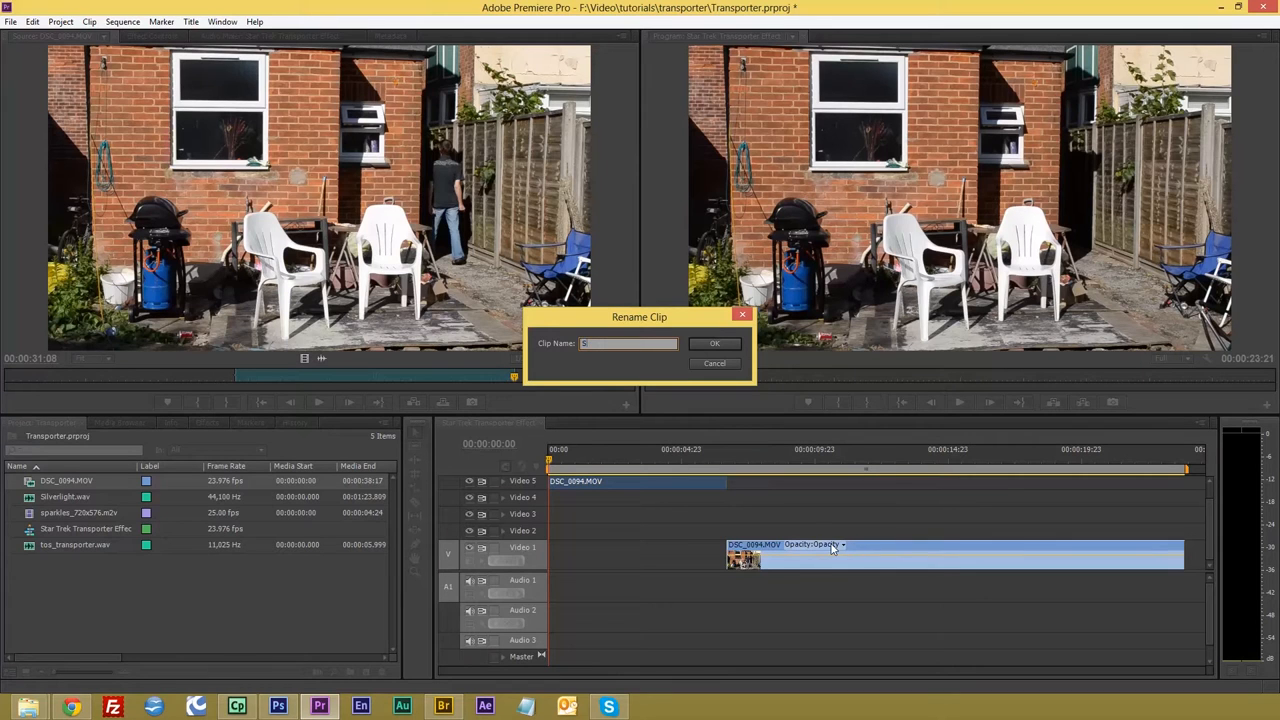
type("Start")
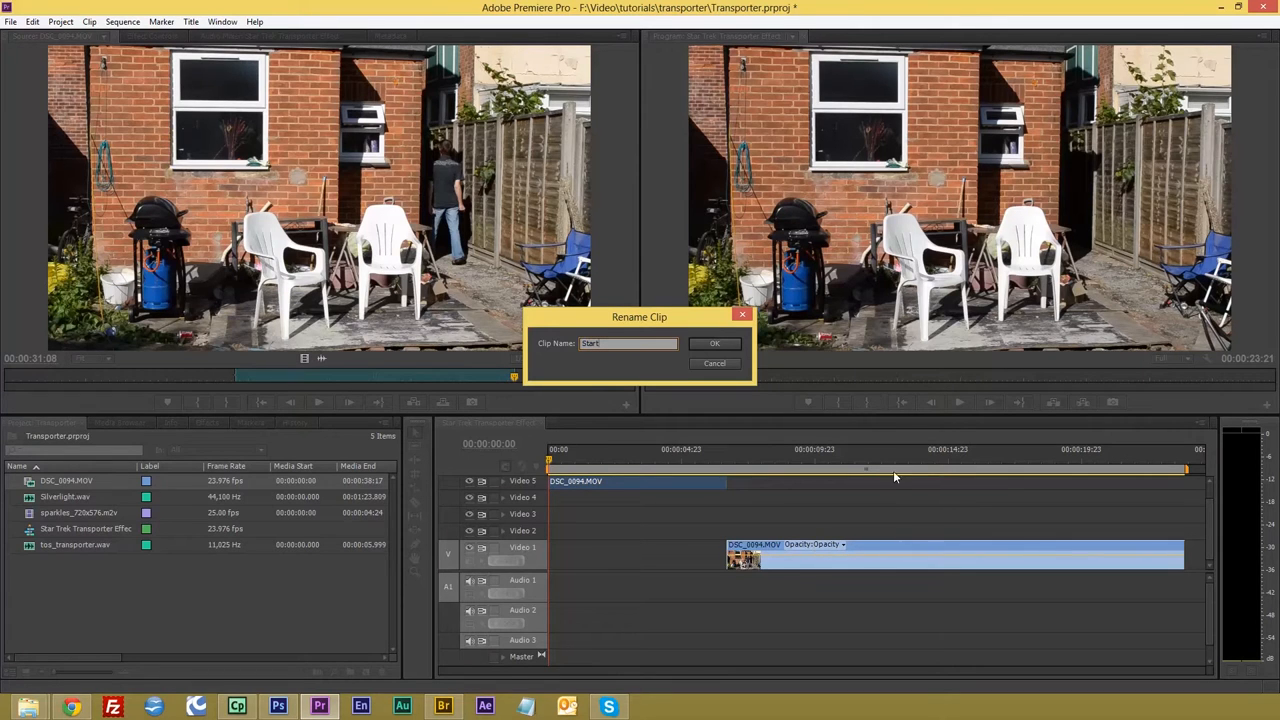
left_click(716, 344)
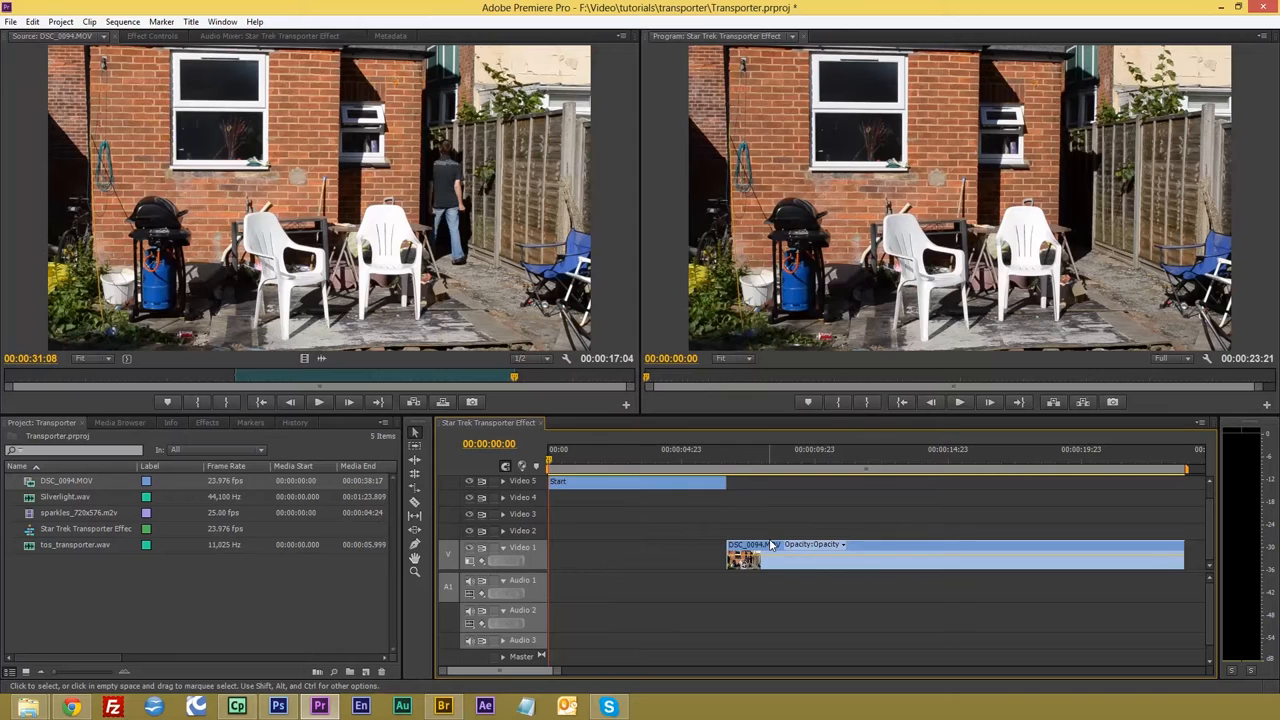
Rename the later clip on Video 1 to 'Finish'.
right_click(770, 544)
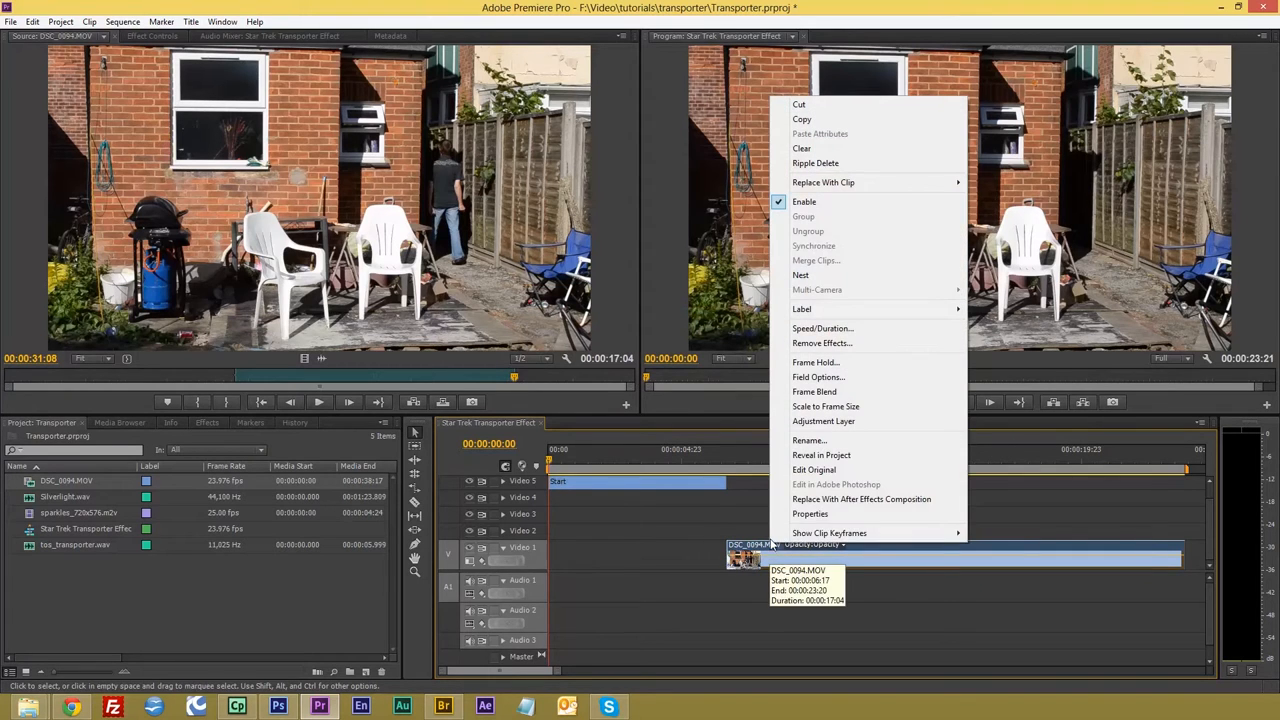
left_click(808, 440)
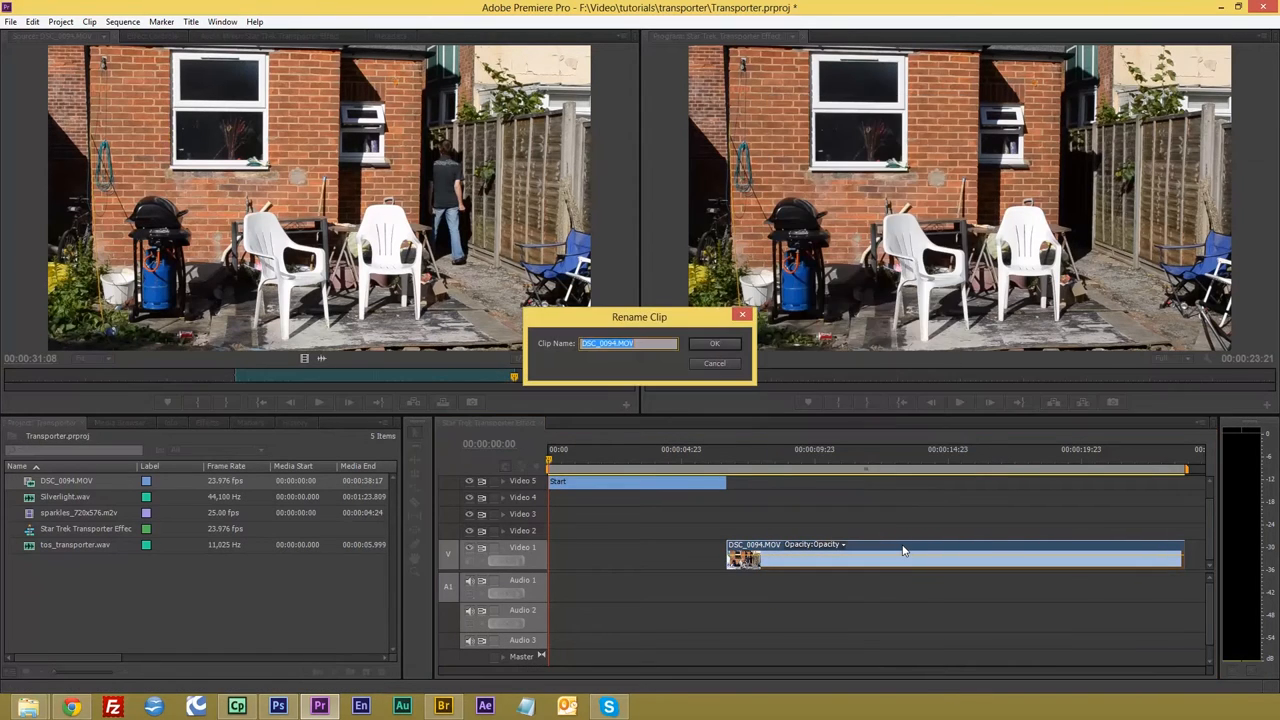
key("Delete")
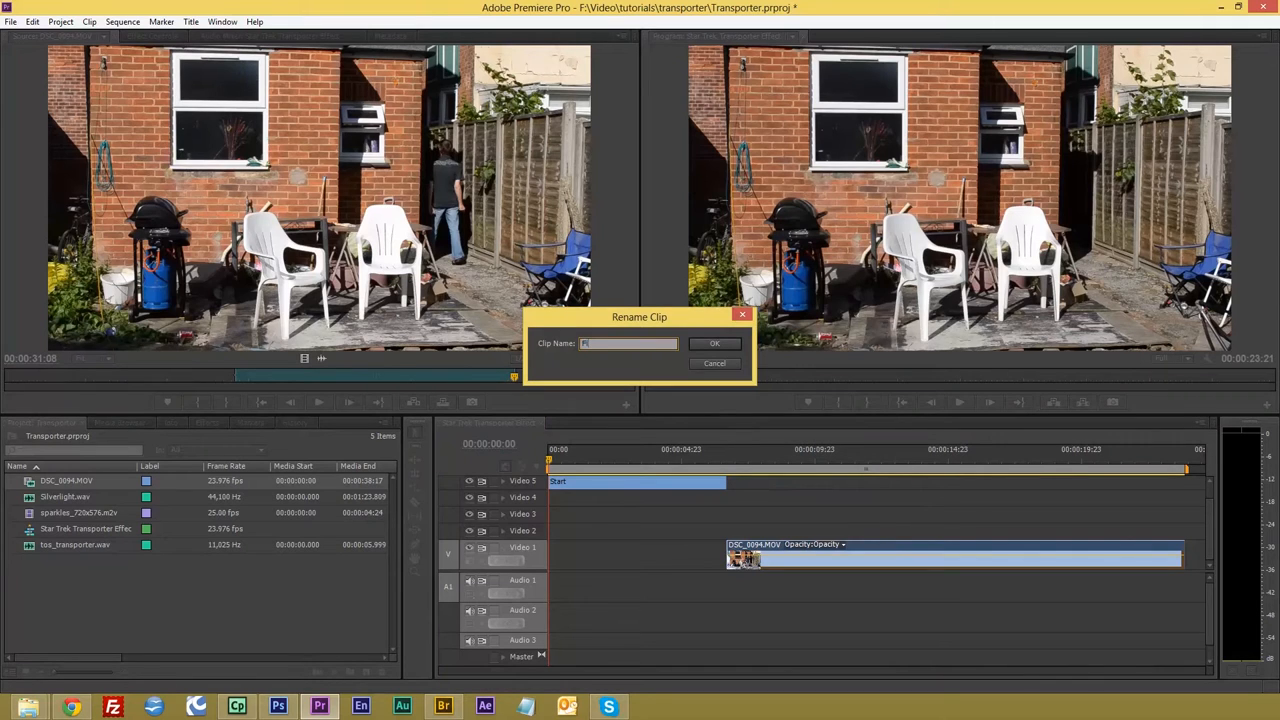
type("Finish")
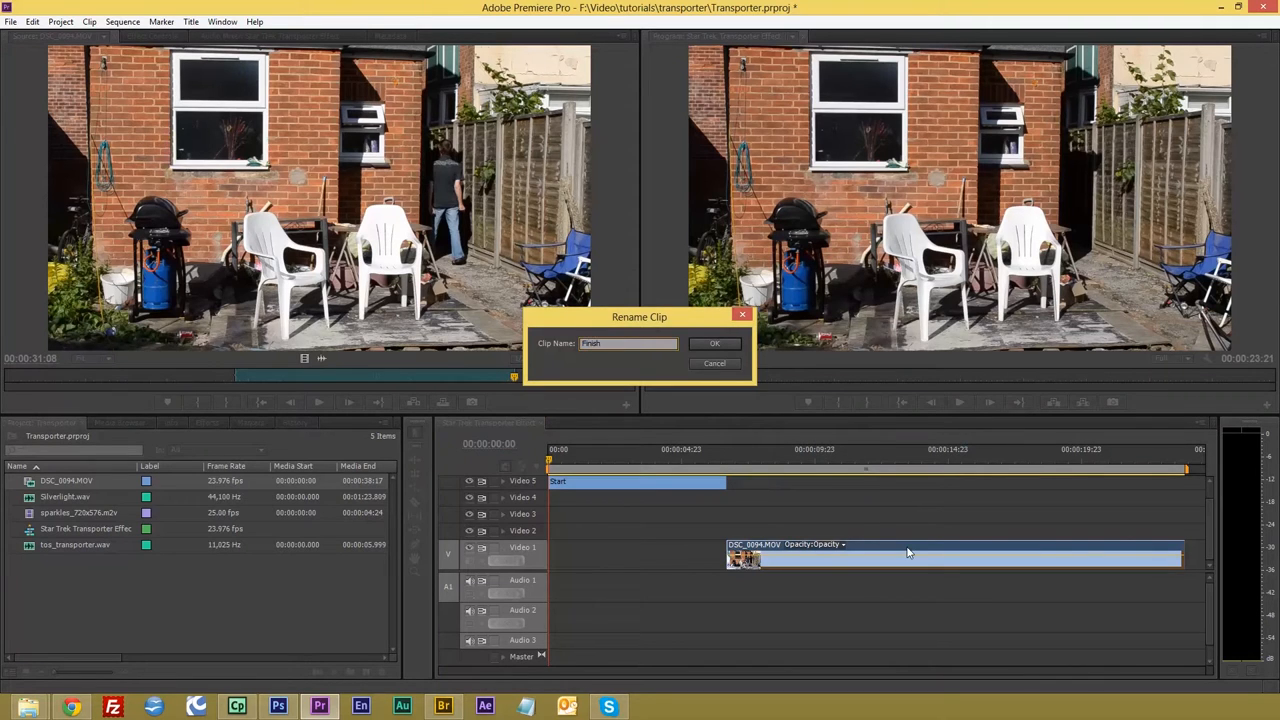
left_click(716, 344)
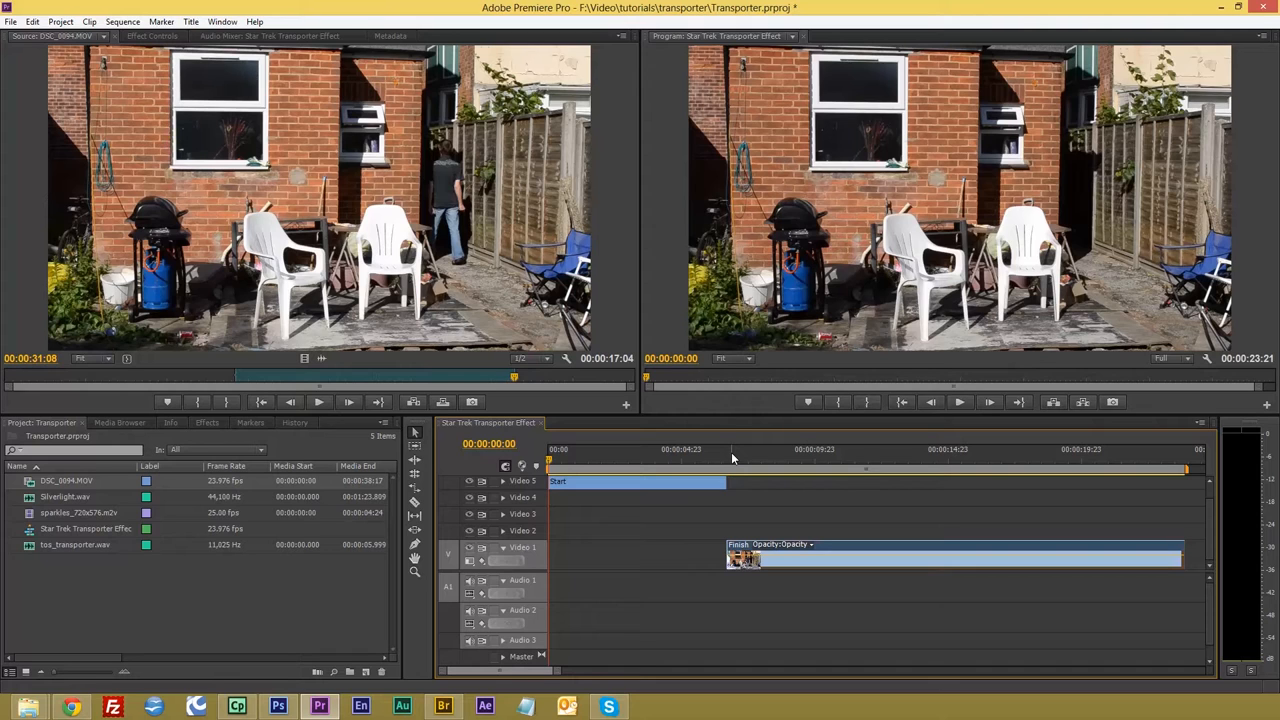
Export the frame of the actor standing as a JPEG still named Matt.
left_click(736, 450)
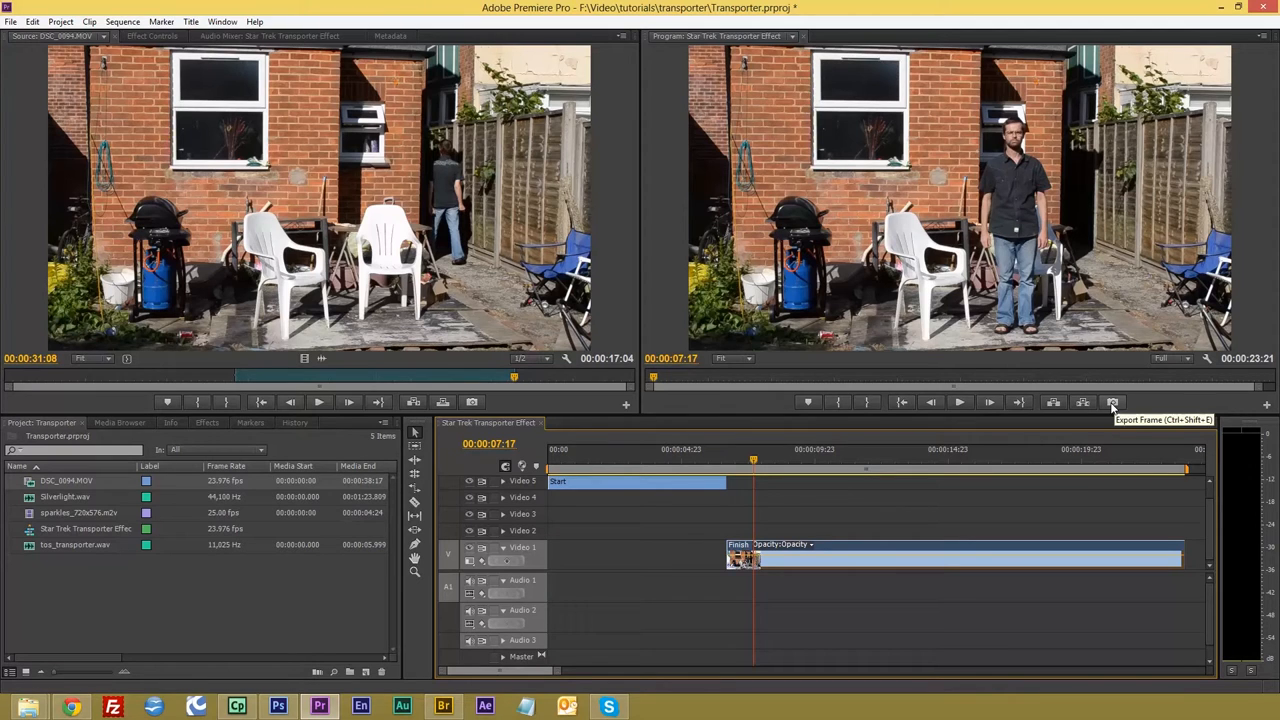
left_click(1112, 400)
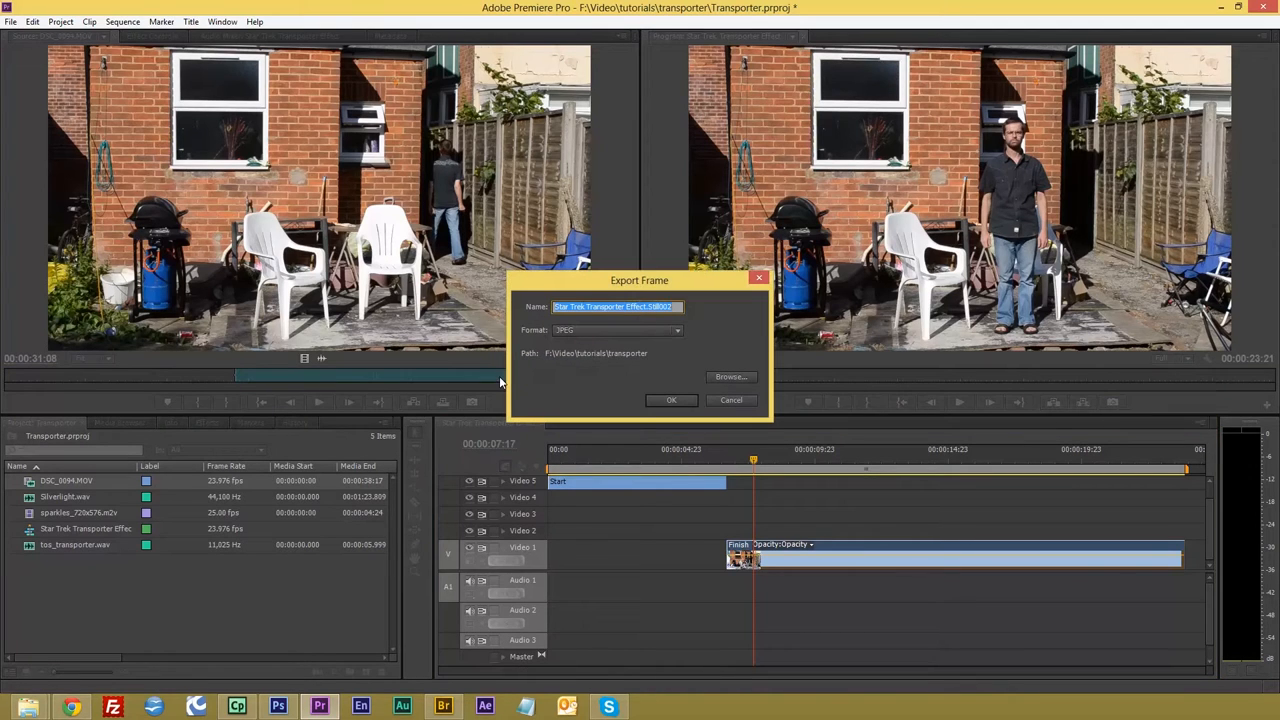
mouse_move(588, 388)
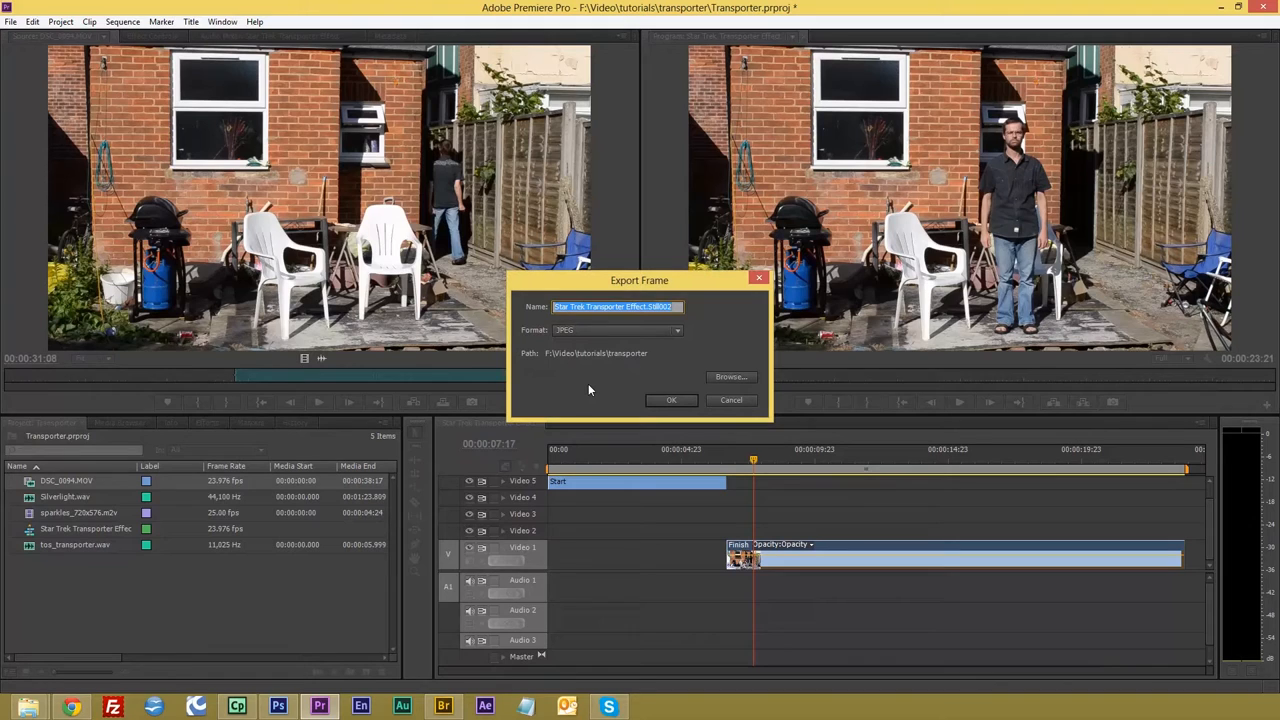
type("M")
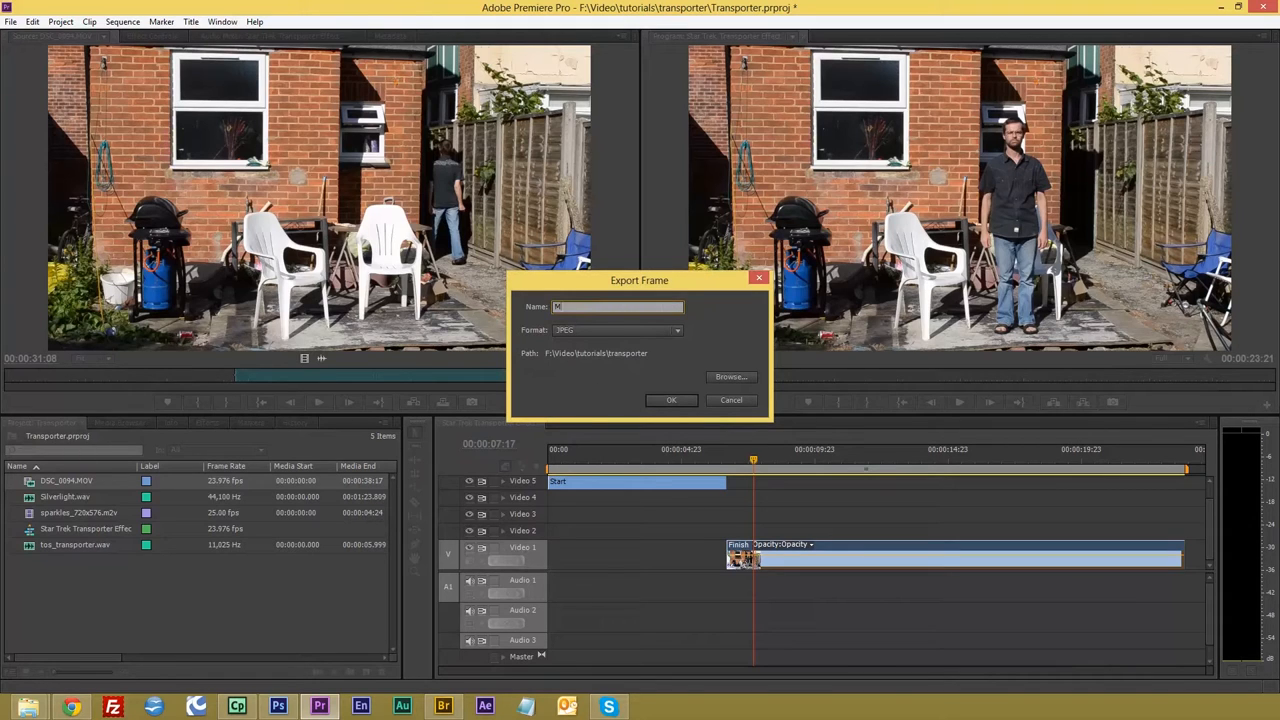
type("att")
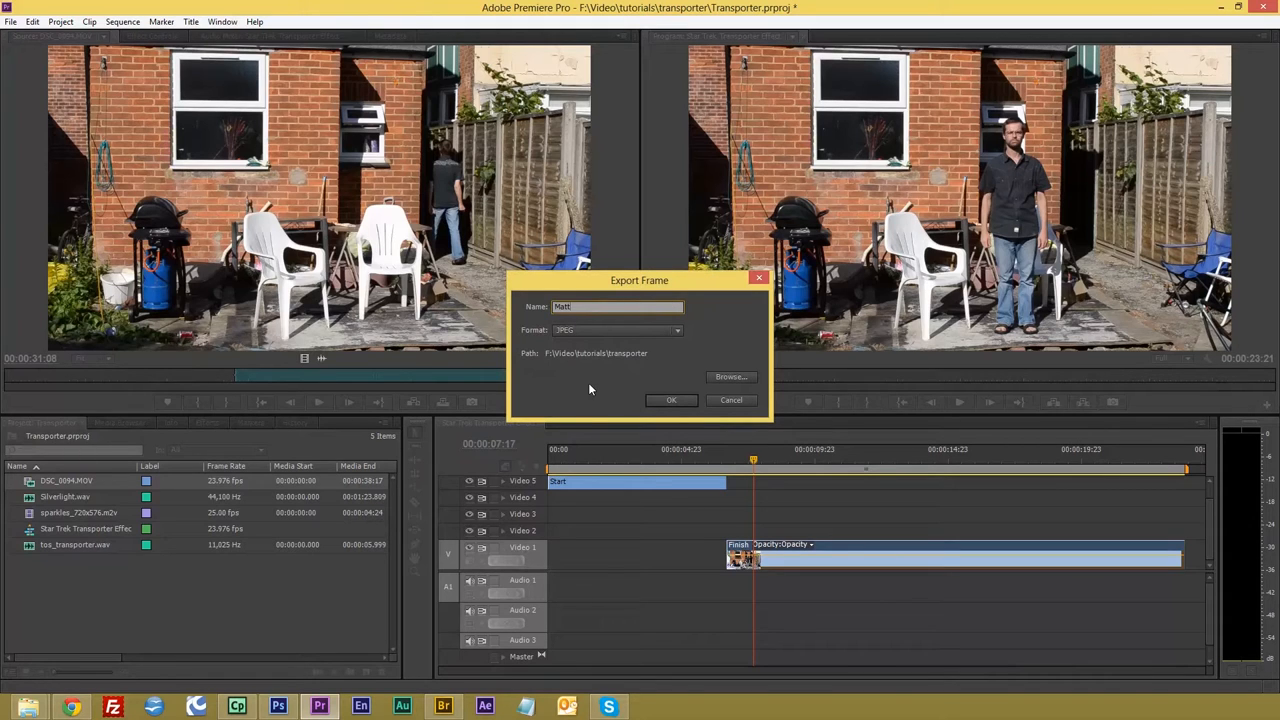
mouse_move(628, 360)
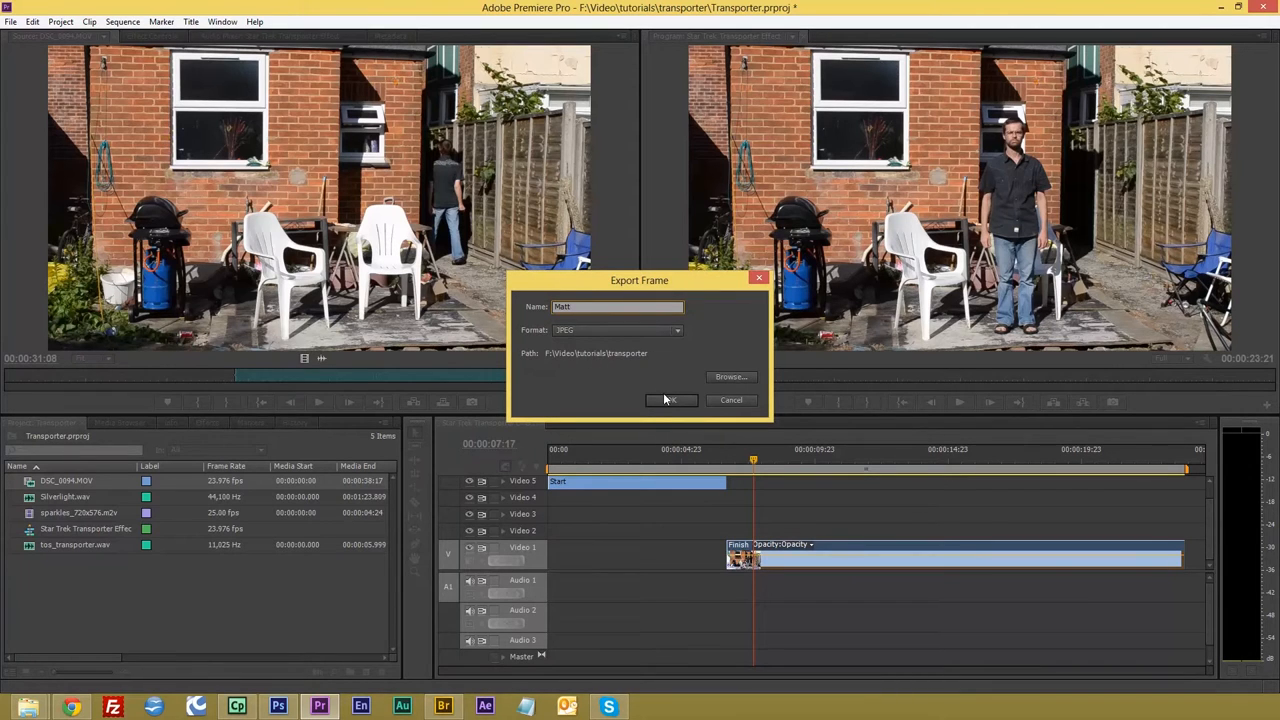
left_click(670, 400)
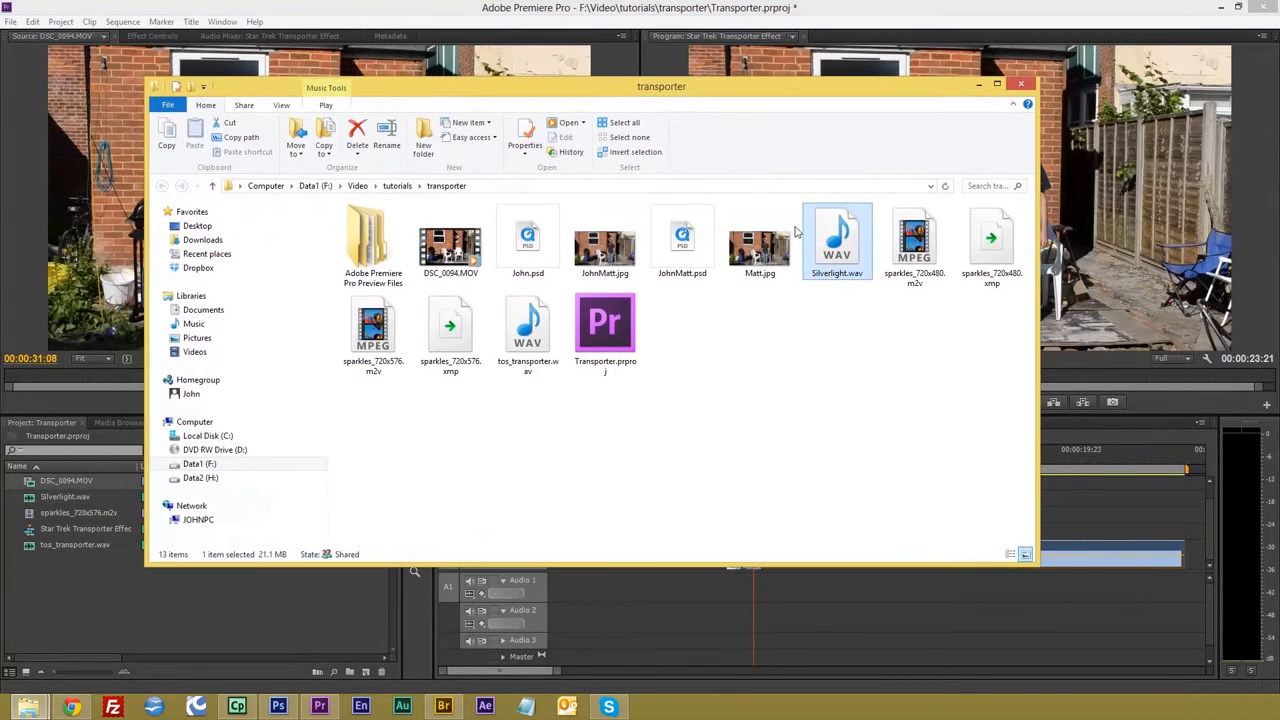
Switch to File Explorer to locate the exported still for Photoshop.
left_click(1020, 84)
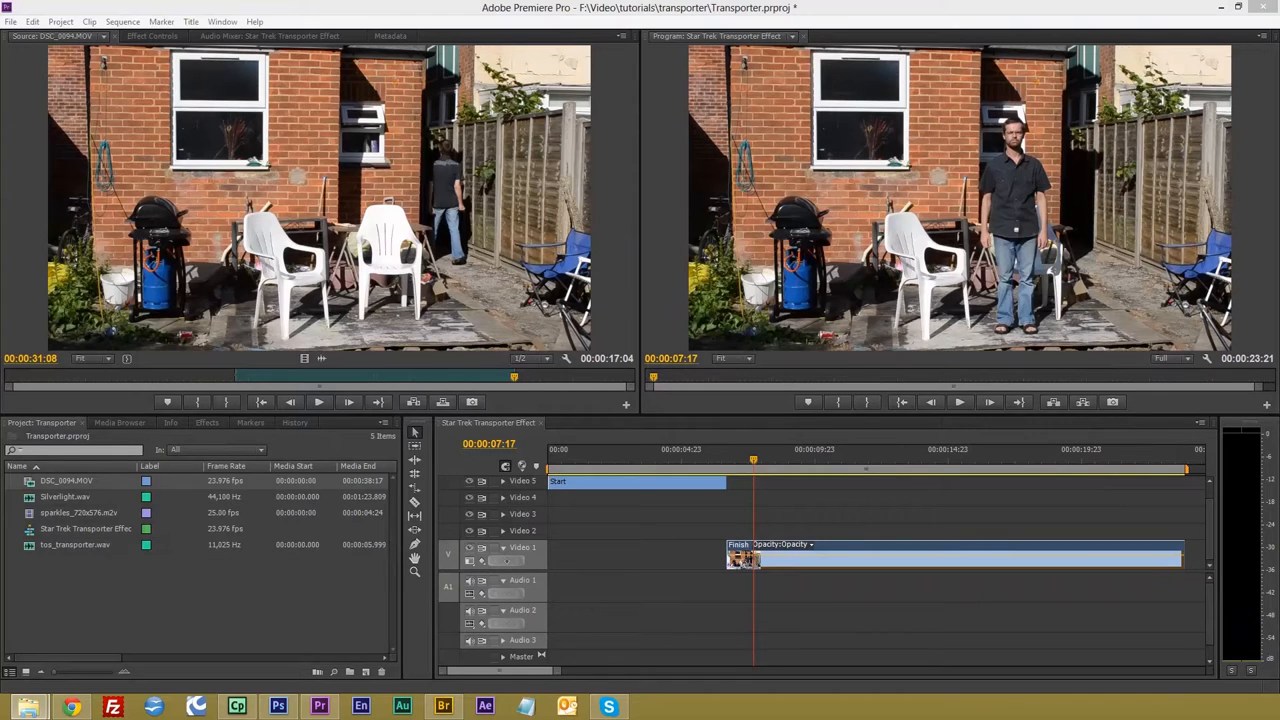
left_click(276, 706)
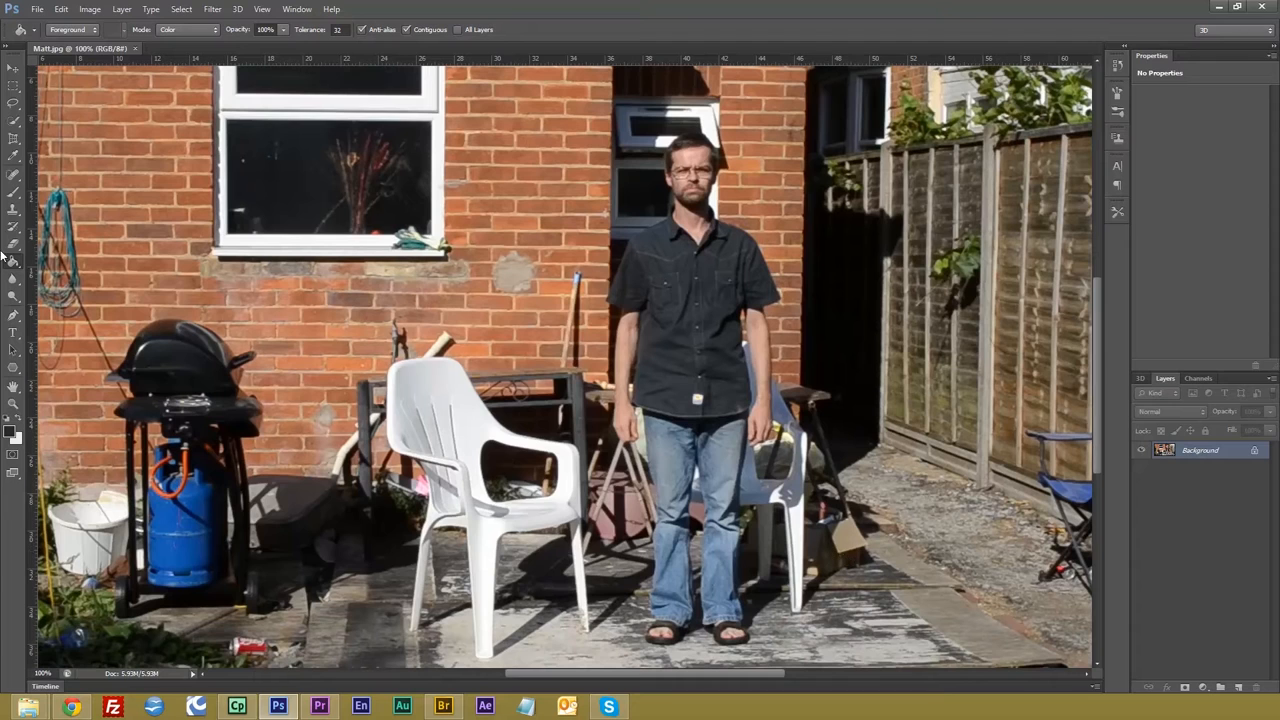
mouse_move(14, 264)
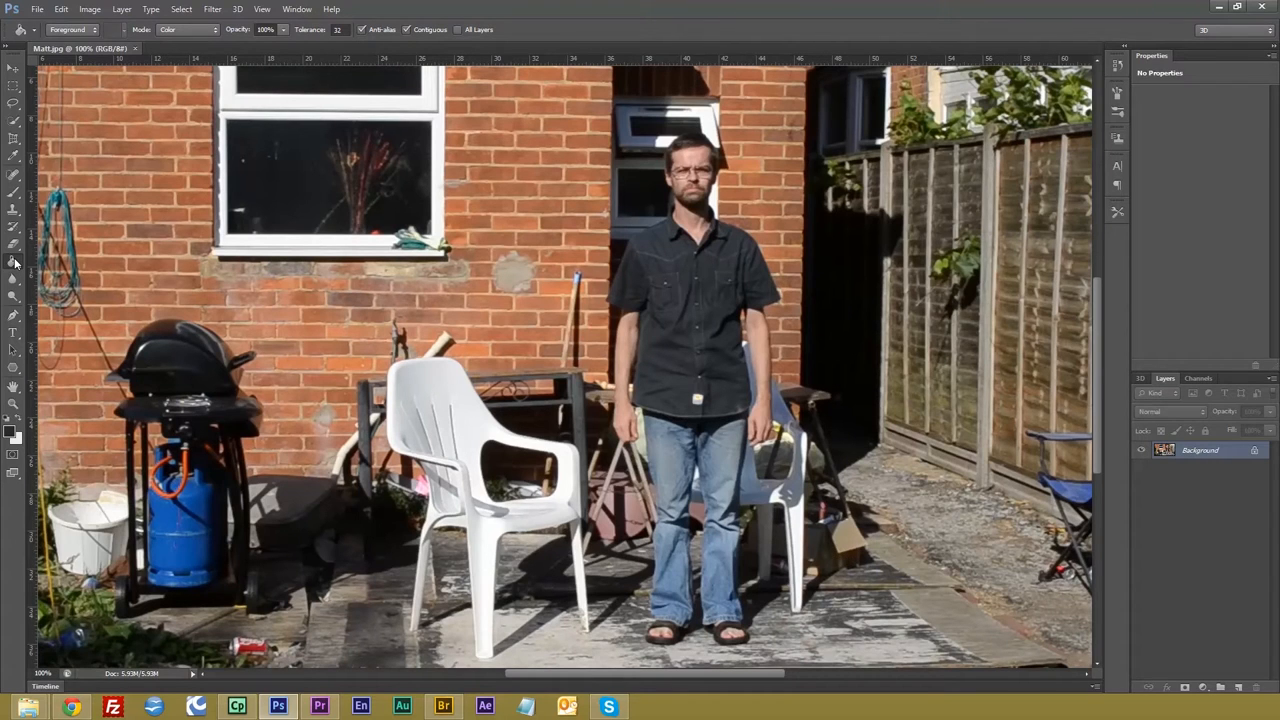
mouse_move(14, 262)
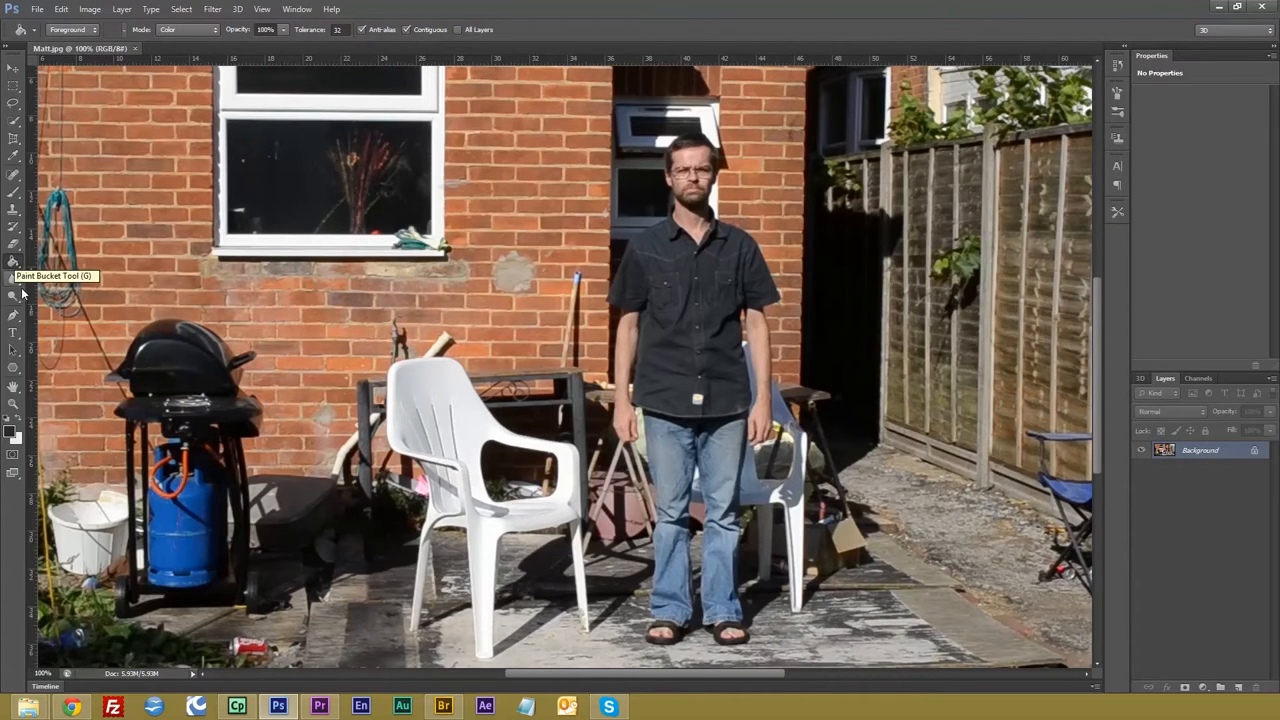
mouse_move(14, 320)
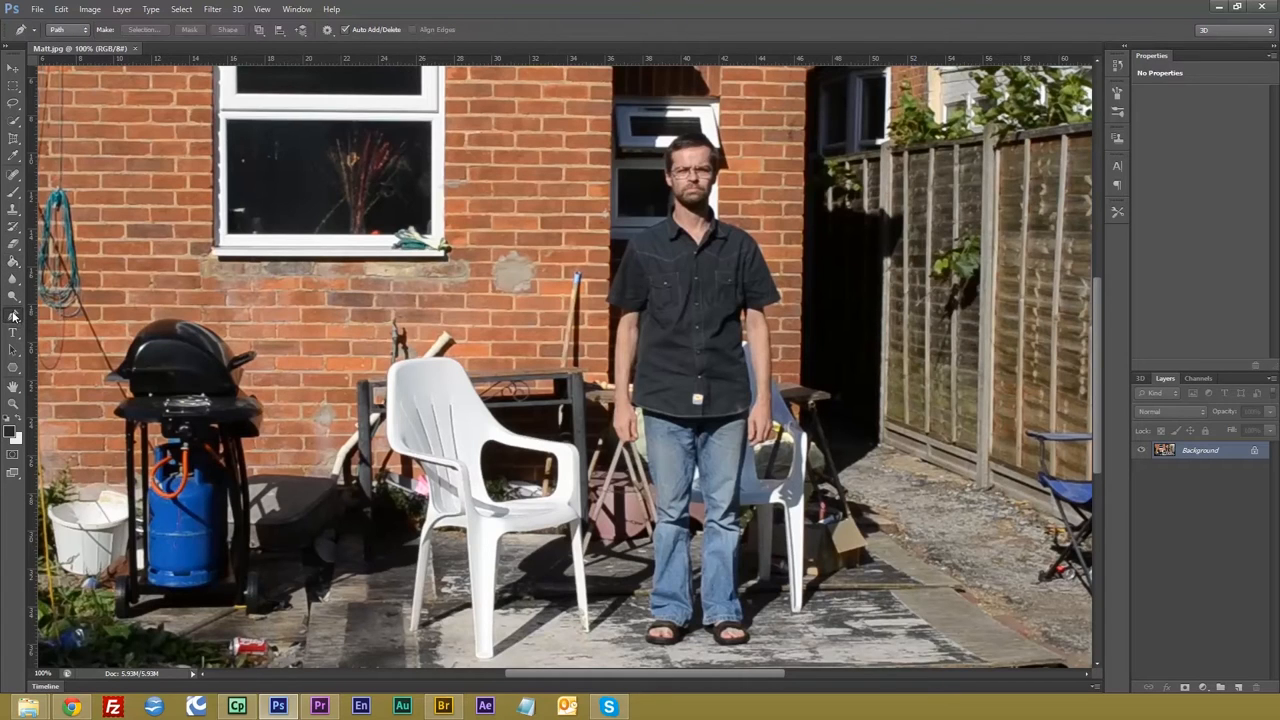
mouse_move(684, 138)
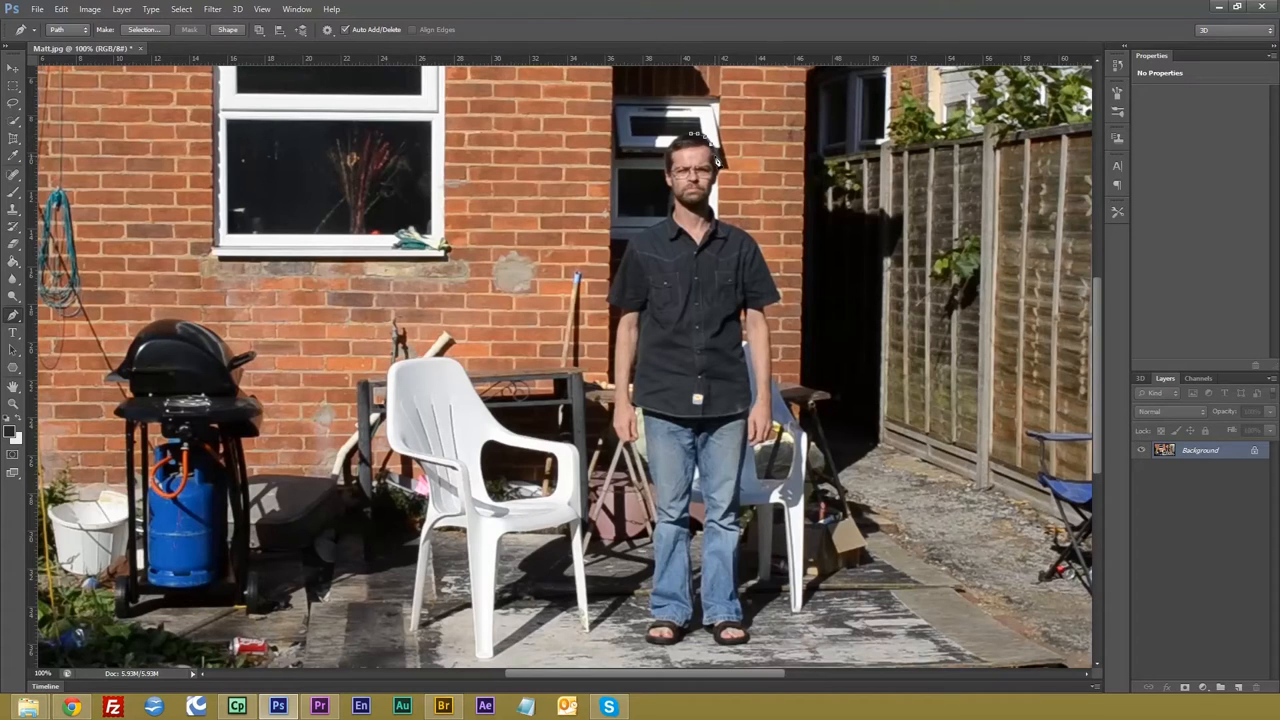
mouse_move(718, 170)
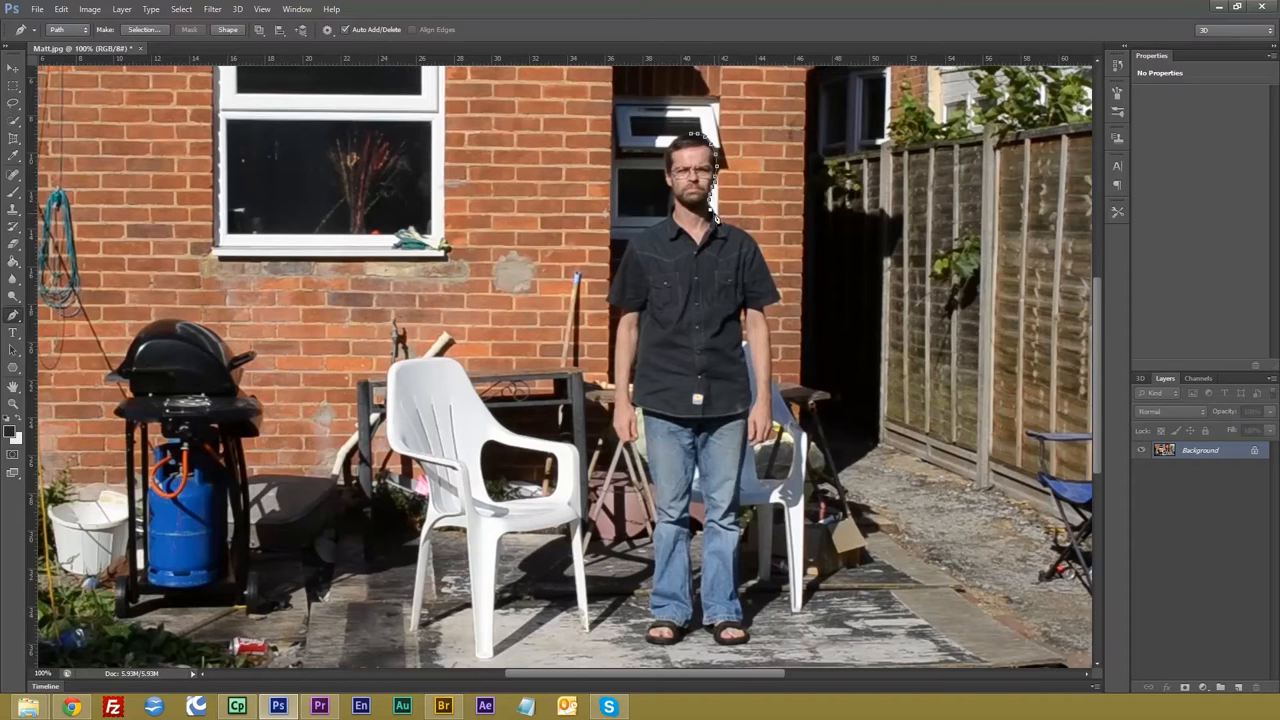
mouse_move(724, 230)
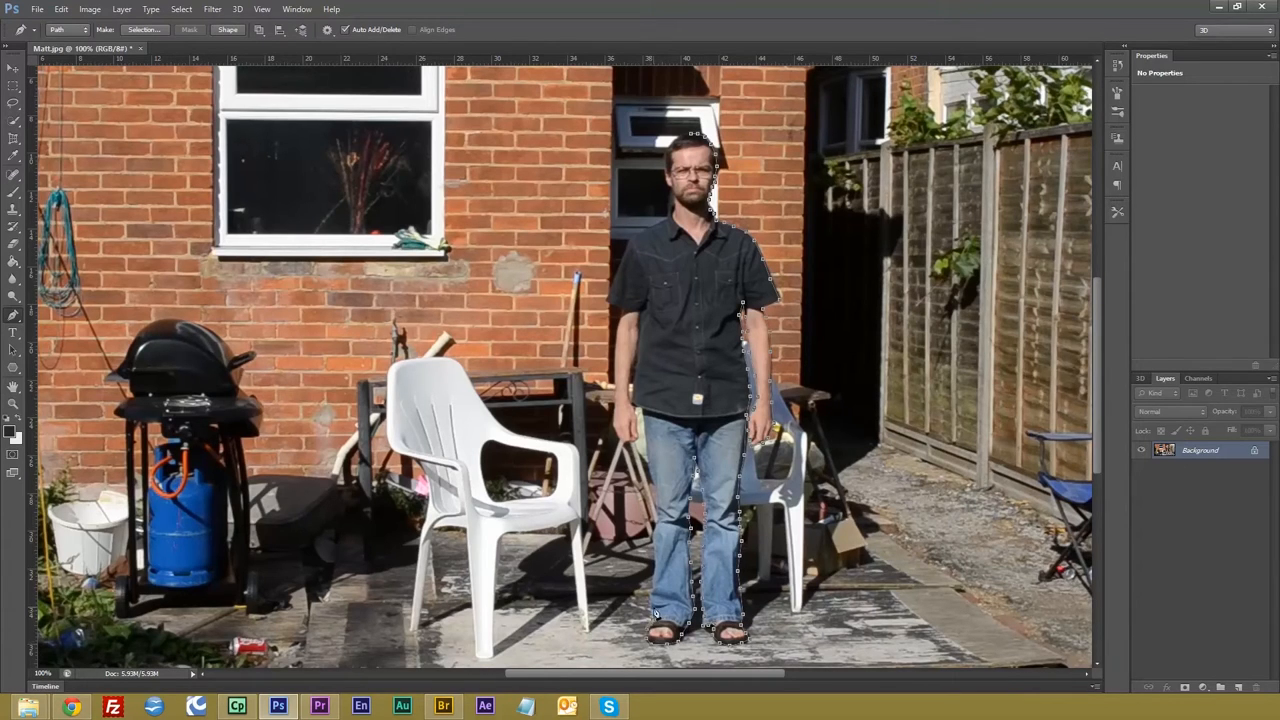
mouse_move(630, 450)
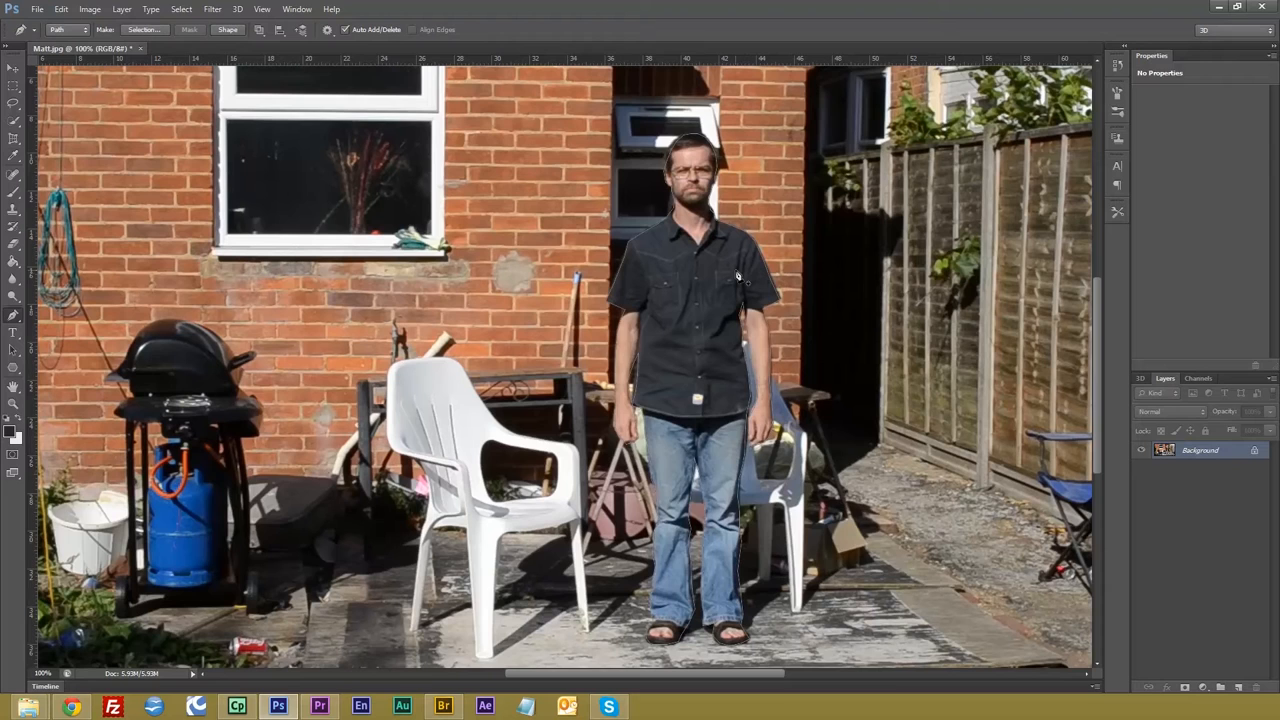
Turn the outline path into a selection and add a new layer for the silhouette.
right_click(738, 278)
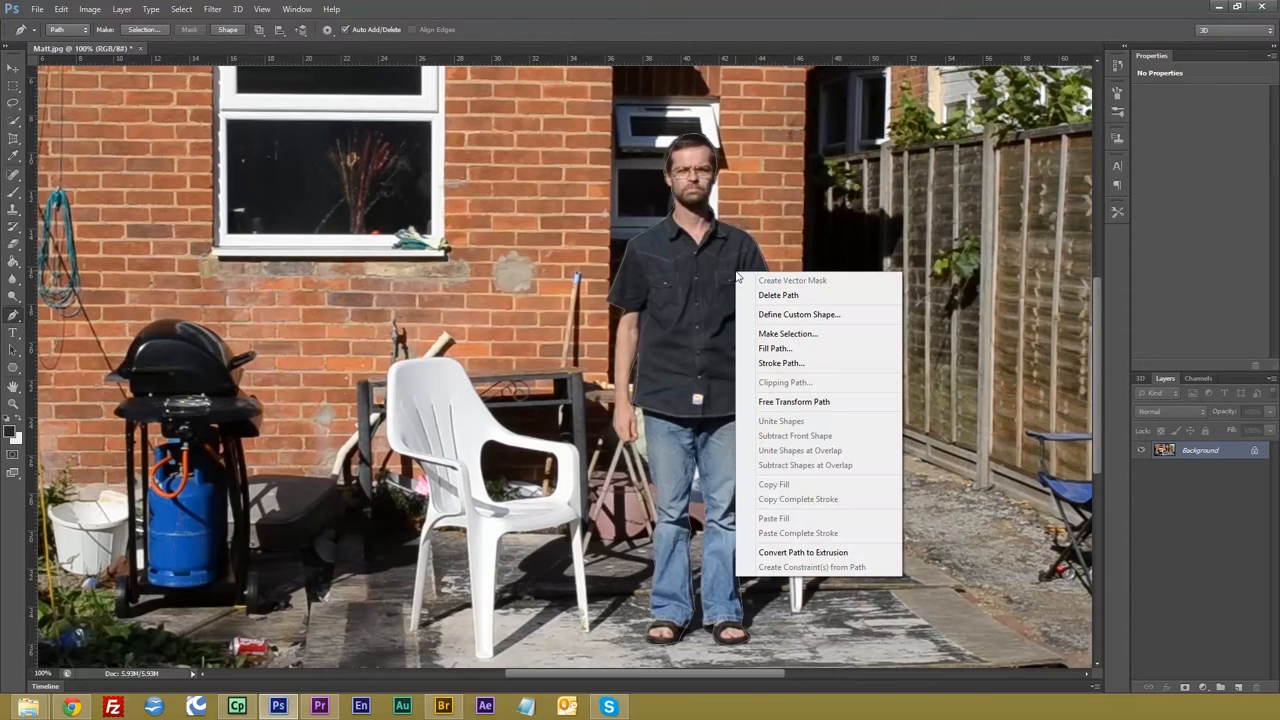
left_click(788, 332)
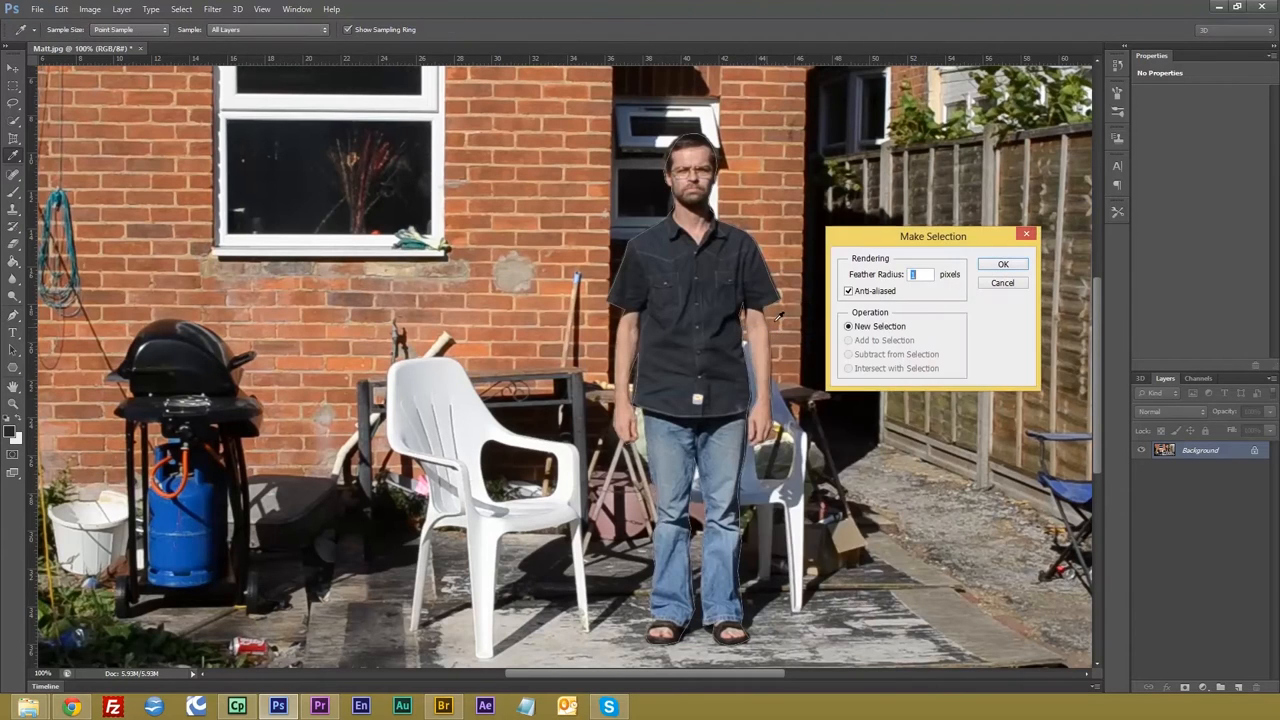
mouse_move(892, 284)
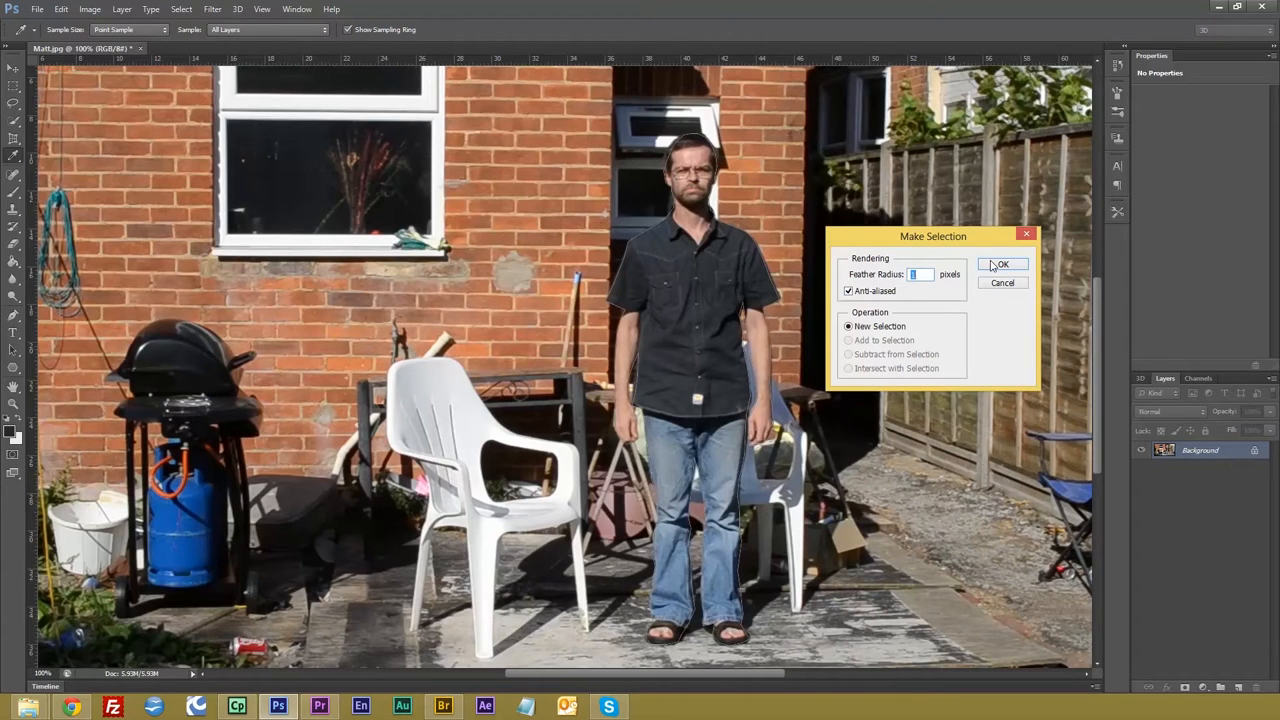
left_click(1008, 264)
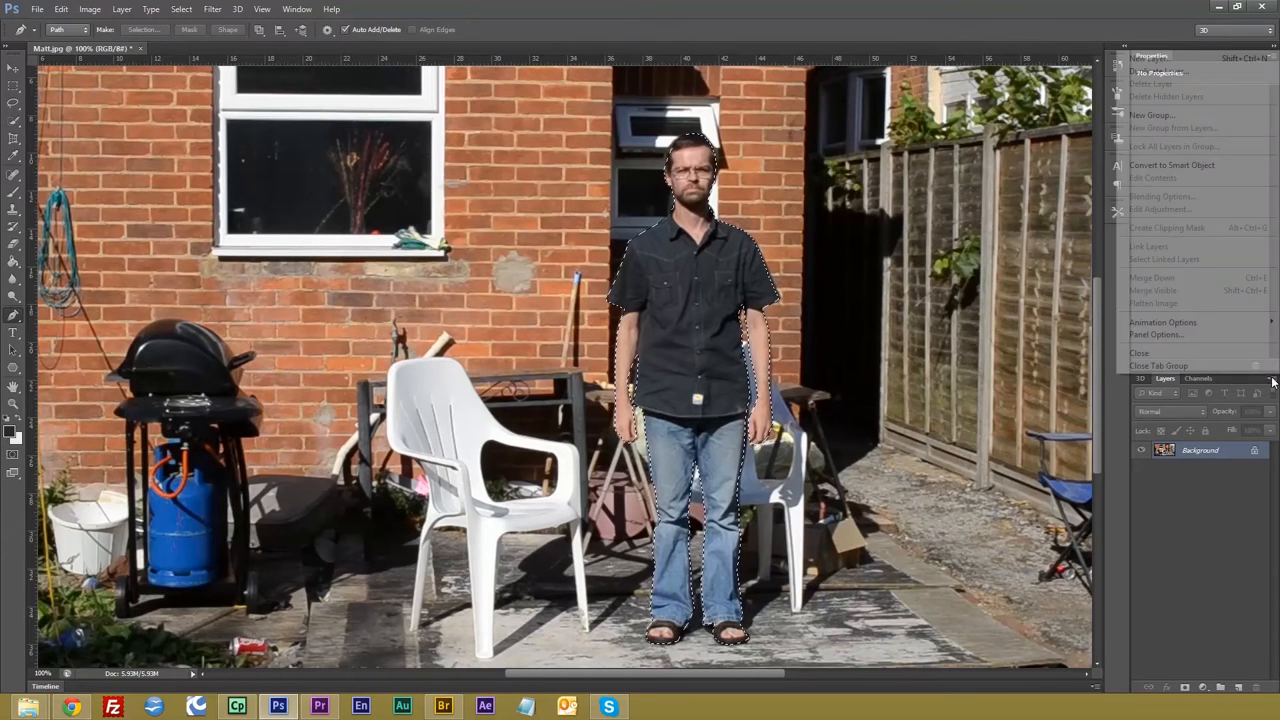
left_click(1152, 62)
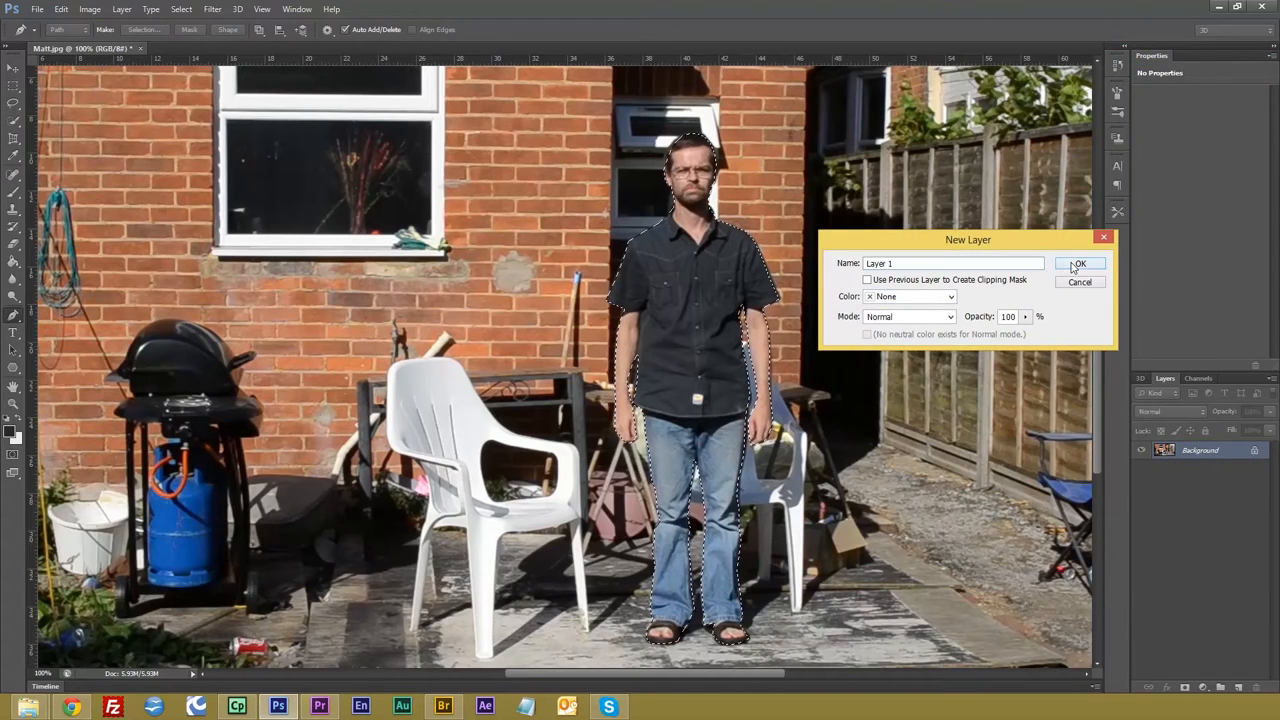
left_click(1080, 264)
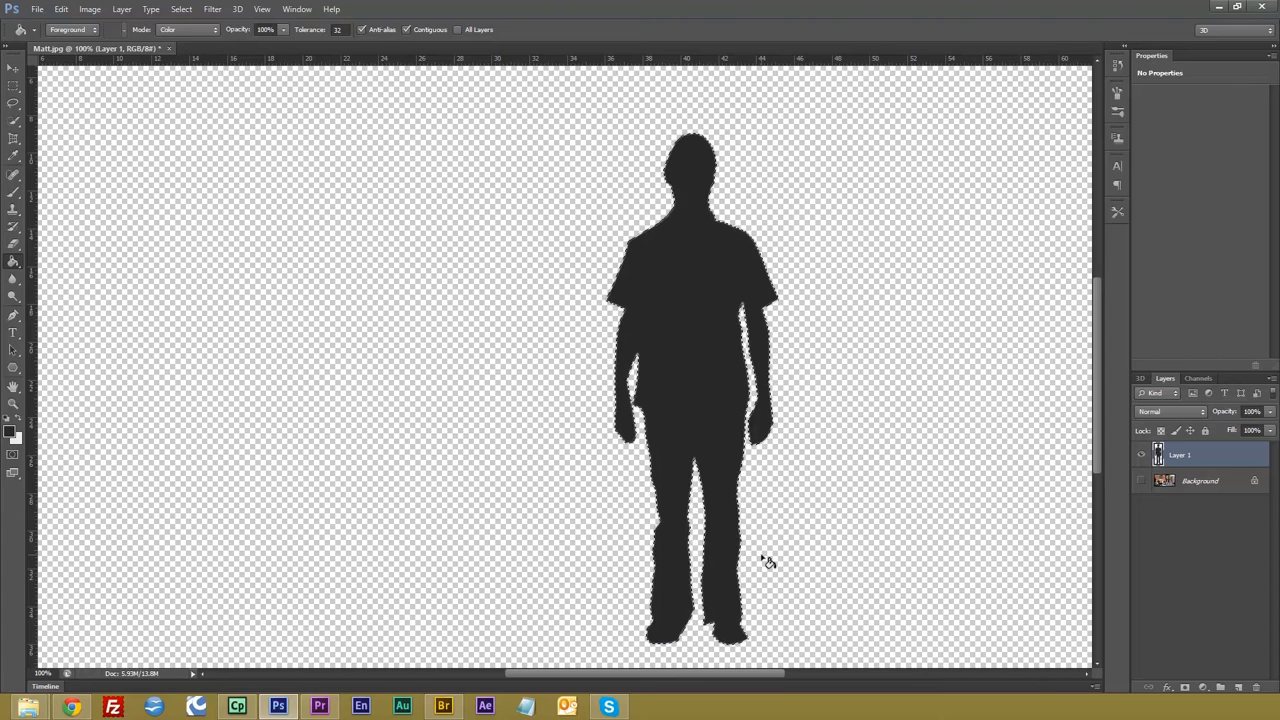
Save the silhouette matte as JohnMatt.psd via Save As.
left_click(48, 10)
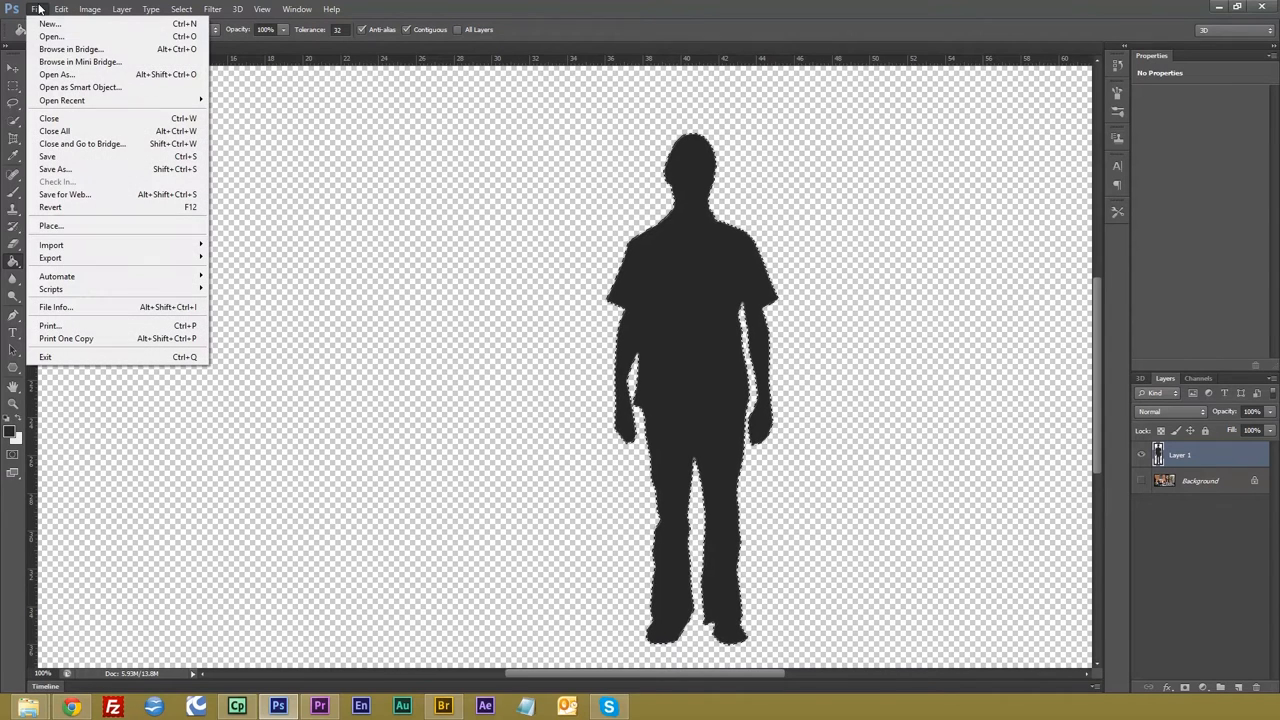
left_click(56, 168)
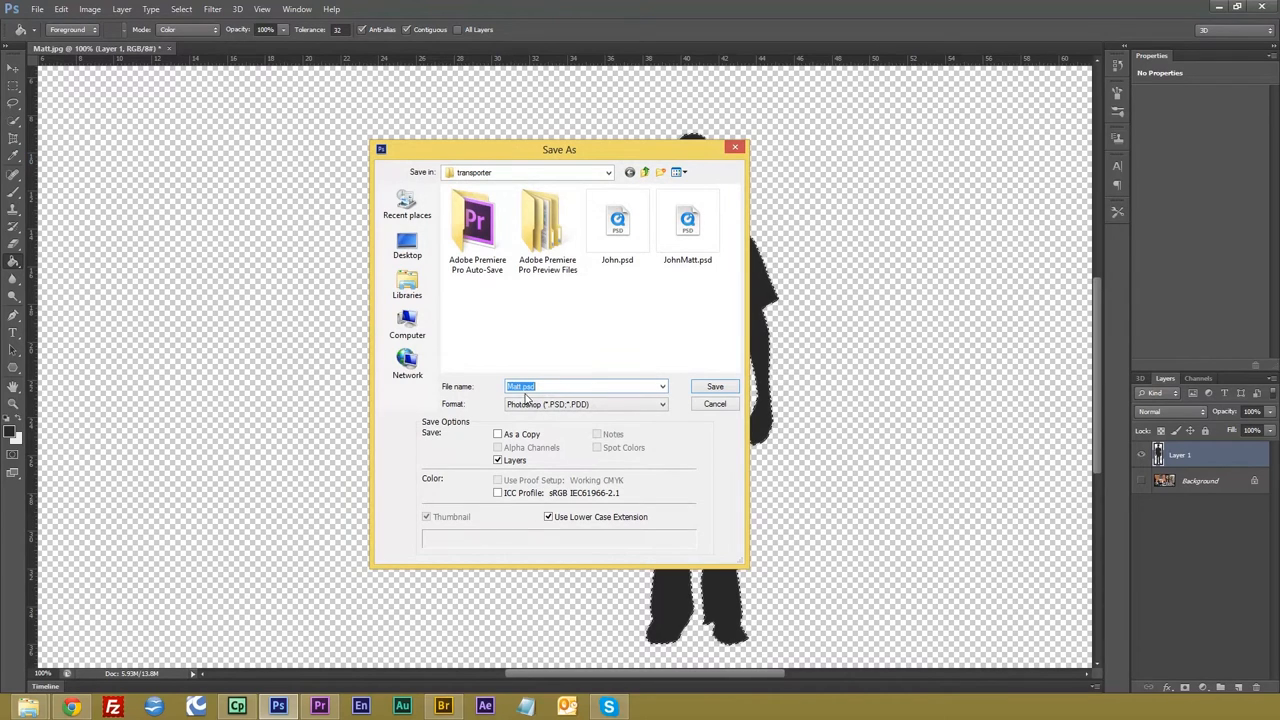
left_click(714, 386)
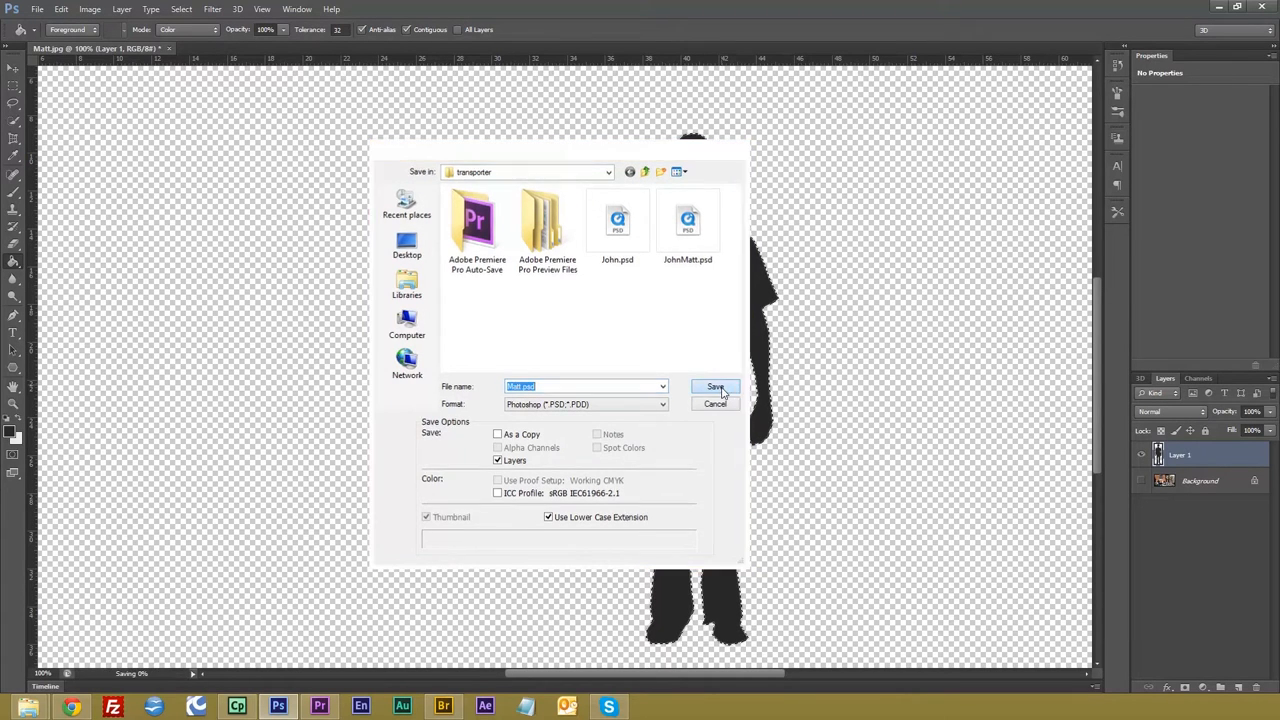
left_click(716, 388)
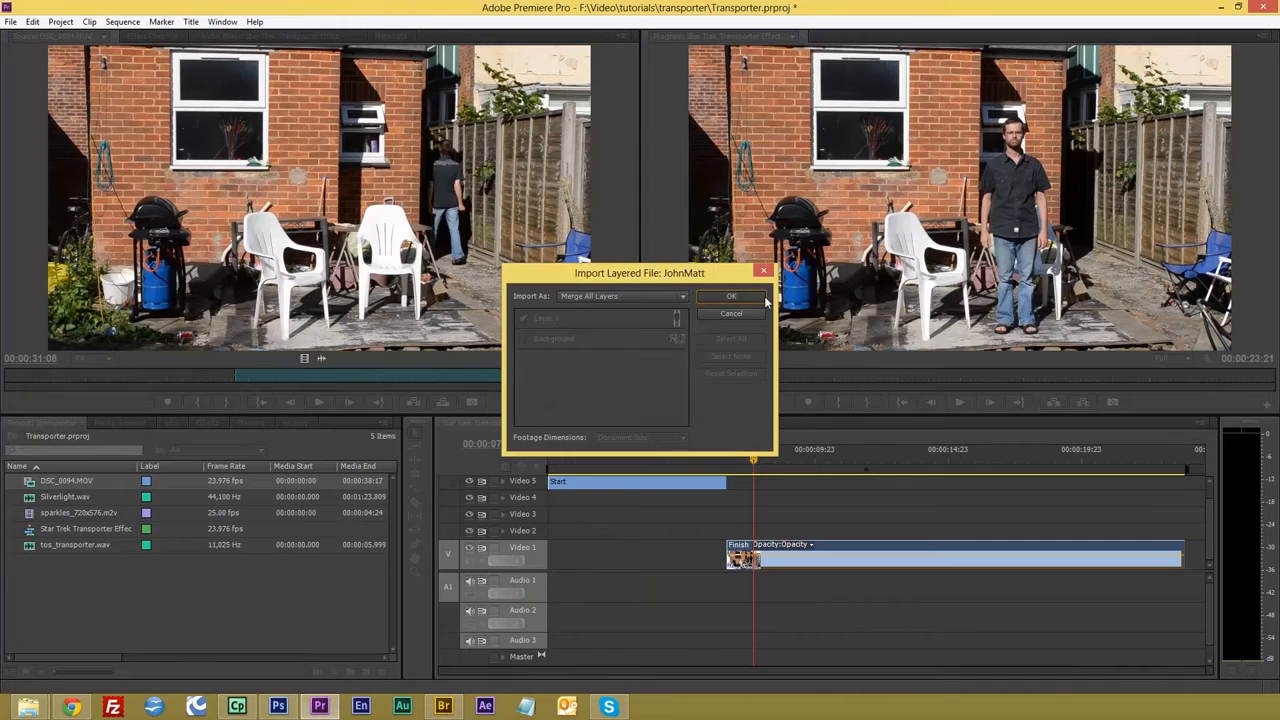
Confirm importing JohnMatt.psd as merged layers into the project.
left_click(732, 296)
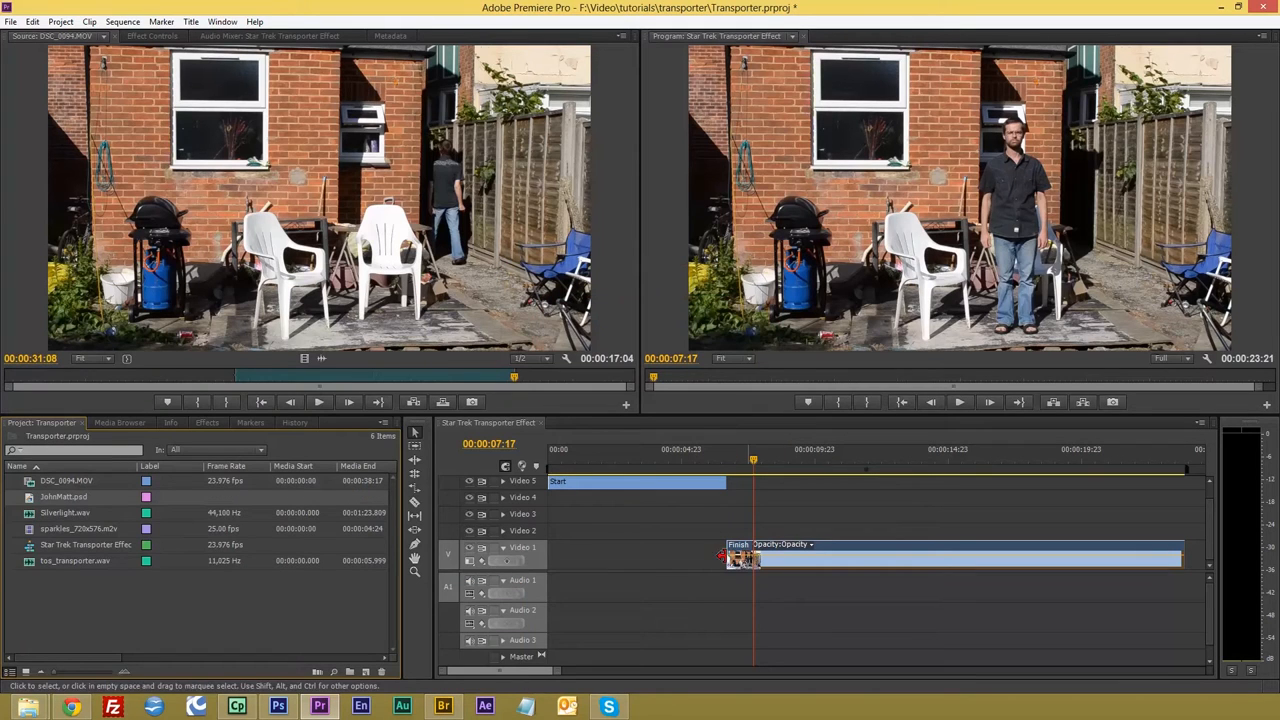
mouse_move(30, 512)
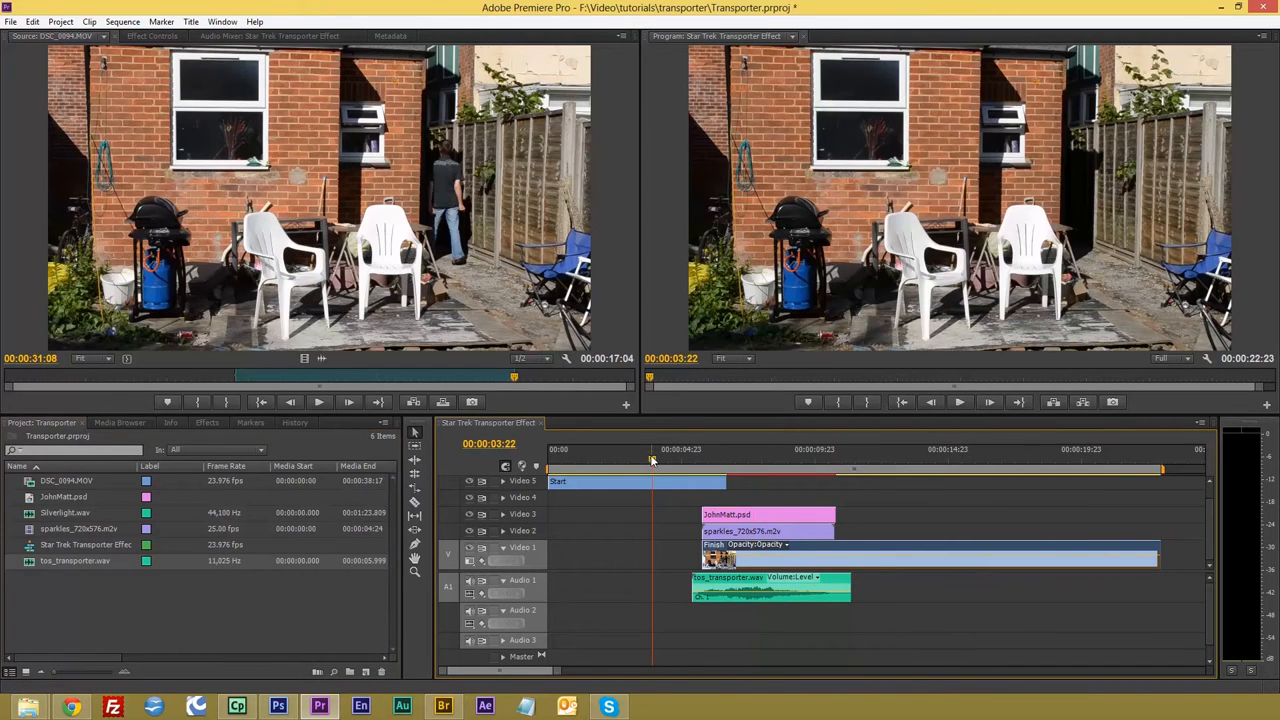
Scale the sparkles clip to frame size and bring up the Effects list.
left_click(752, 450)
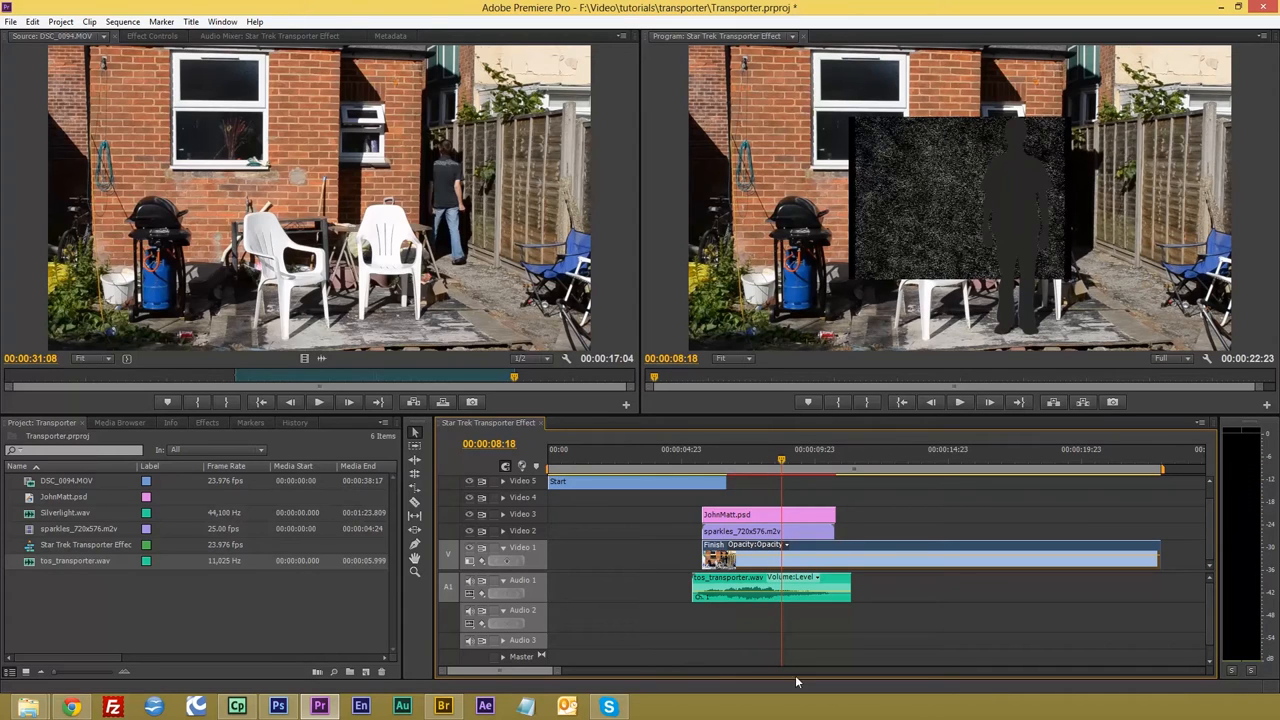
right_click(720, 544)
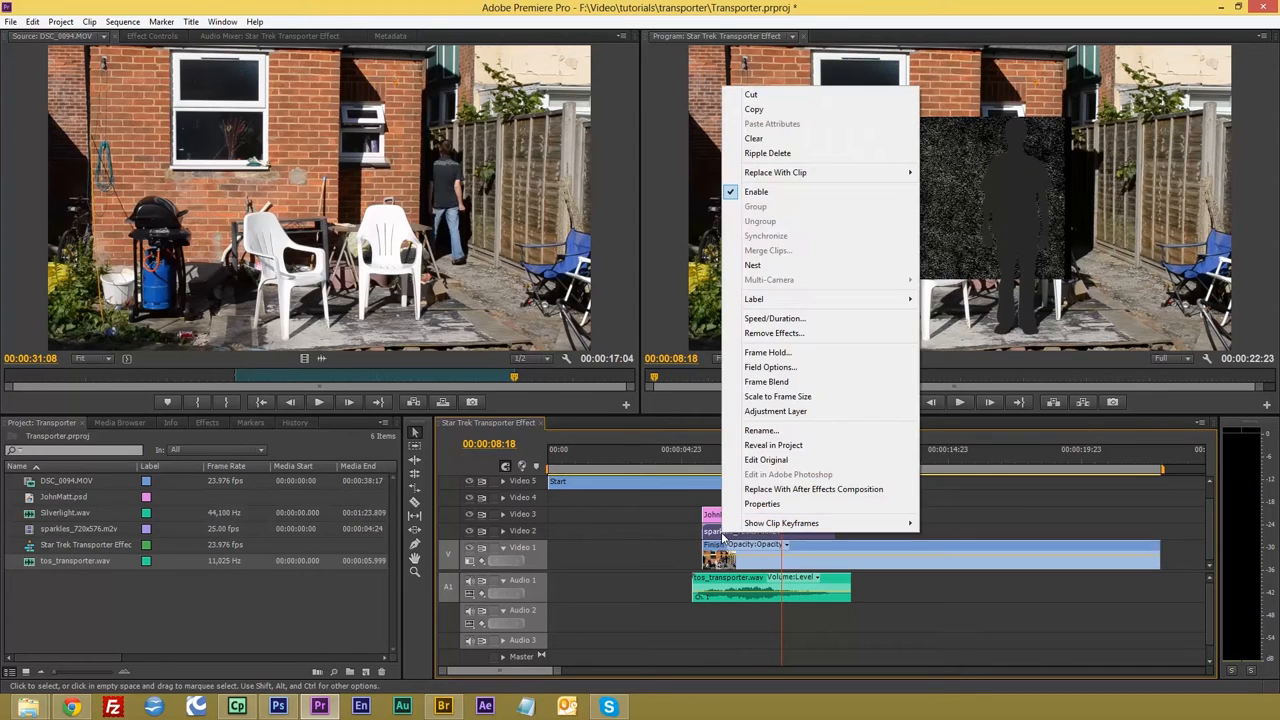
mouse_move(778, 396)
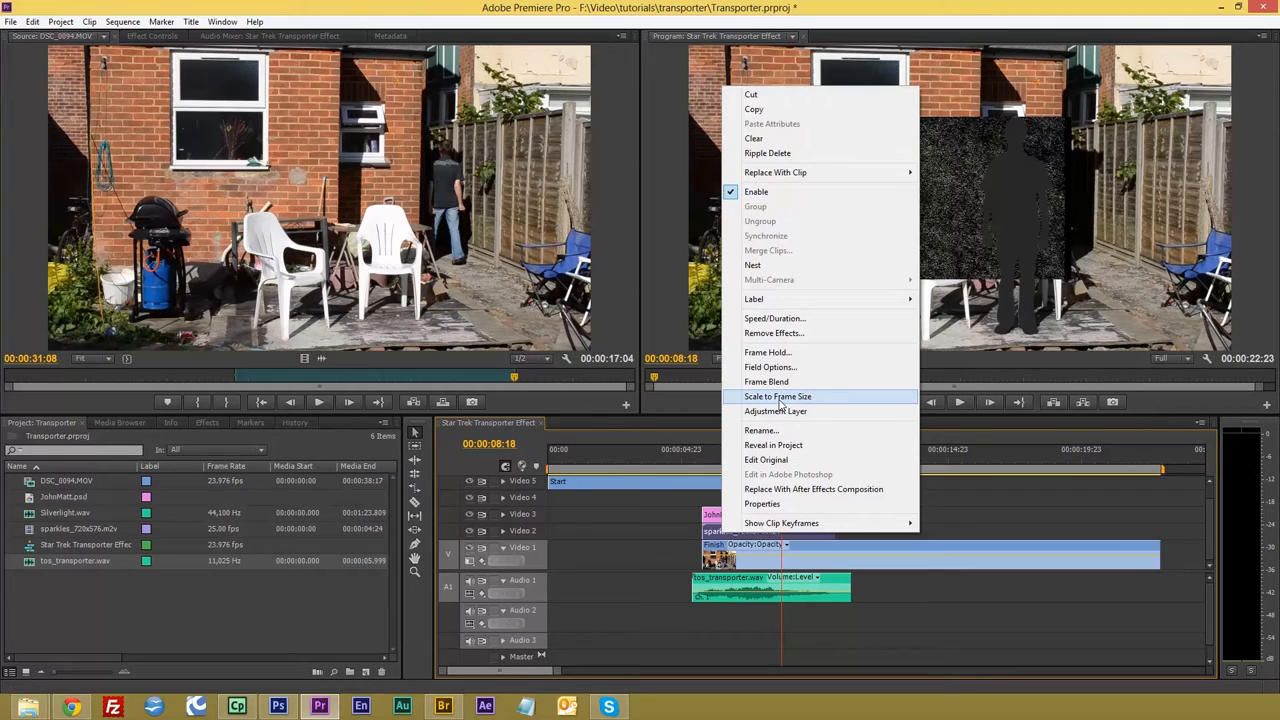
left_click(776, 396)
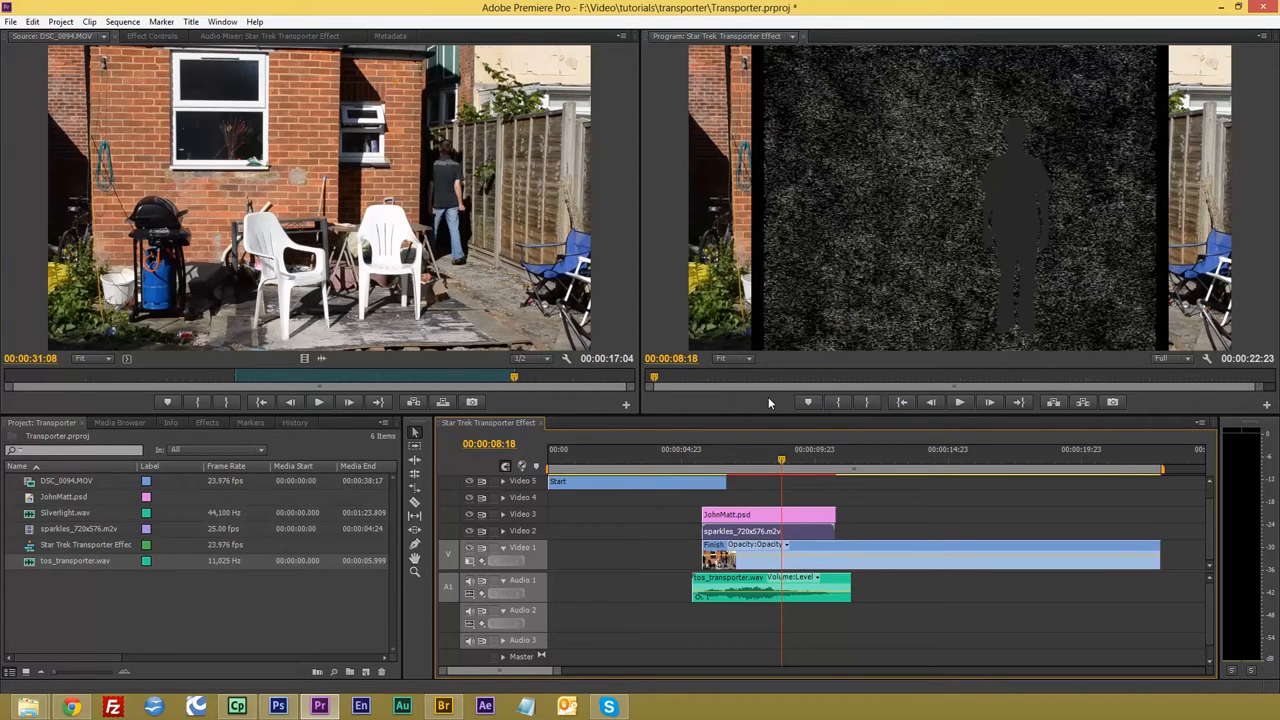
left_click(208, 422)
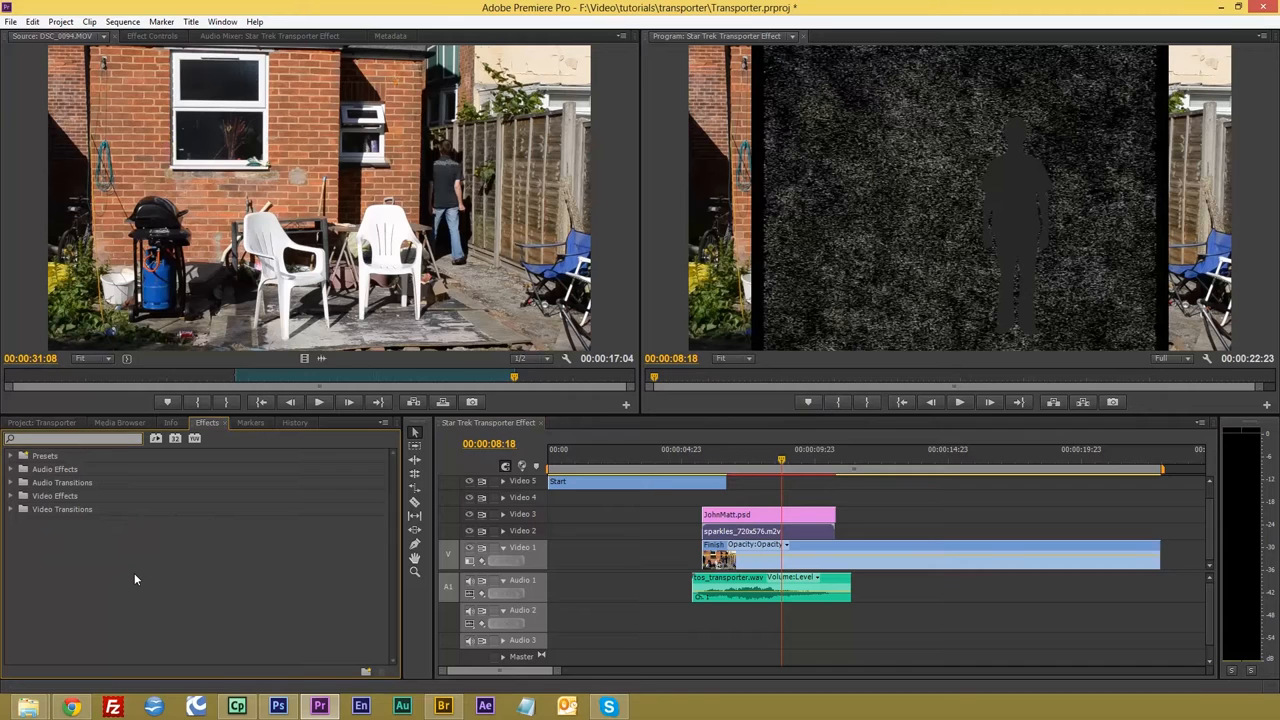
Apply Track Matte Key to the sparkles clip using Video 3 as the matte.
type("matt")
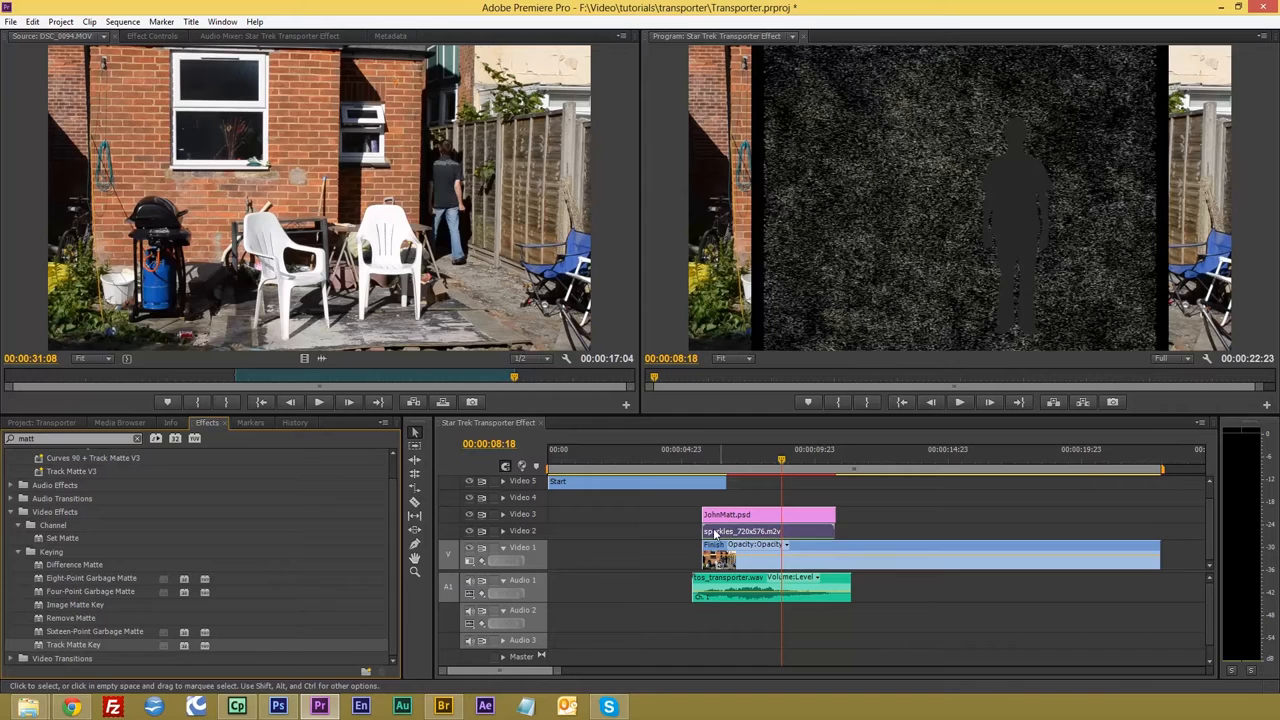
left_click(152, 36)
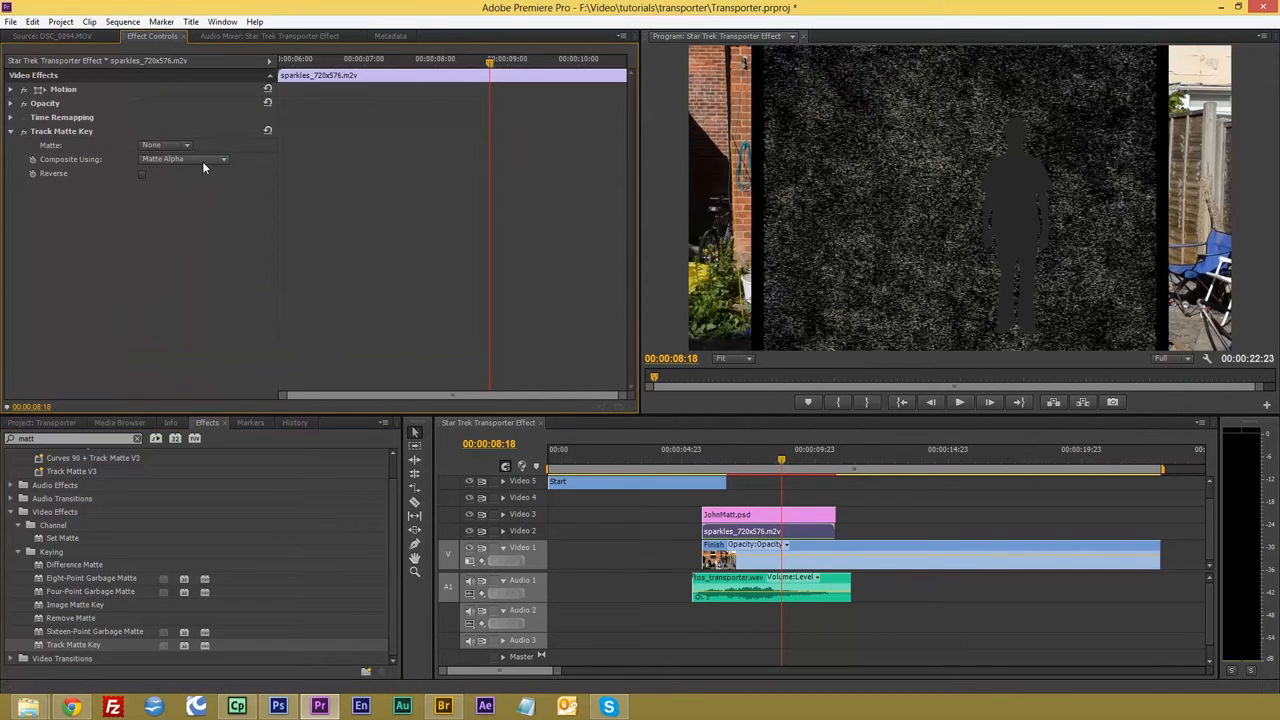
left_click(164, 144)
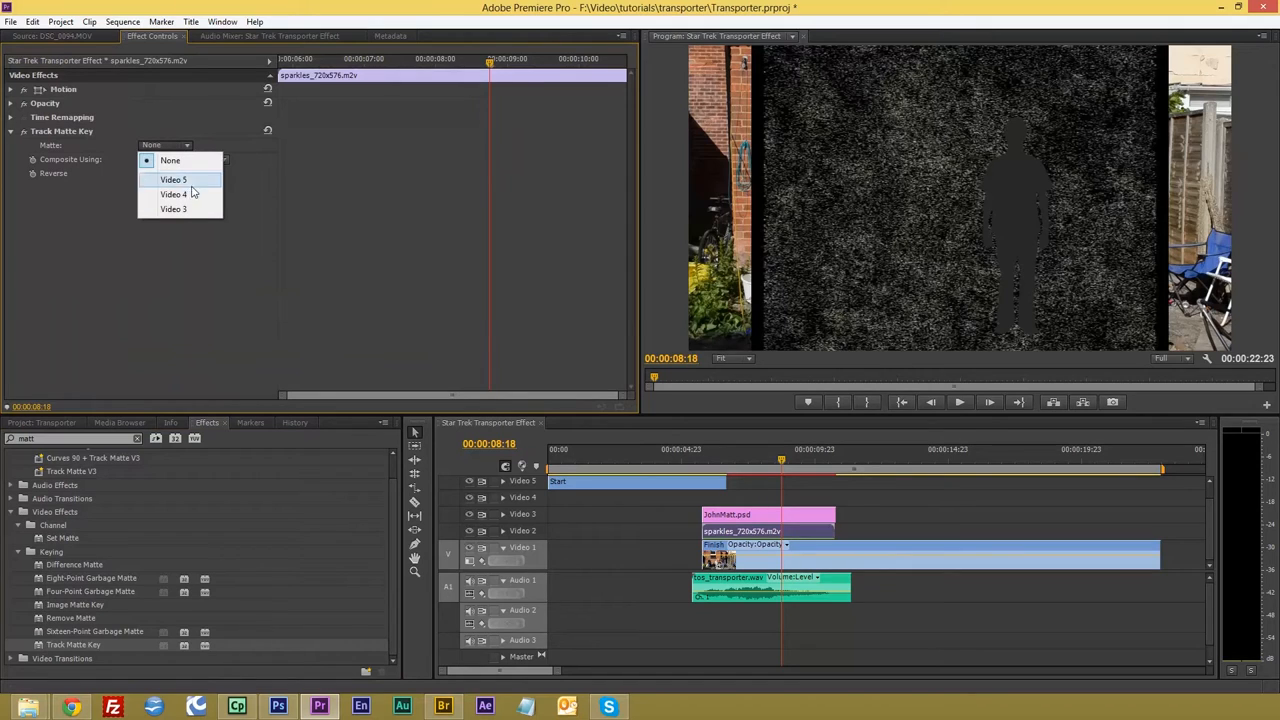
mouse_move(196, 194)
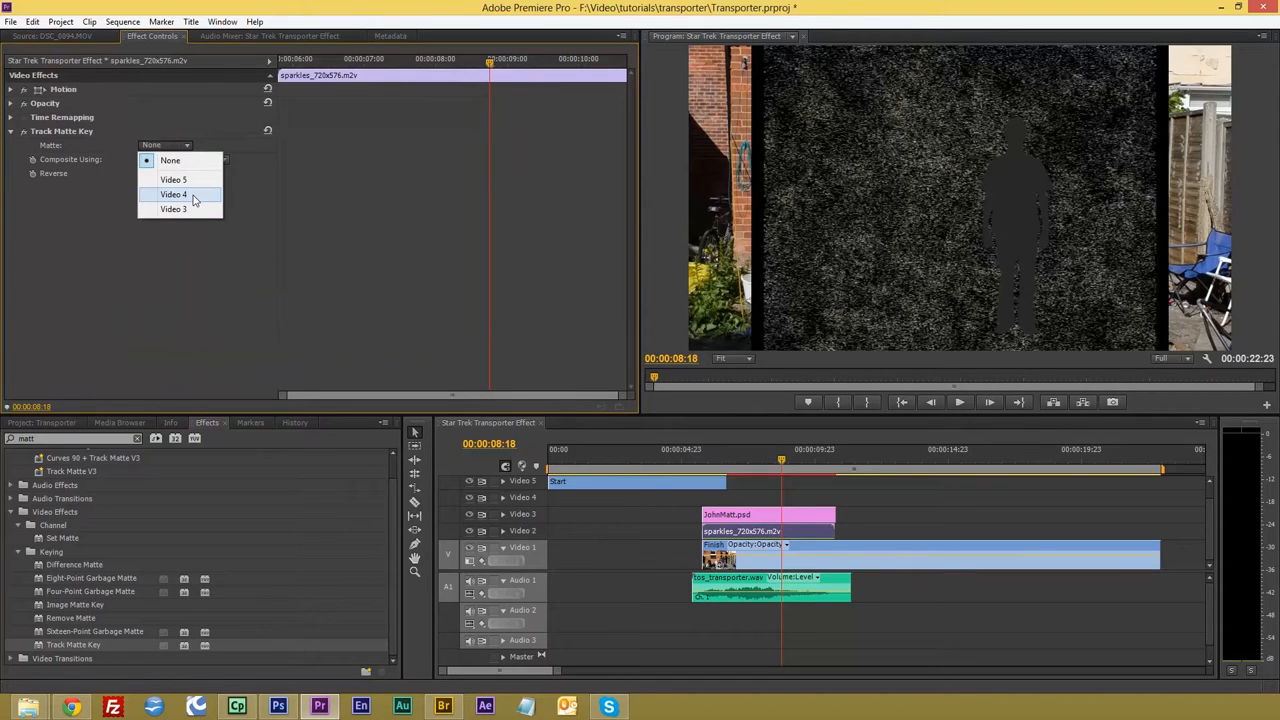
mouse_move(190, 210)
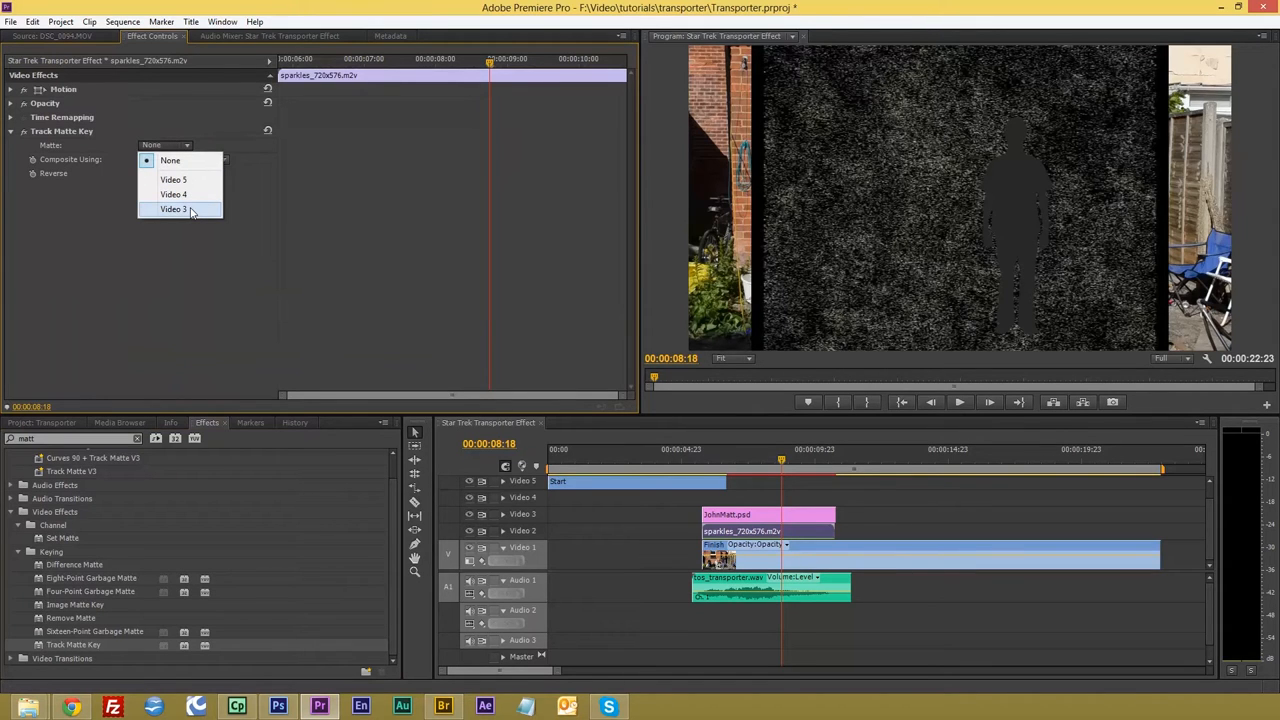
left_click(172, 208)
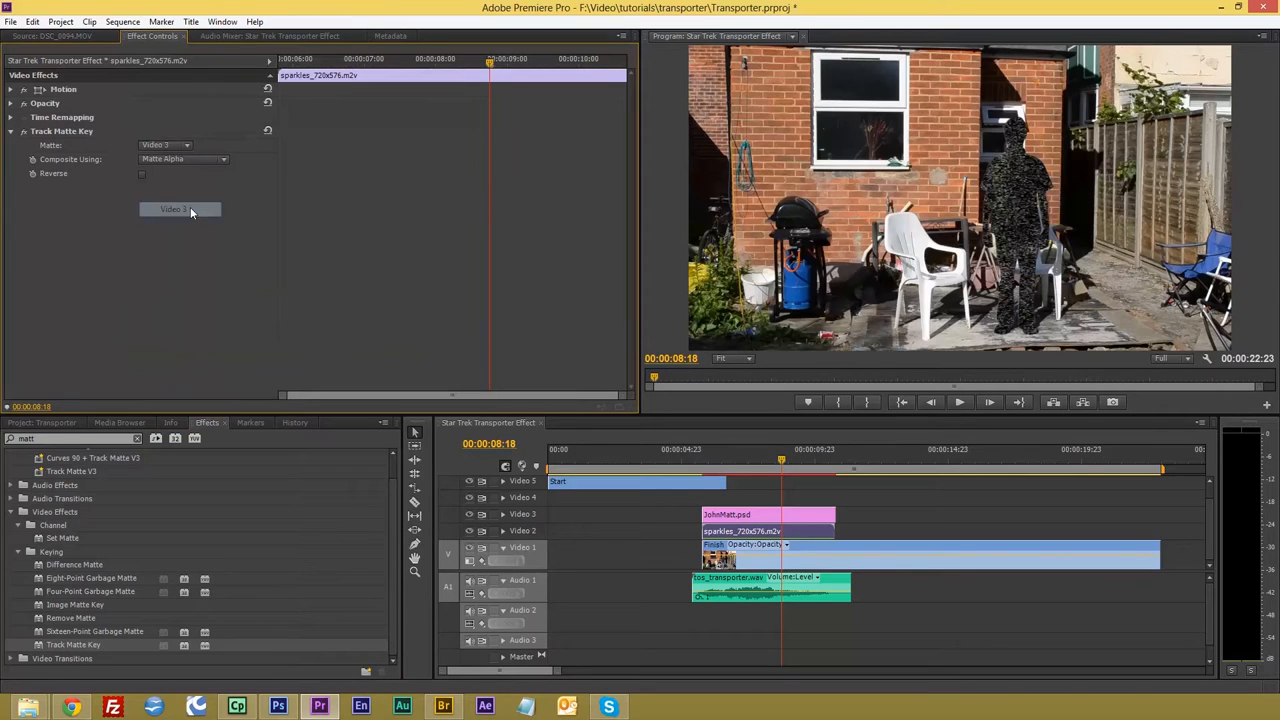
left_click(180, 210)
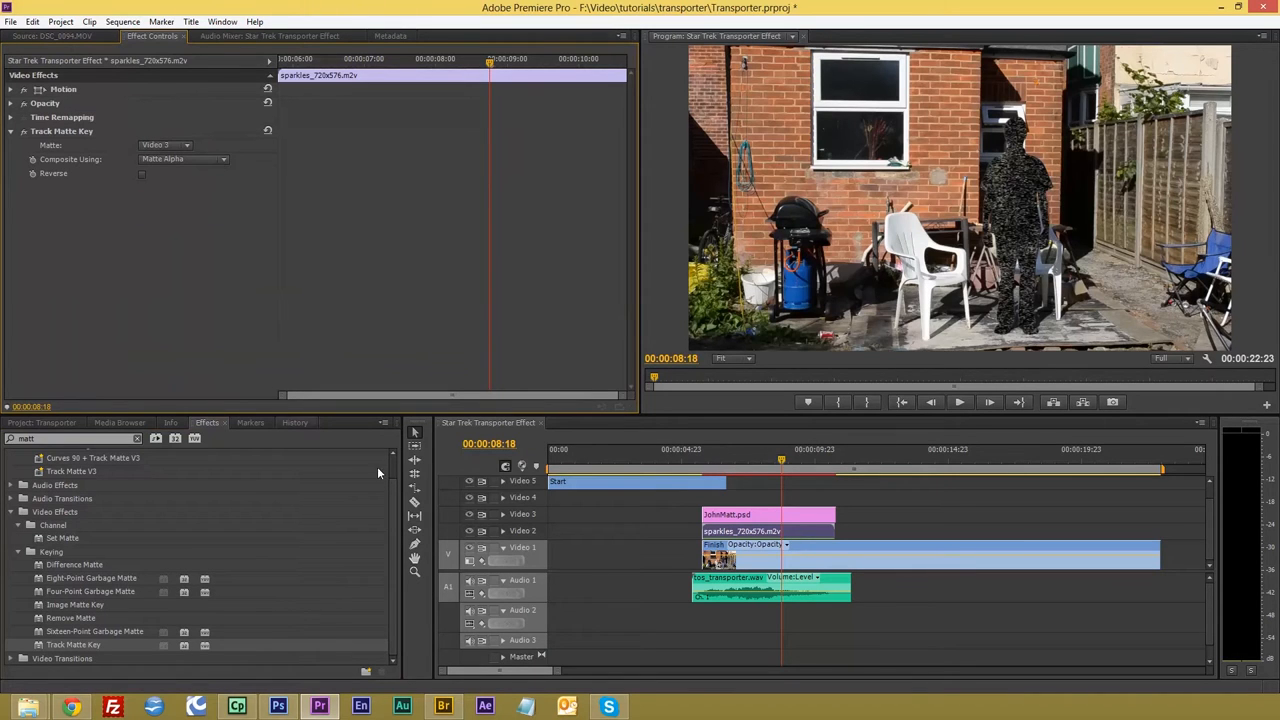
Scrub the timeline to preview sparkles confined to the actor's silhouette.
left_click(752, 460)
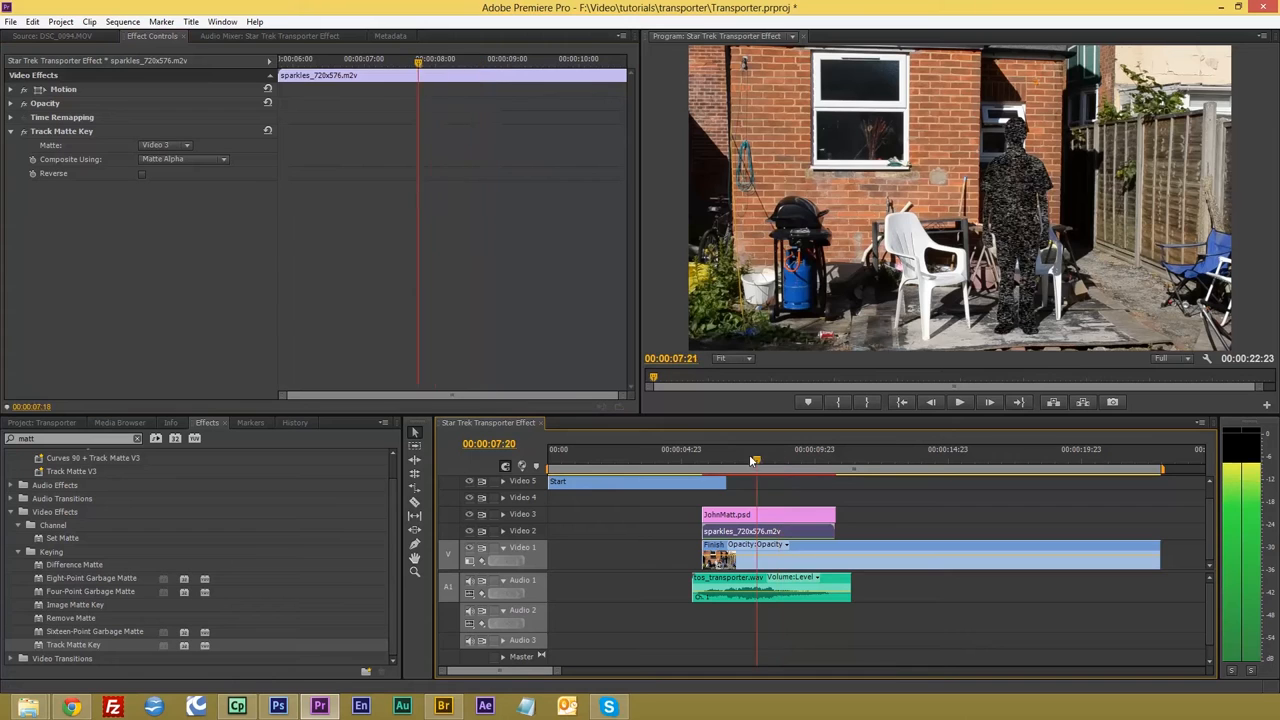
left_click(752, 460)
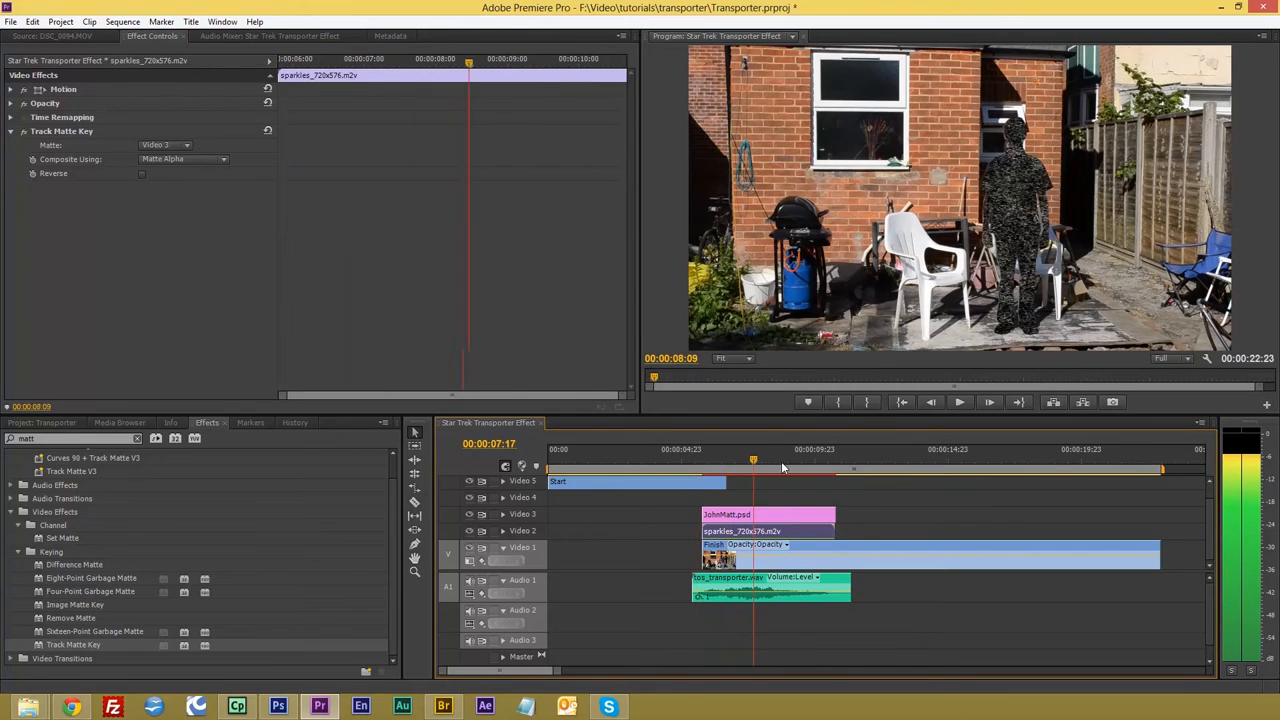
left_click(802, 460)
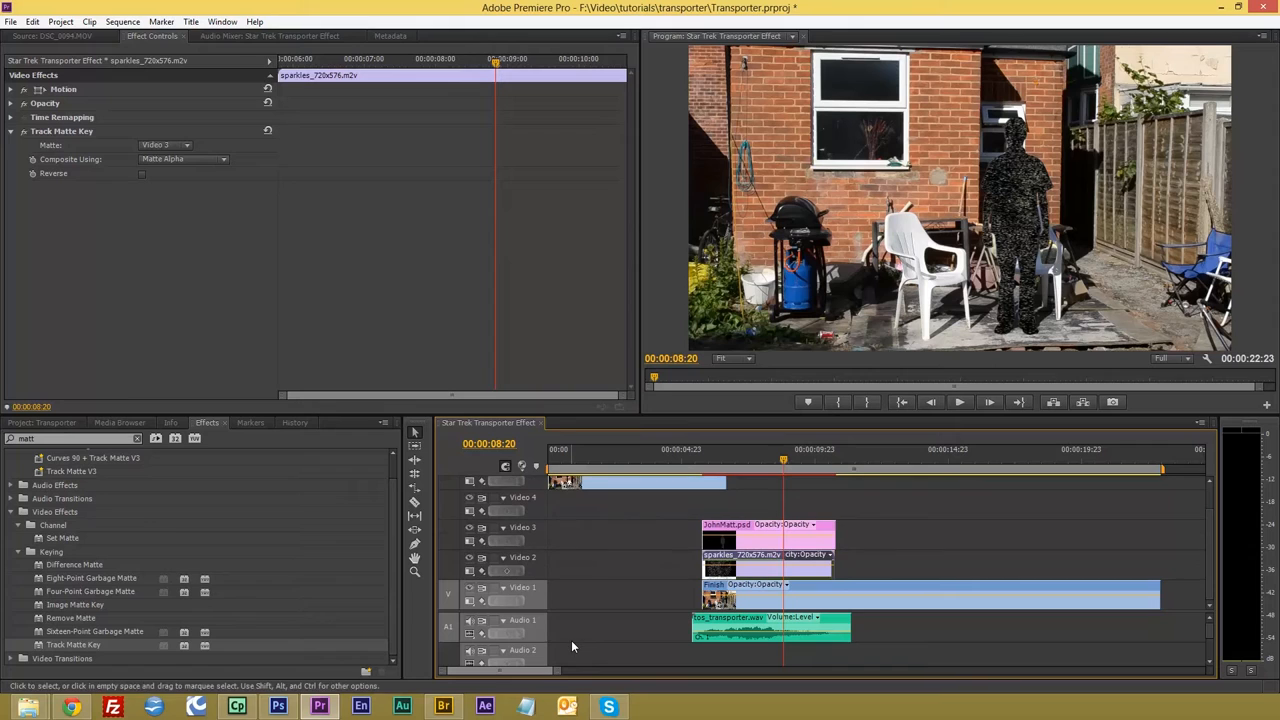
mouse_move(690, 472)
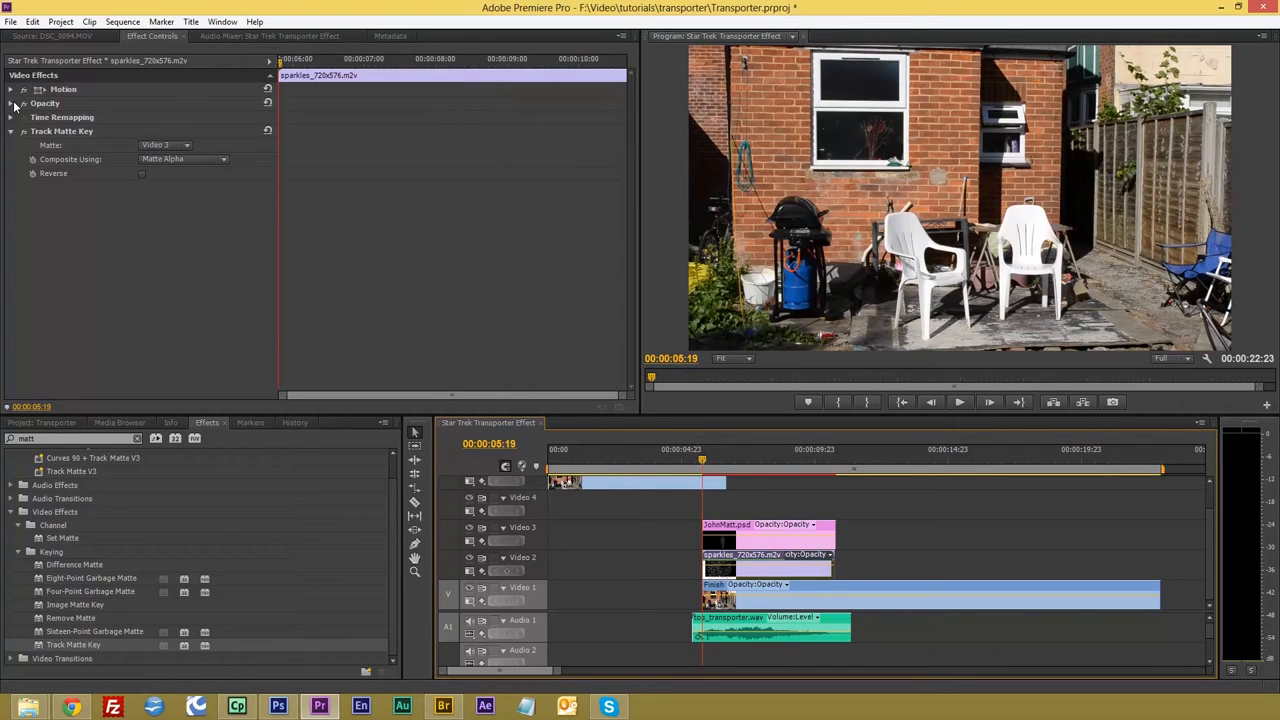
Keyframe the sparkles clip's opacity lower so the sparkles fade out, then review.
left_click(8, 102)
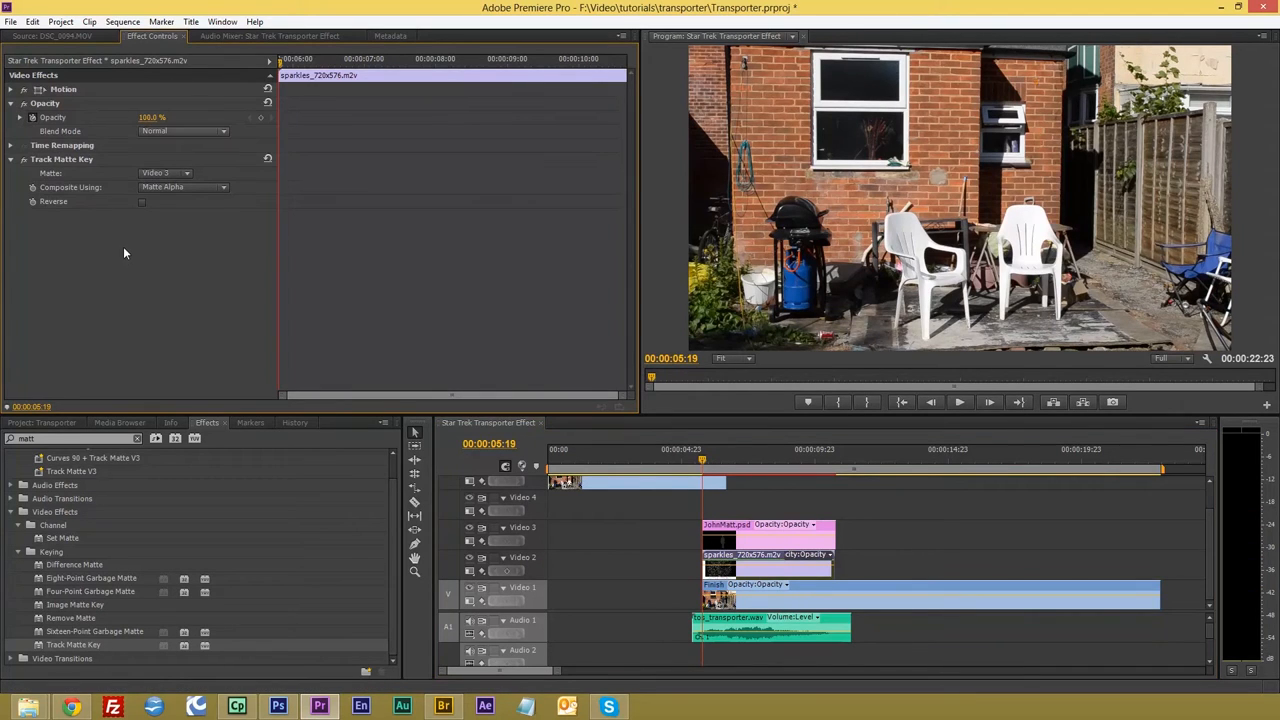
mouse_move(252, 122)
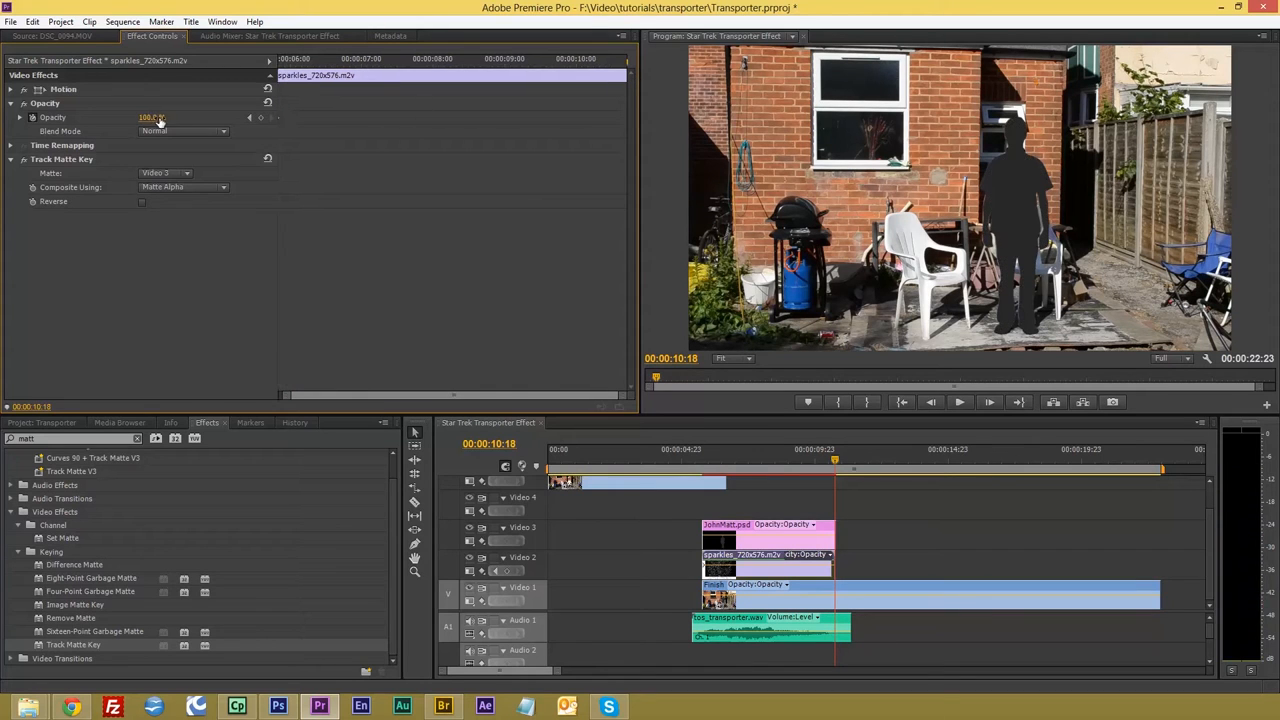
left_click_drag(150, 116, 144, 116)
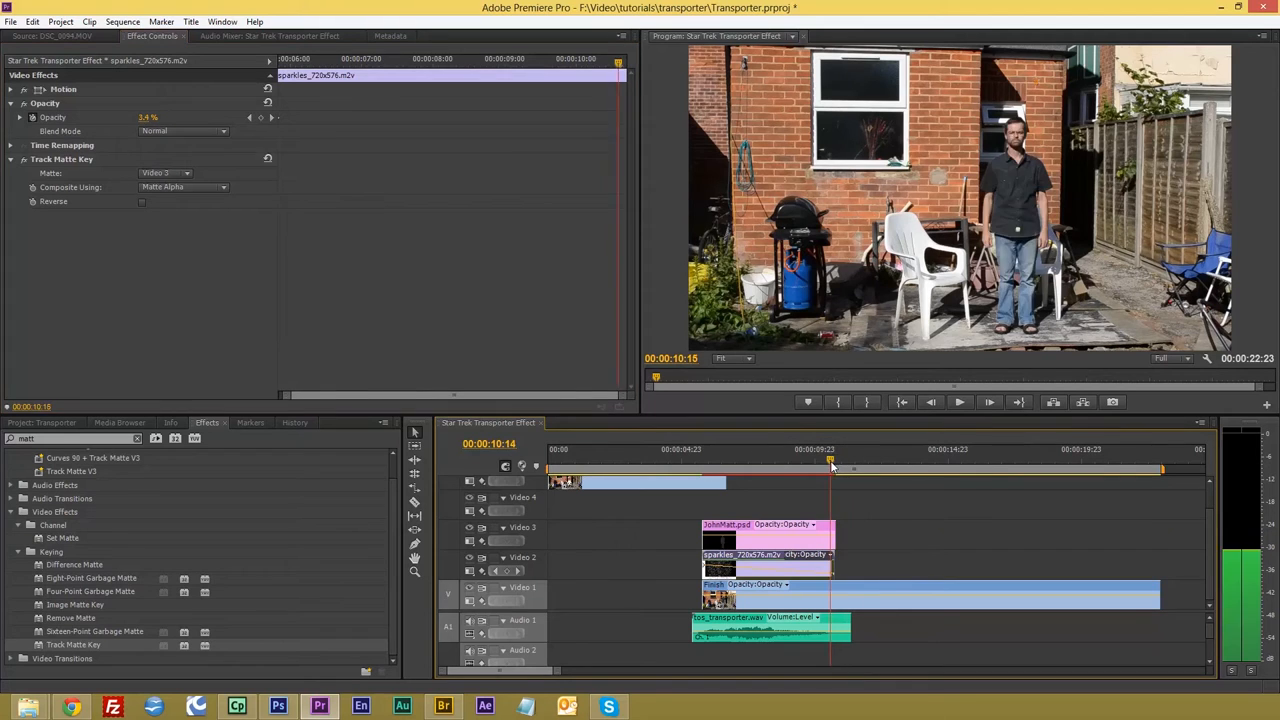
left_click(724, 466)
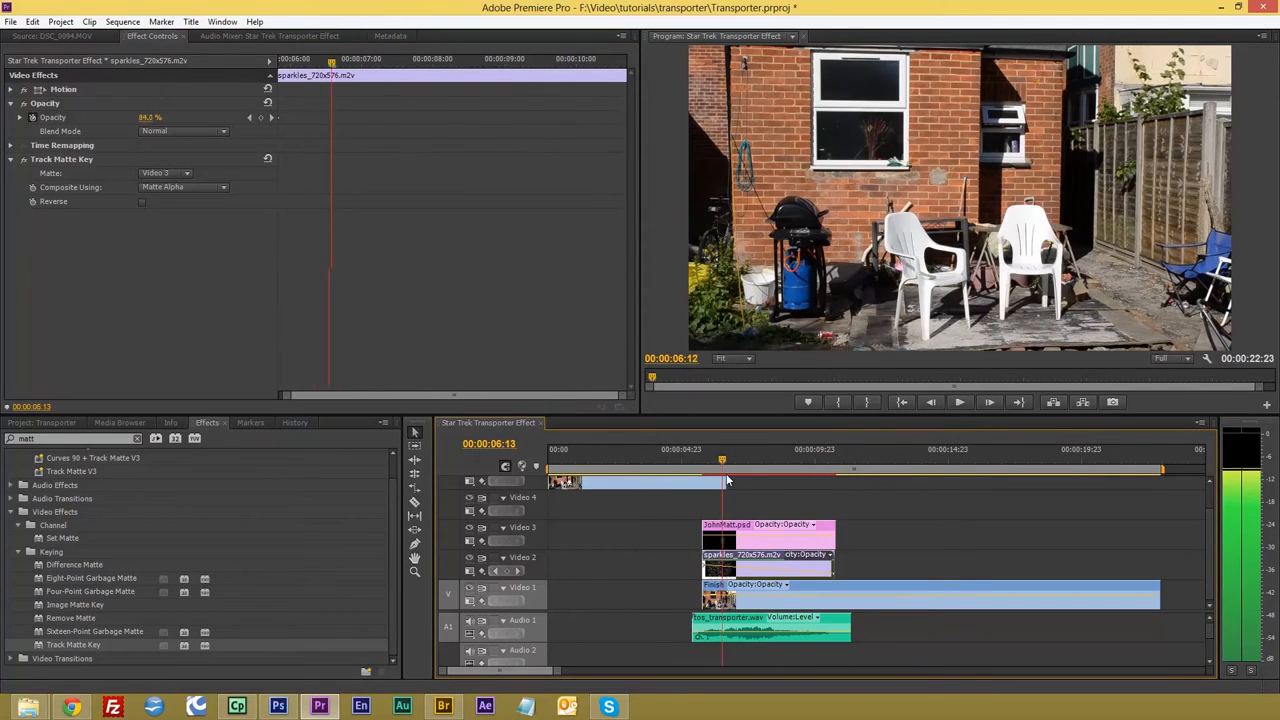
left_click(840, 460)
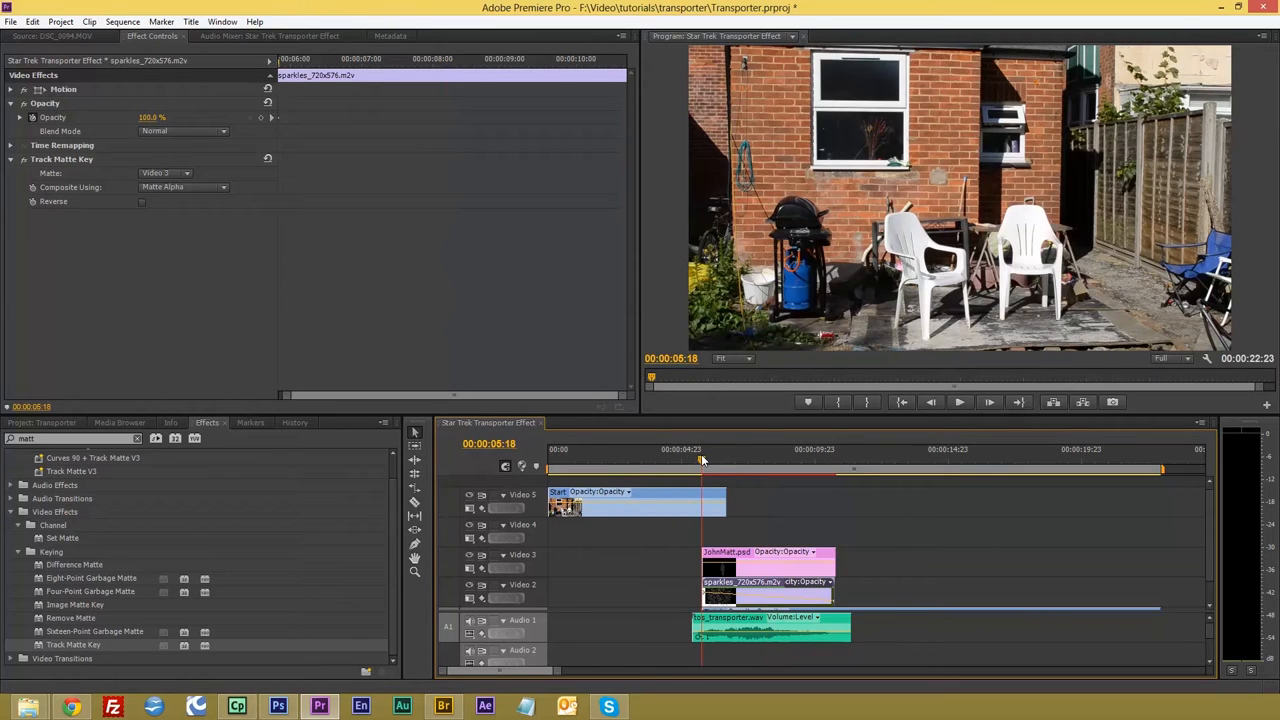
mouse_move(428, 332)
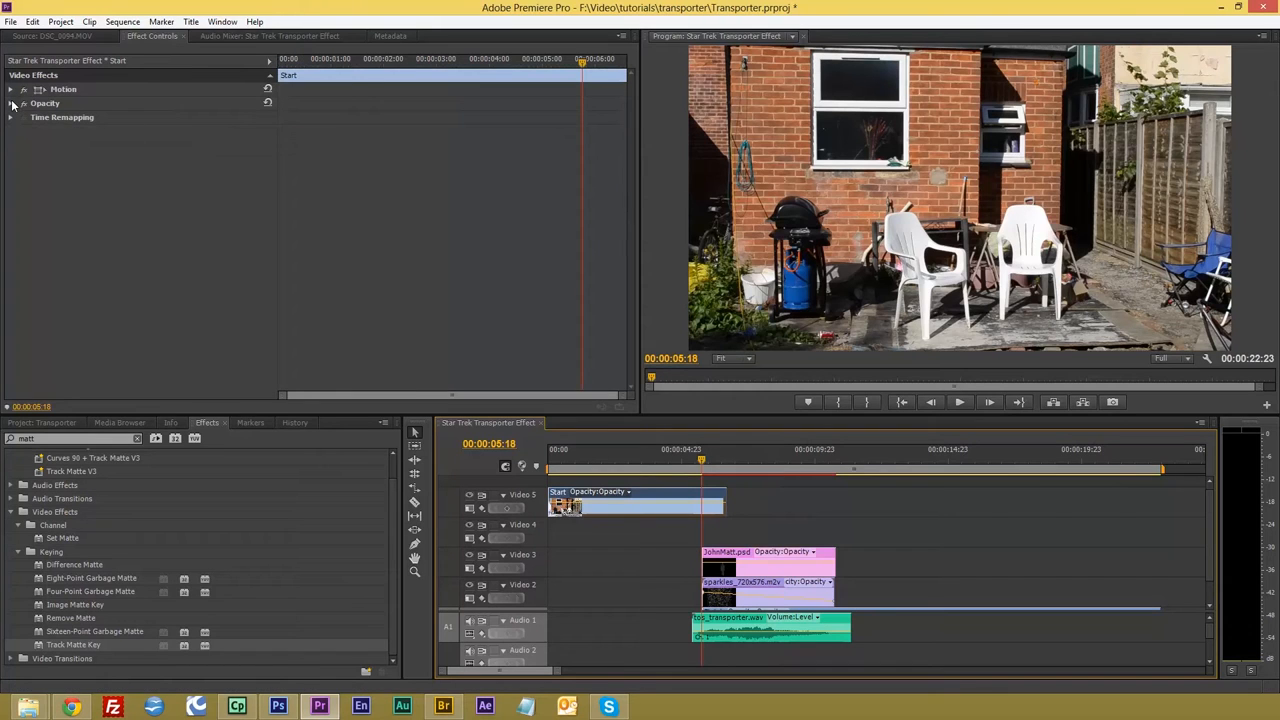
Keyframe the Start clip's Opacity from 100% to 0% and preview the actor materialising.
left_click(16, 102)
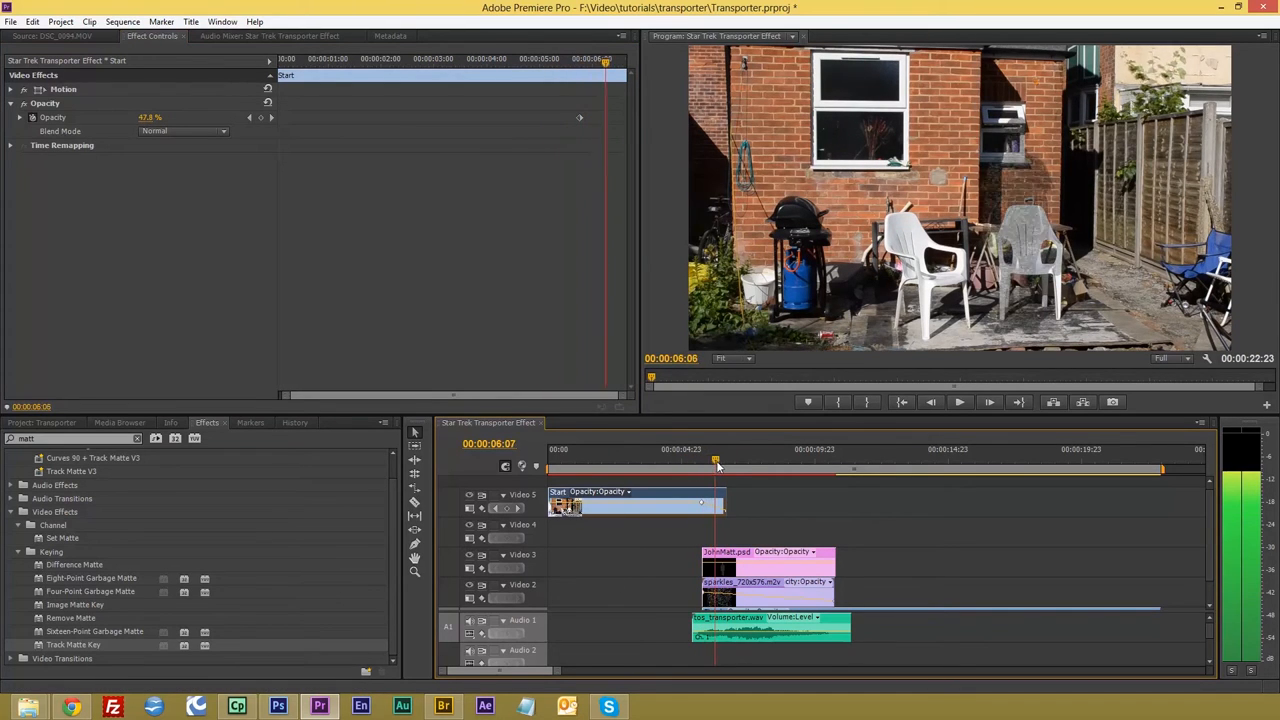
left_click(774, 460)
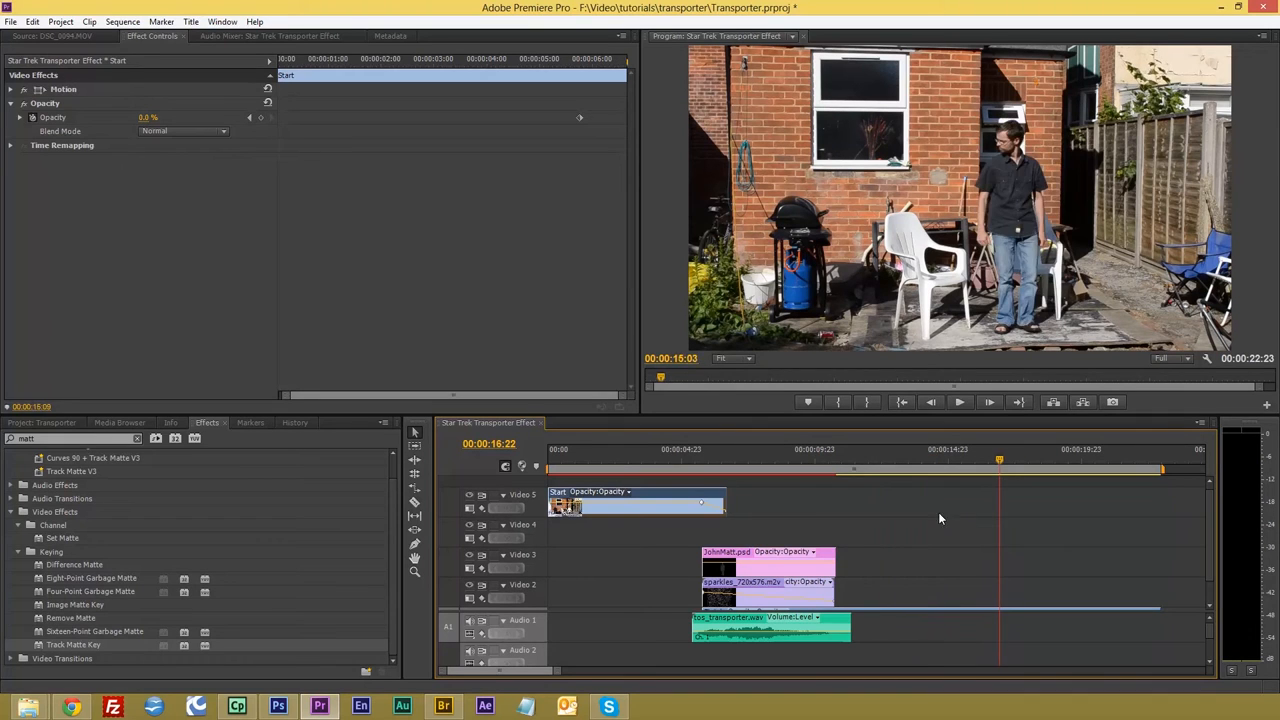
left_click(748, 460)
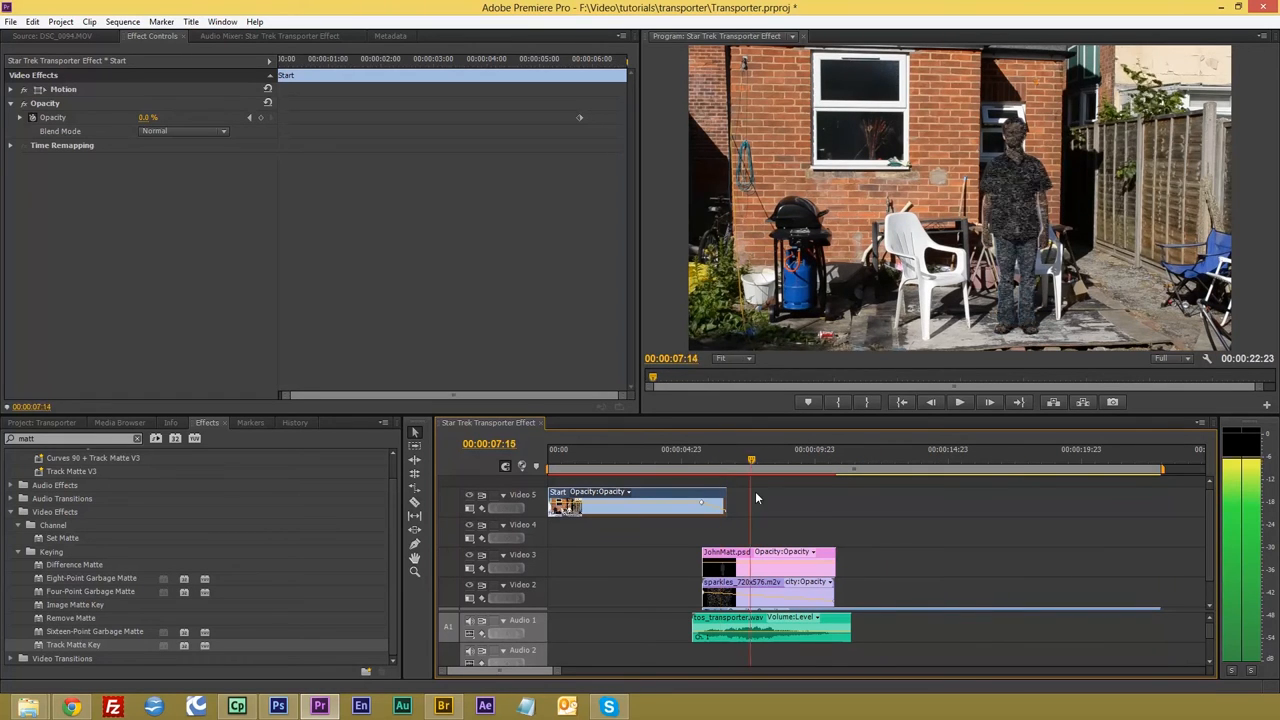
left_click(926, 448)
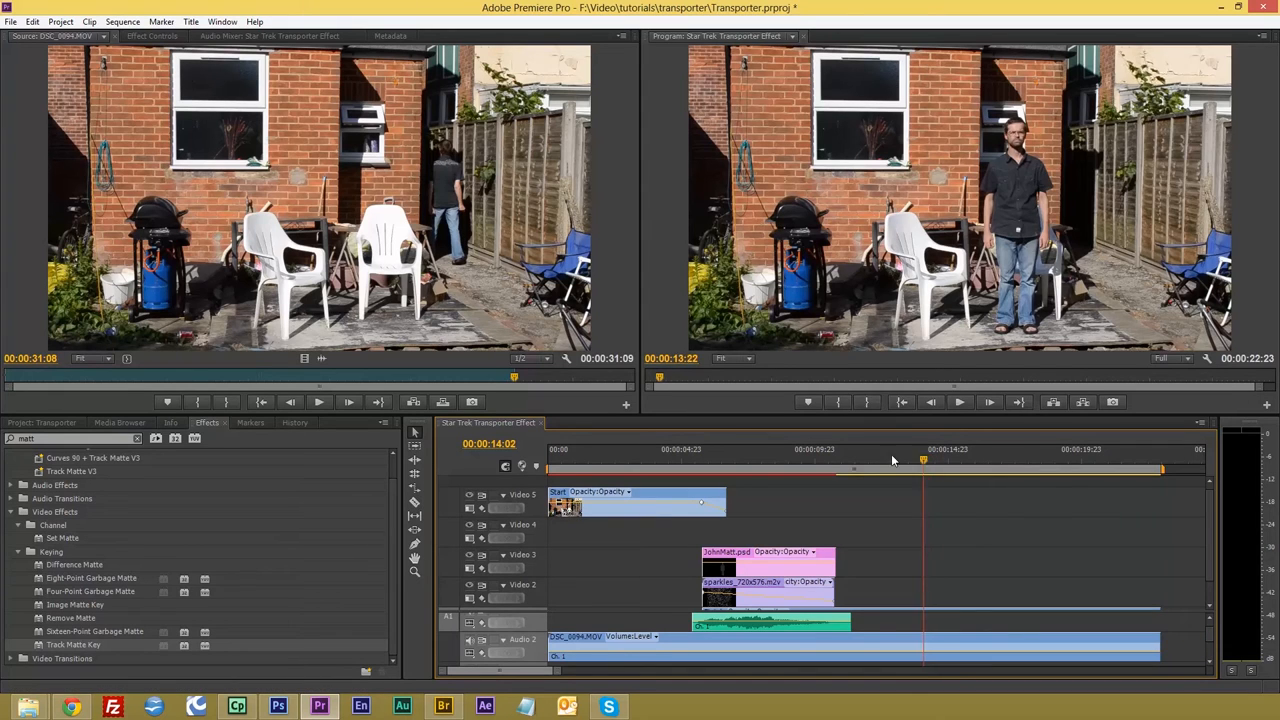
Place the music WAV under the whole sequence and show the project's media list.
left_click(642, 450)
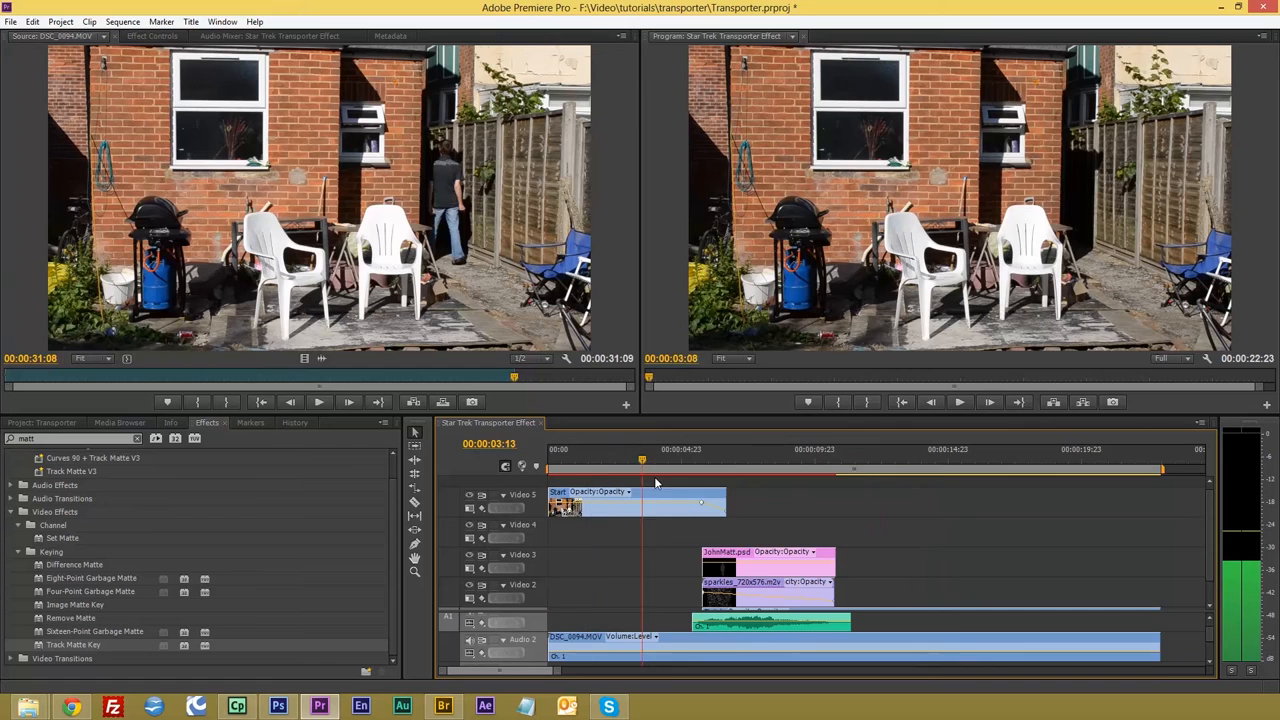
left_click(1008, 458)
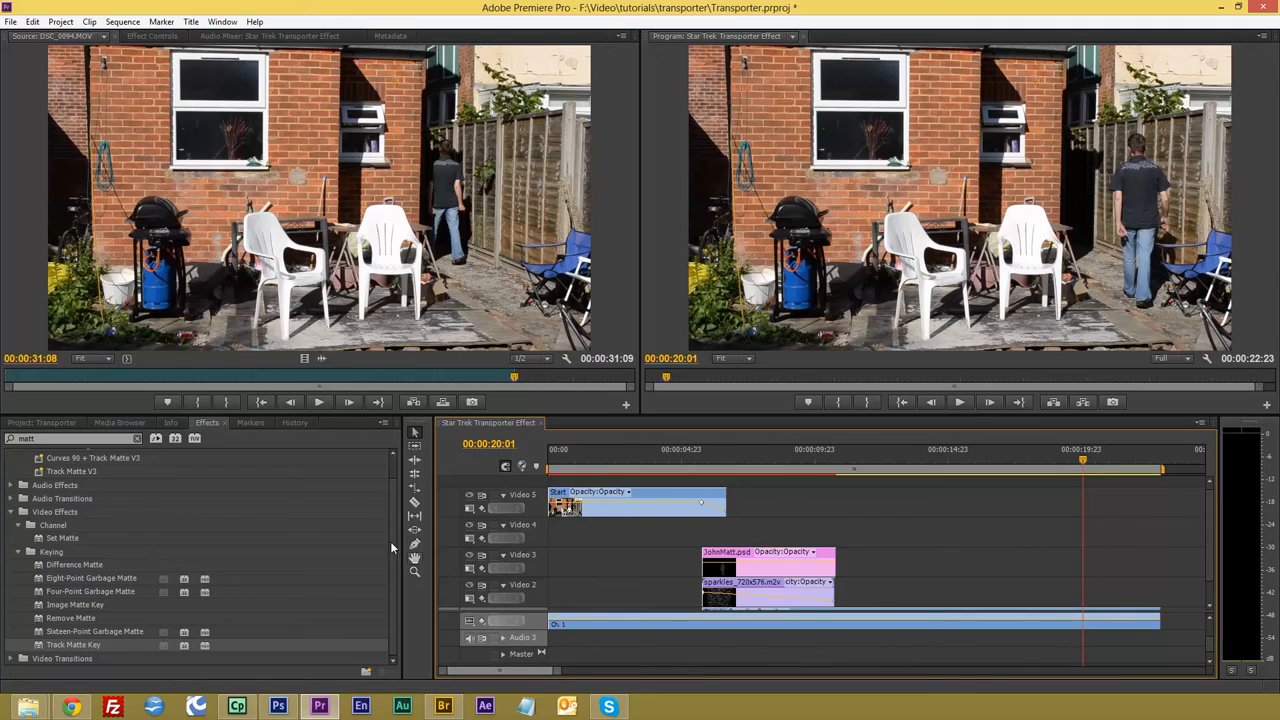
left_click(44, 422)
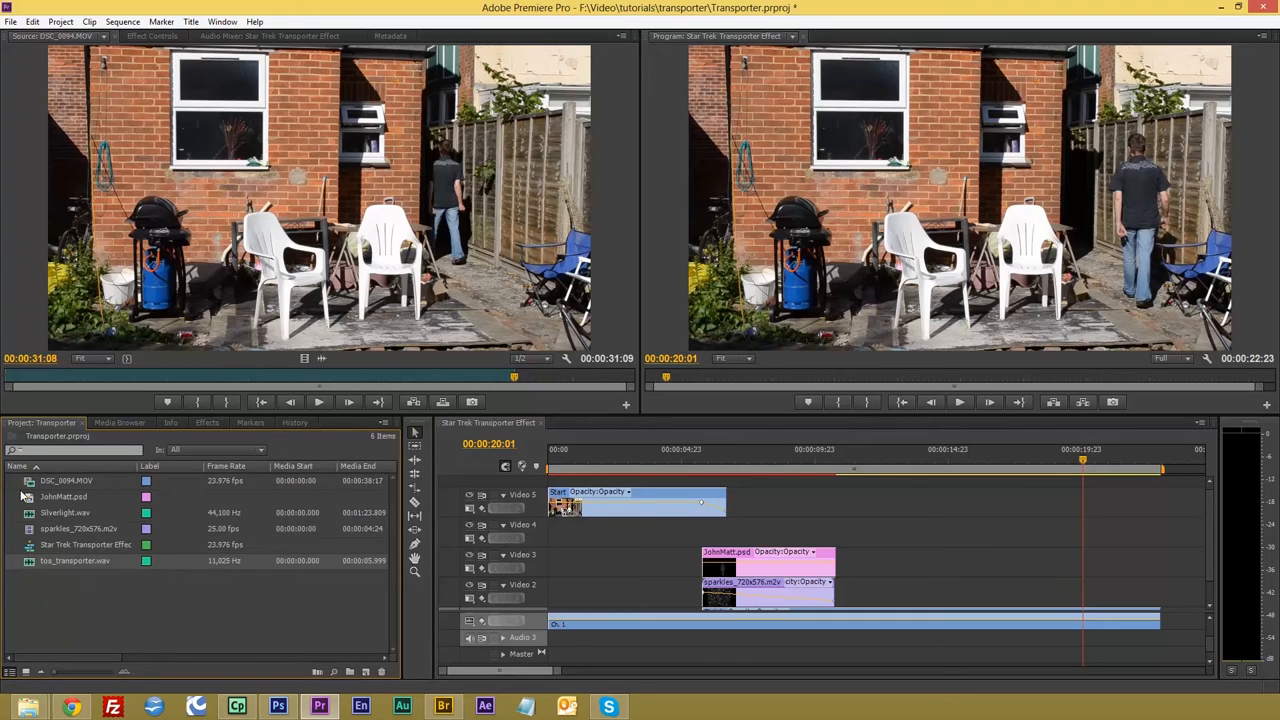
mouse_move(32, 510)
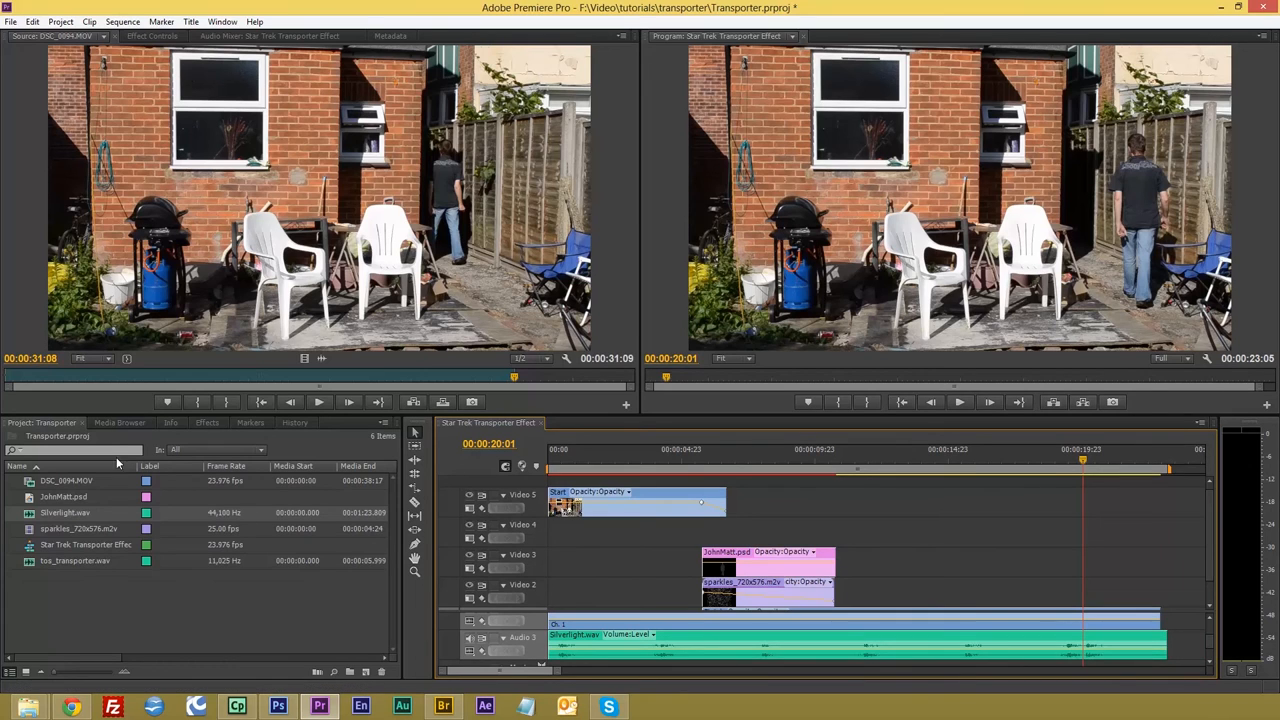
Add a Cross Dissolve at the sequence start and a Crossfade on the music's end.
left_click(208, 422)
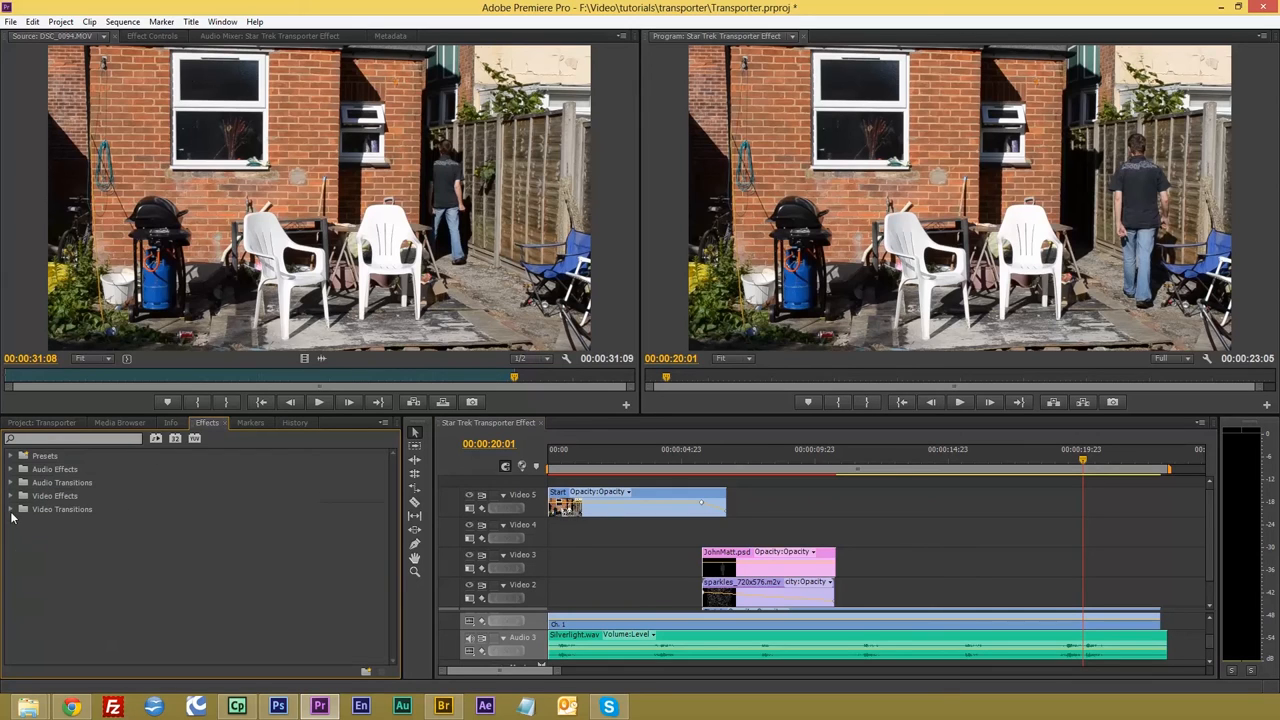
left_click(12, 510)
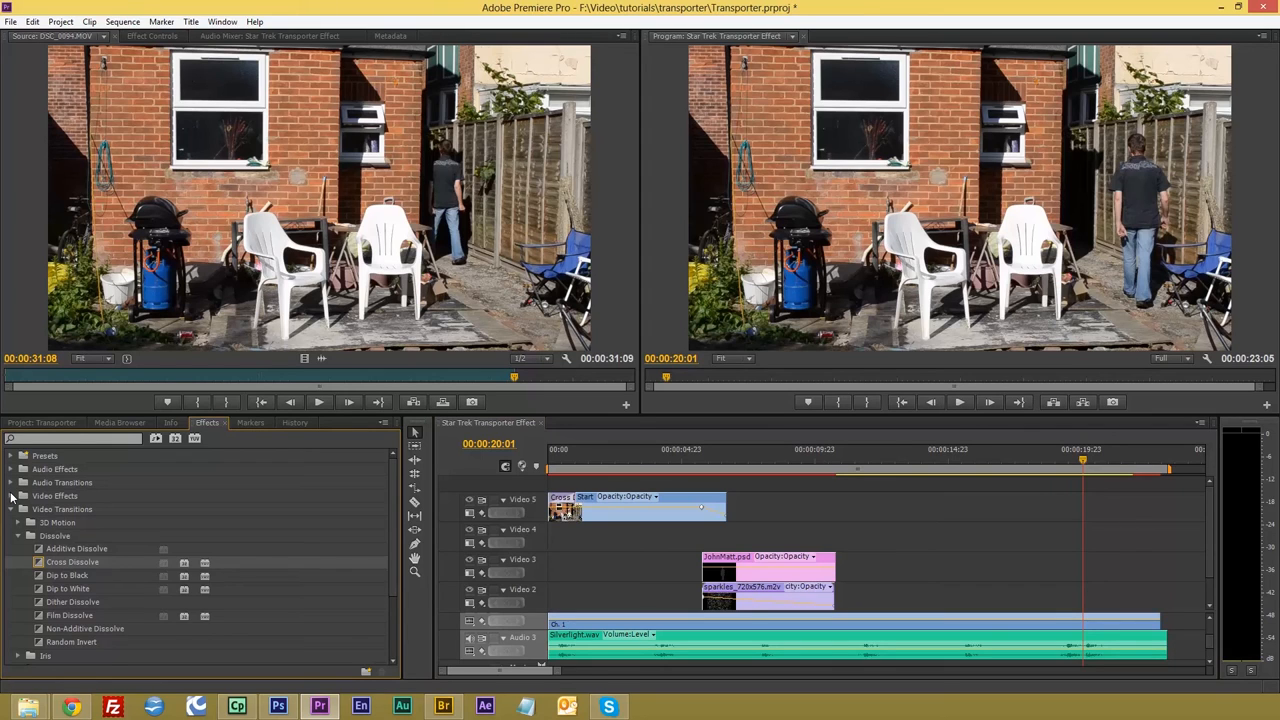
left_click(12, 468)
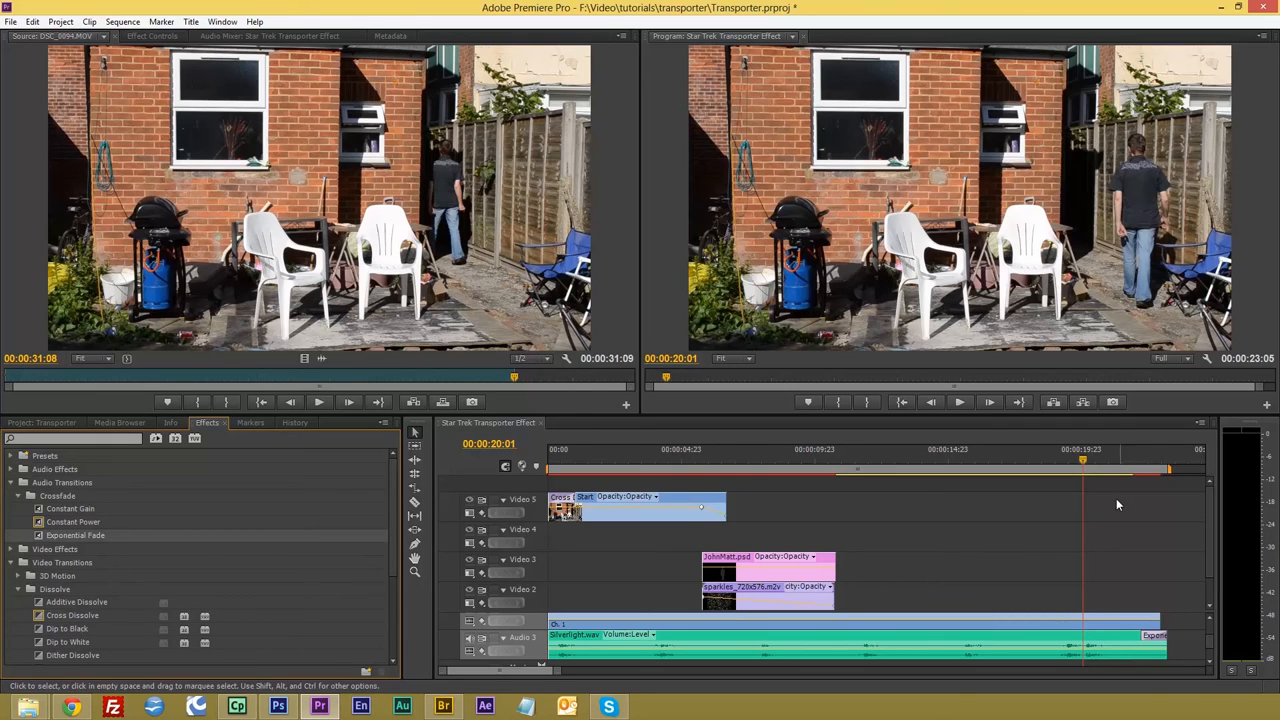
Preview the fade-in, the transporter effect and the fully materialised actor.
left_click(624, 476)
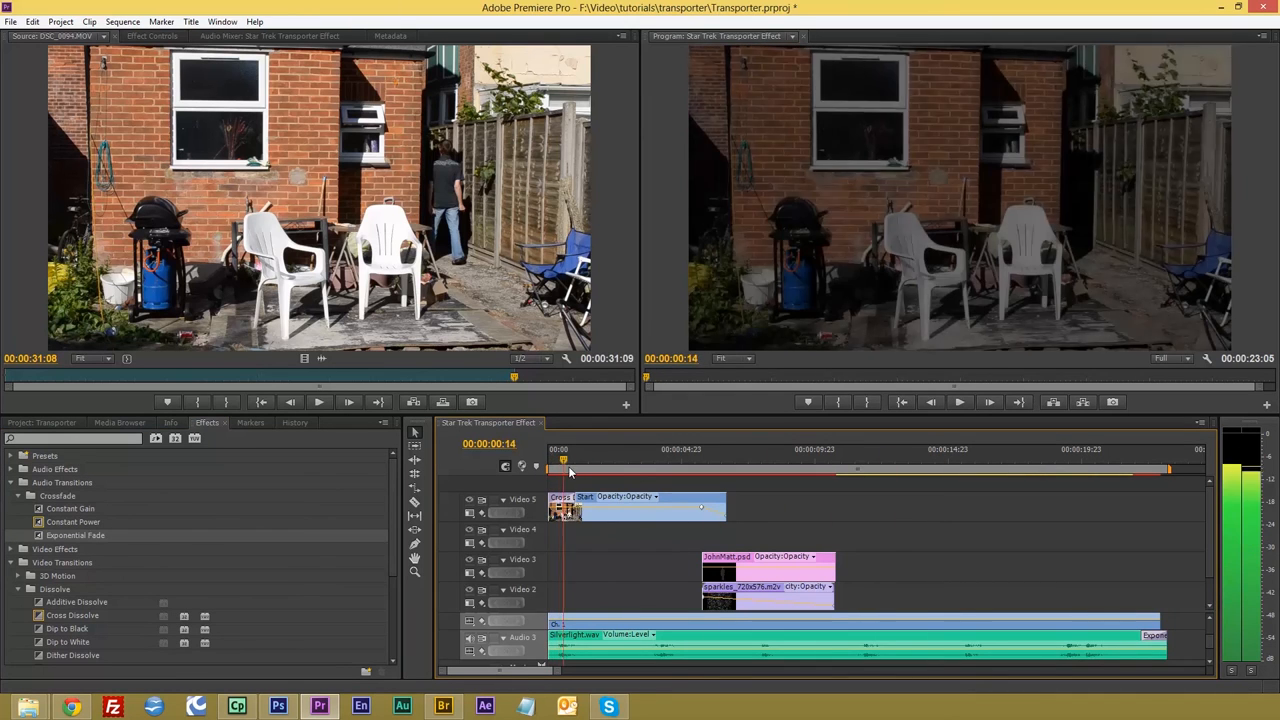
left_click(700, 450)
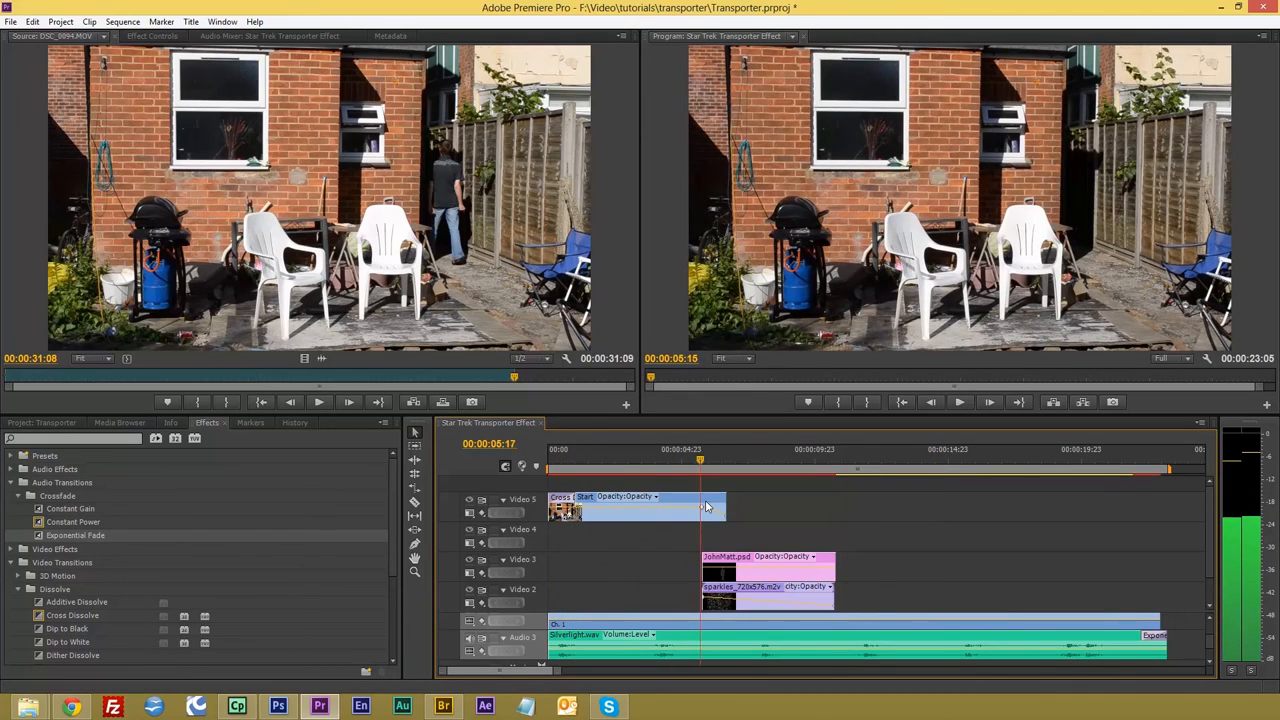
left_click(912, 452)
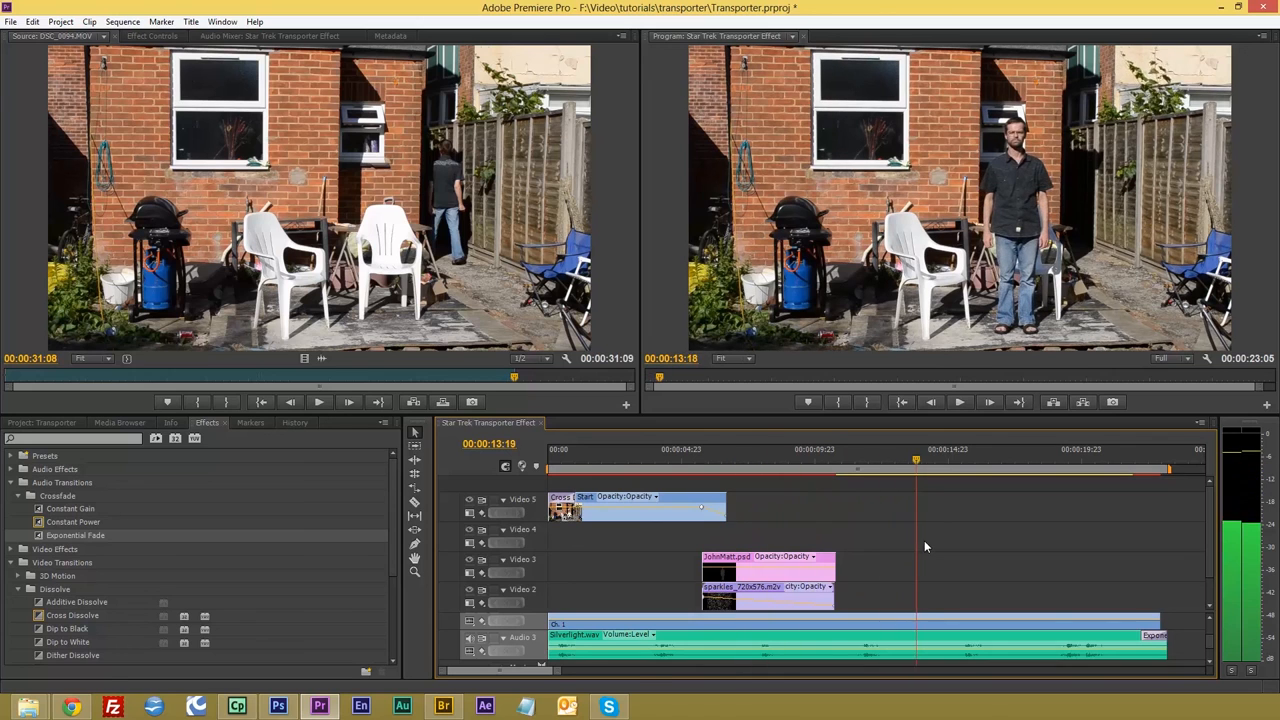